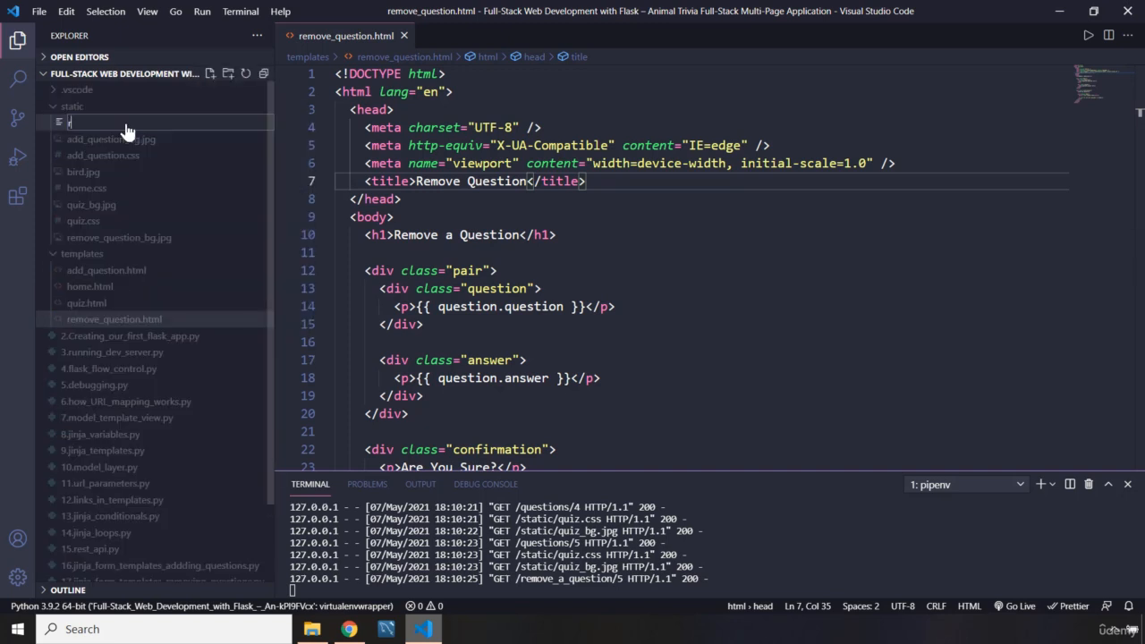
Name the new stylesheet remove_question.css and paste body and h1 rules into it
text(remove)
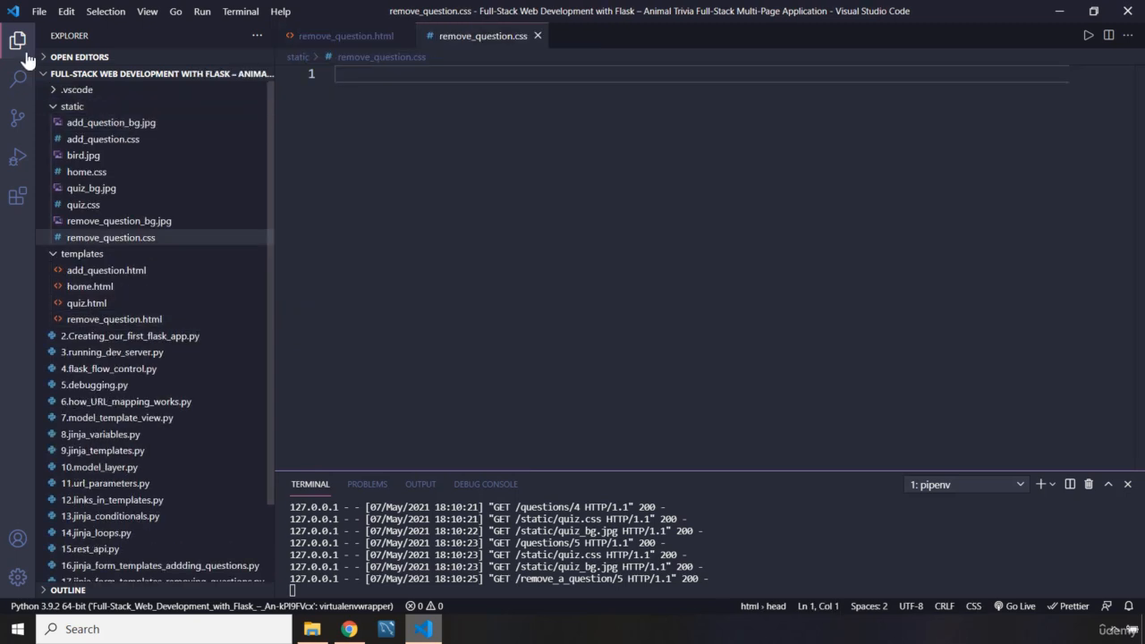
click(18, 41)
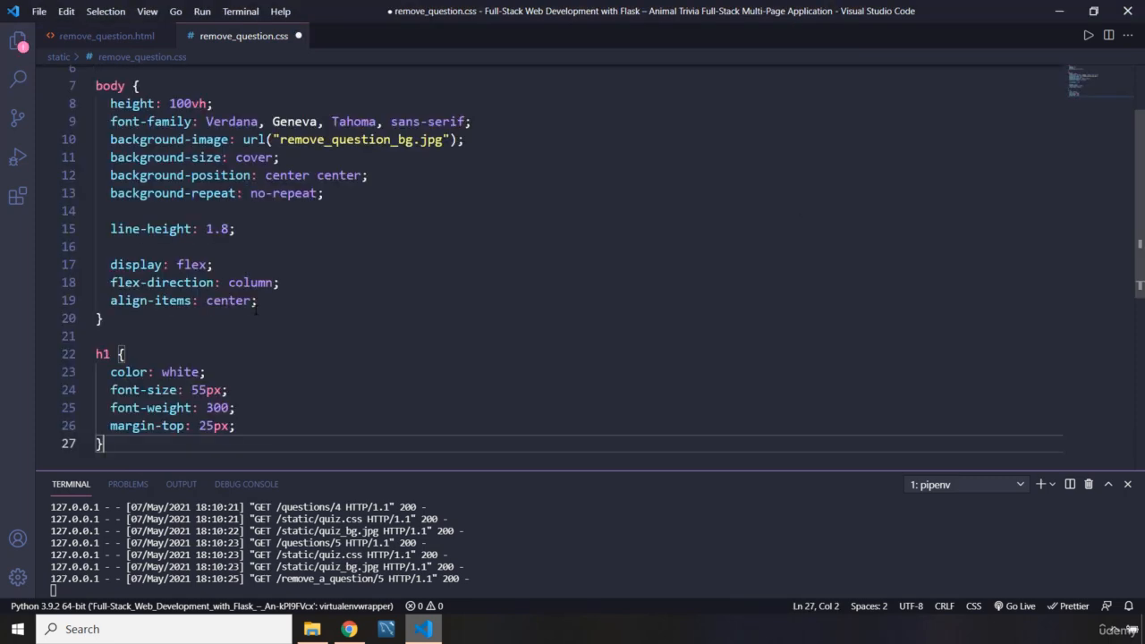
mouse_move(170, 140)
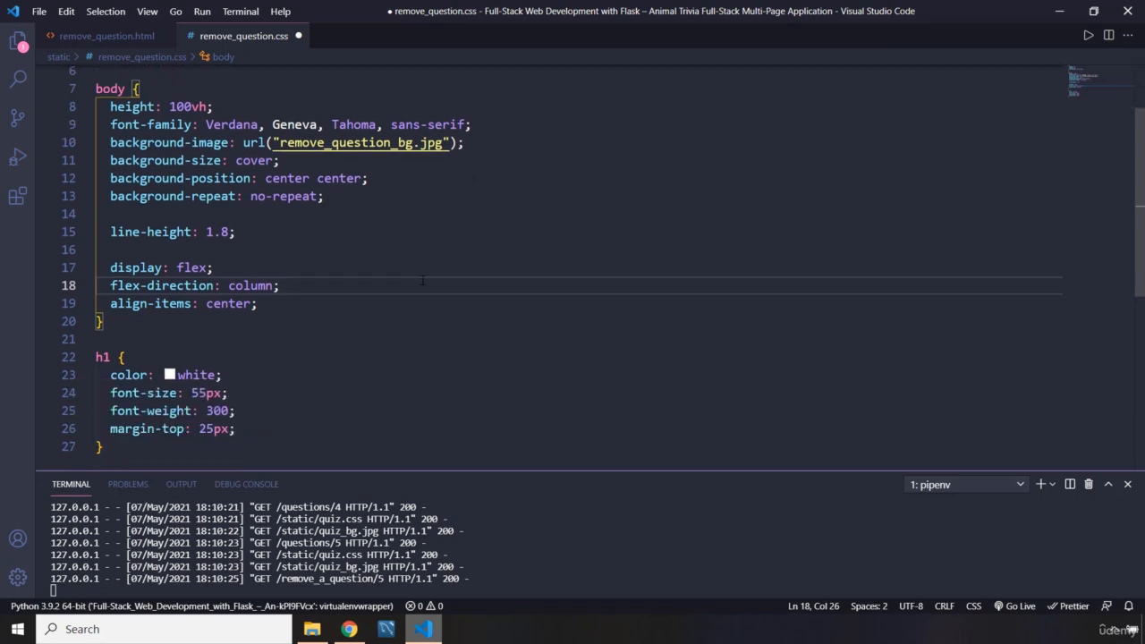
click(213, 268)
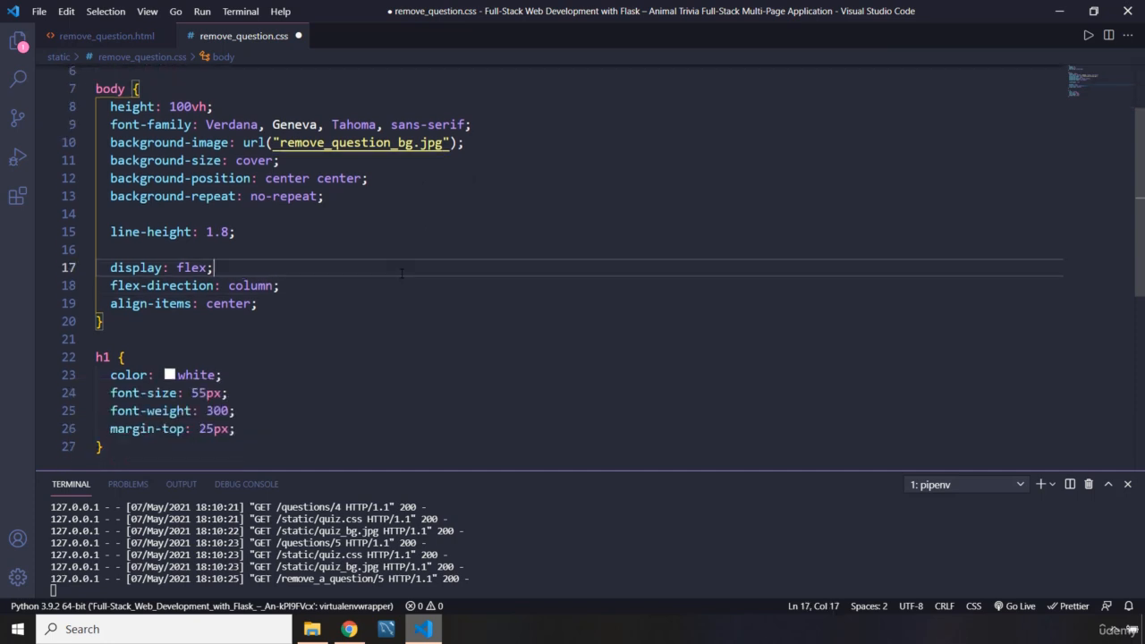
click(349, 630)
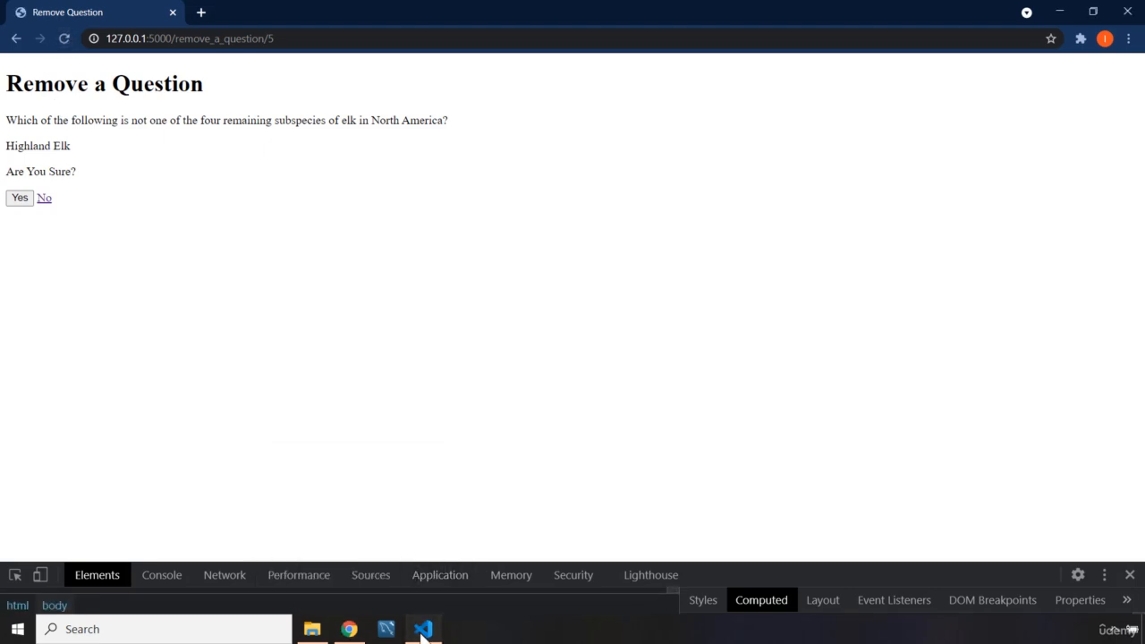
Add a stylesheet link to /static/remove_question.css in remove_question.html's head
click(422, 630)
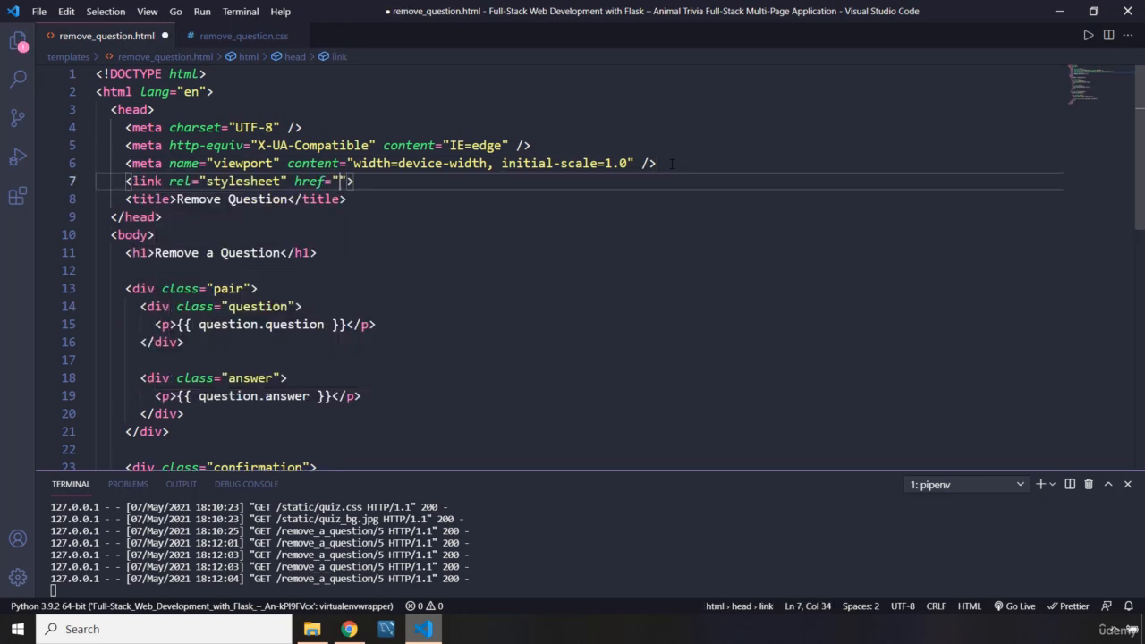
text(/static/)
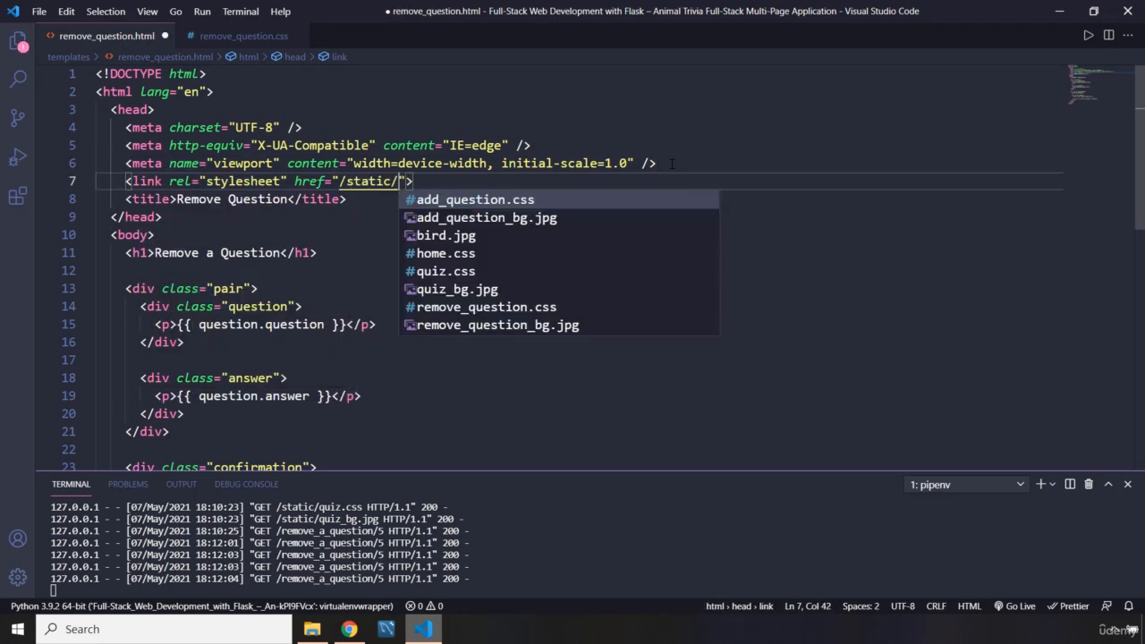
click(487, 306)
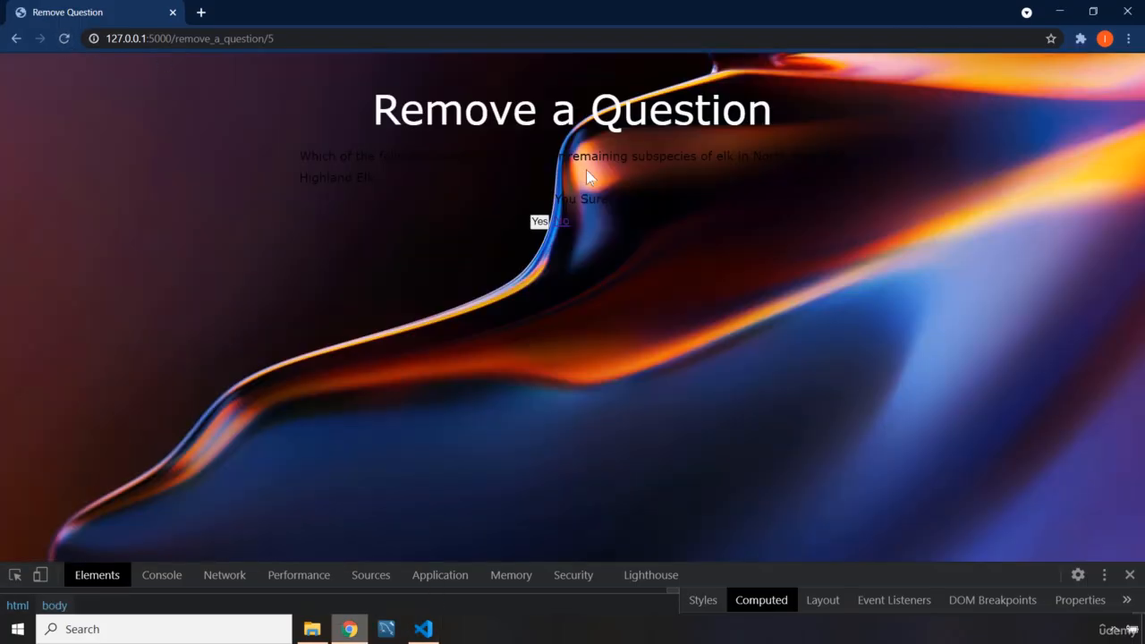
mouse_move(401, 237)
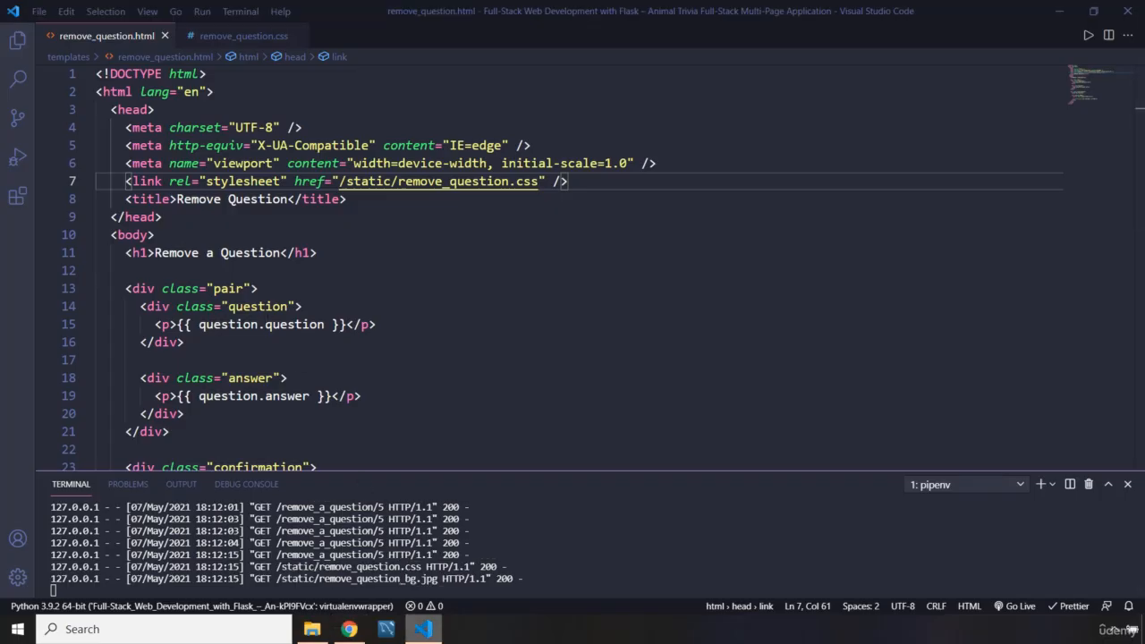
mouse_move(856, 378)
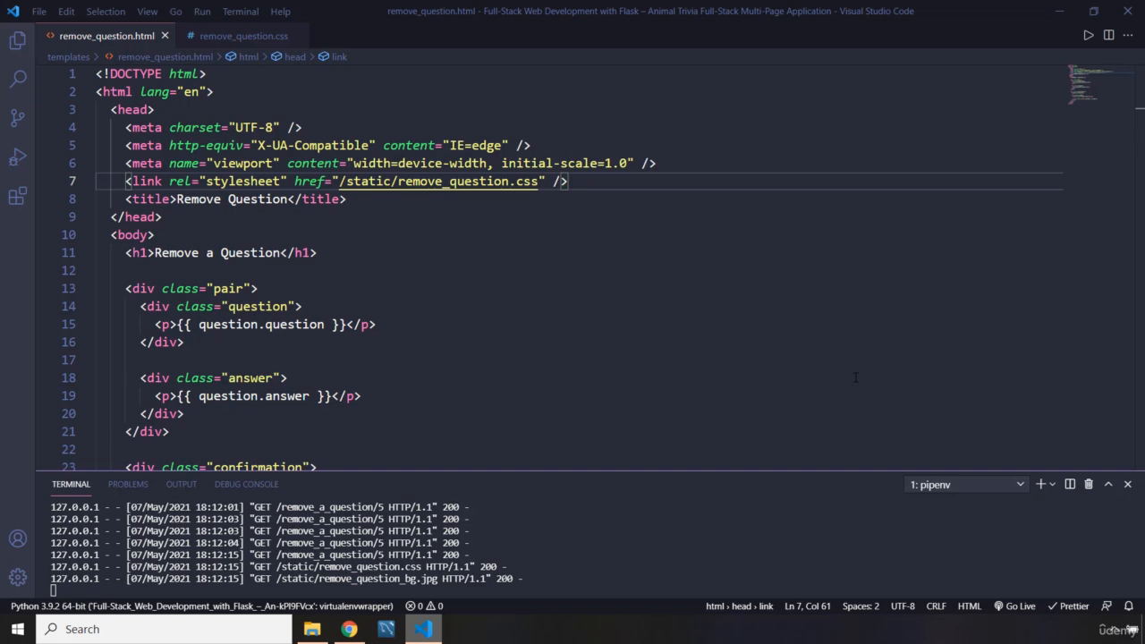
Start a .pair rule with margin-top: 40px and padding: 20px at the end of the stylesheet
click(243, 36)
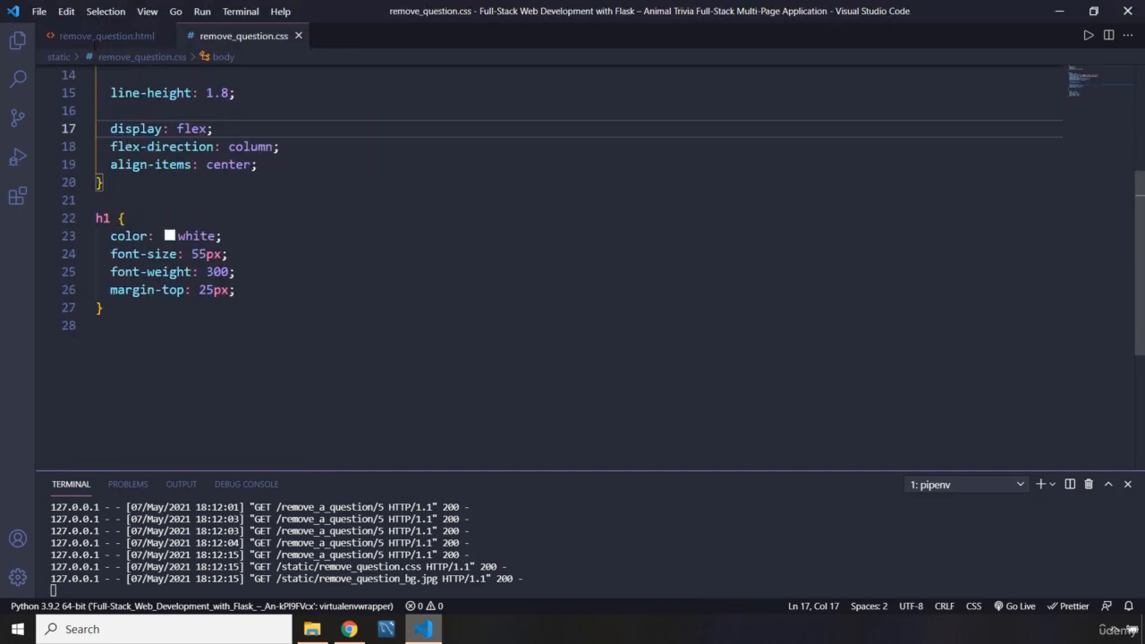
click(107, 36)
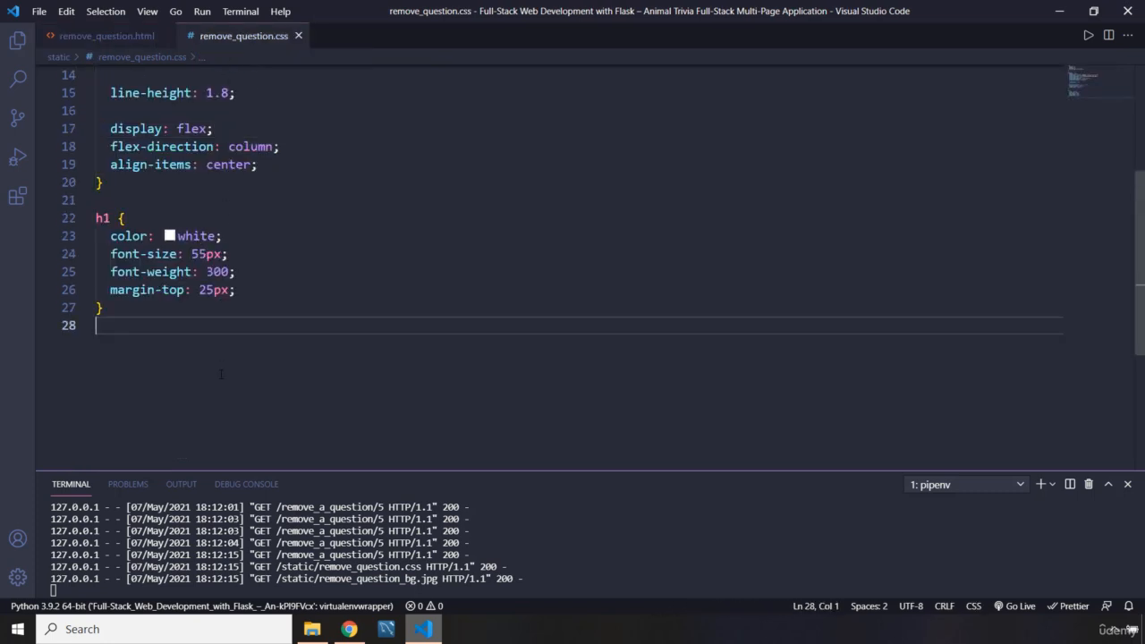
text(.ap)
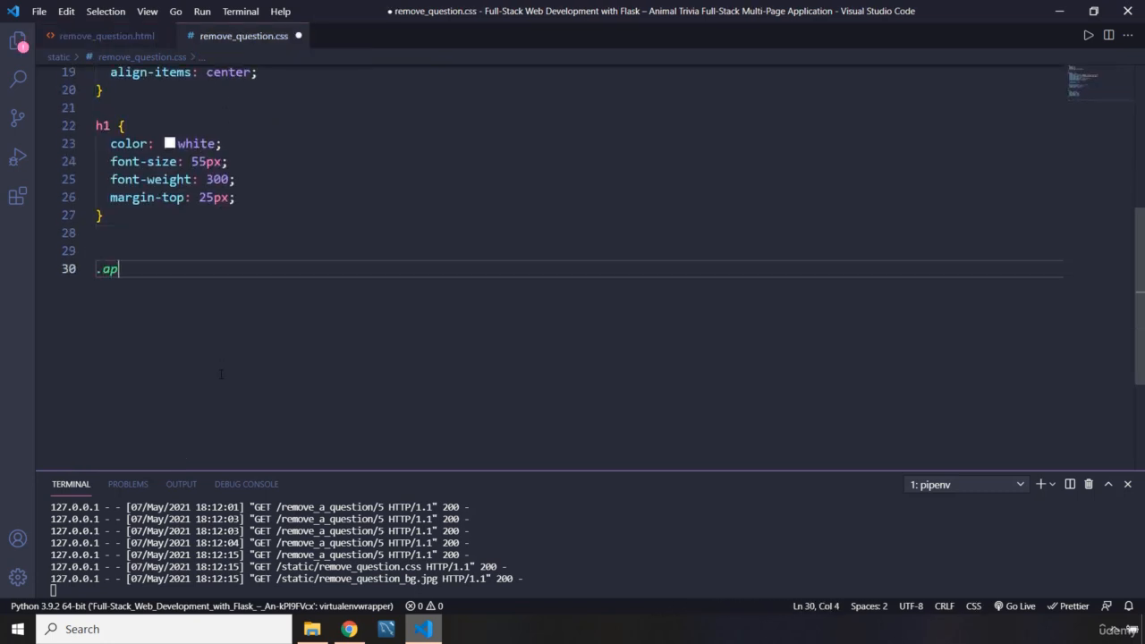
key(Backspace)
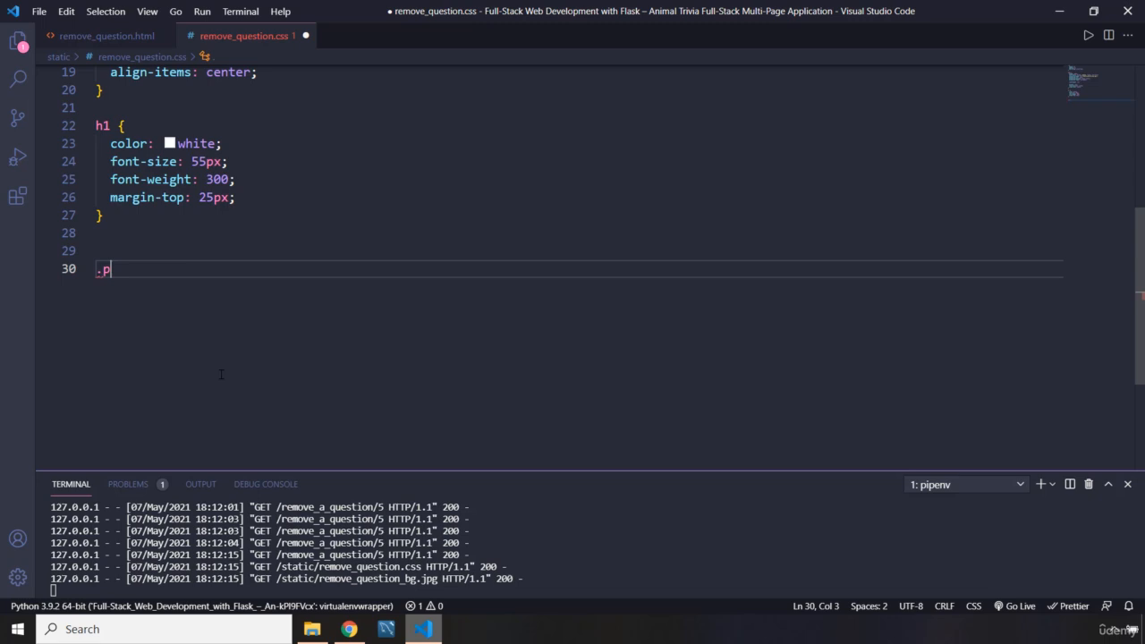
text(air {)
text(margin-top: ;)
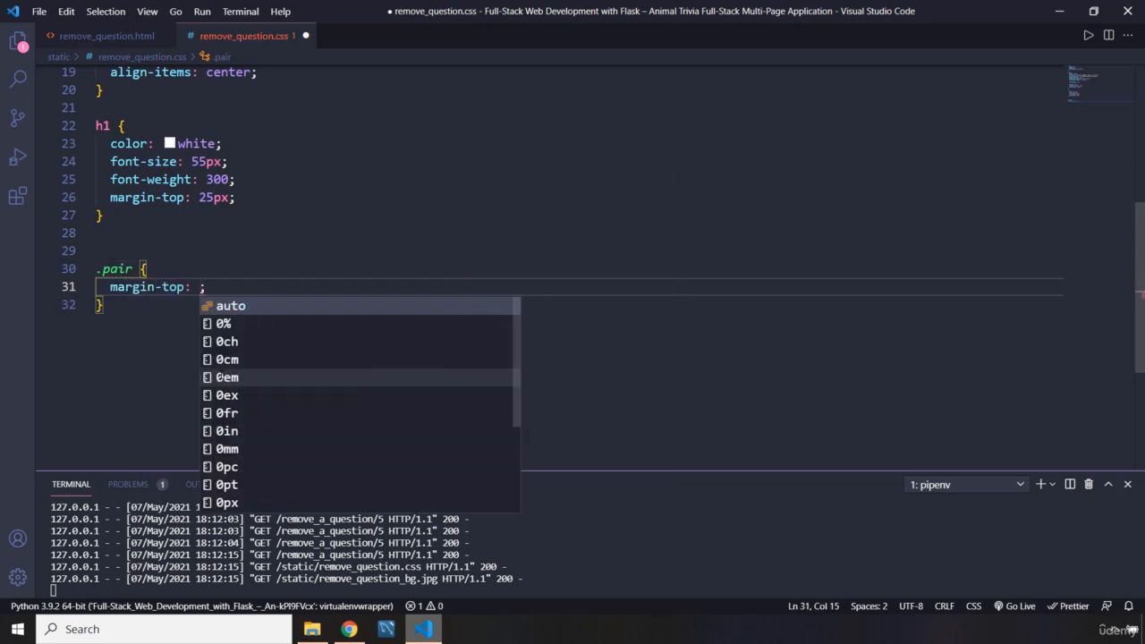
text(40)
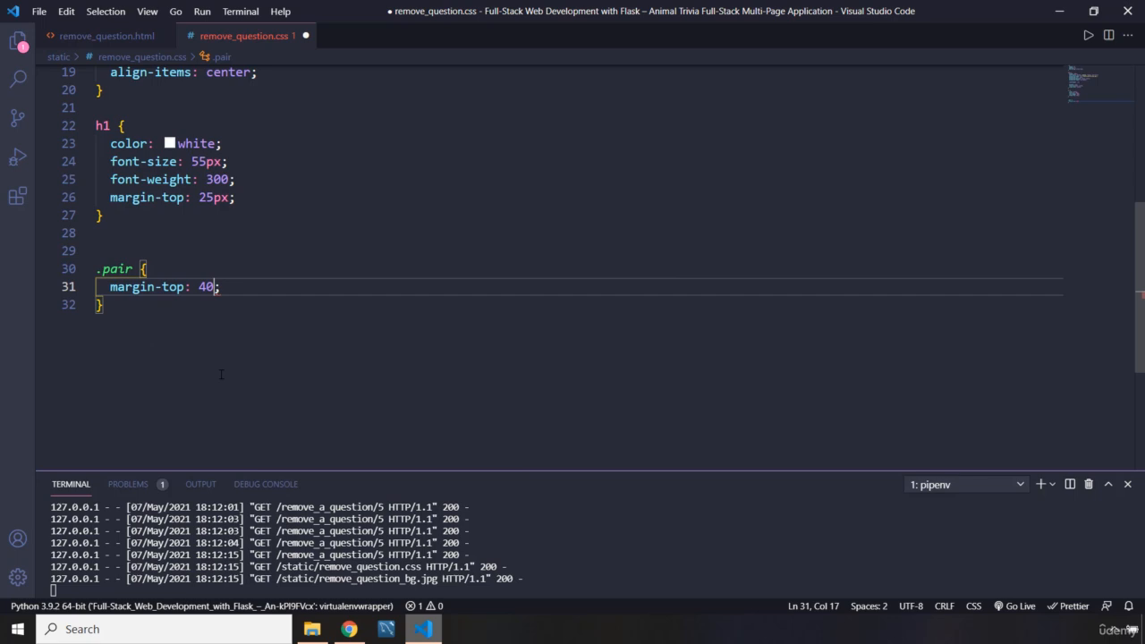
text(px)
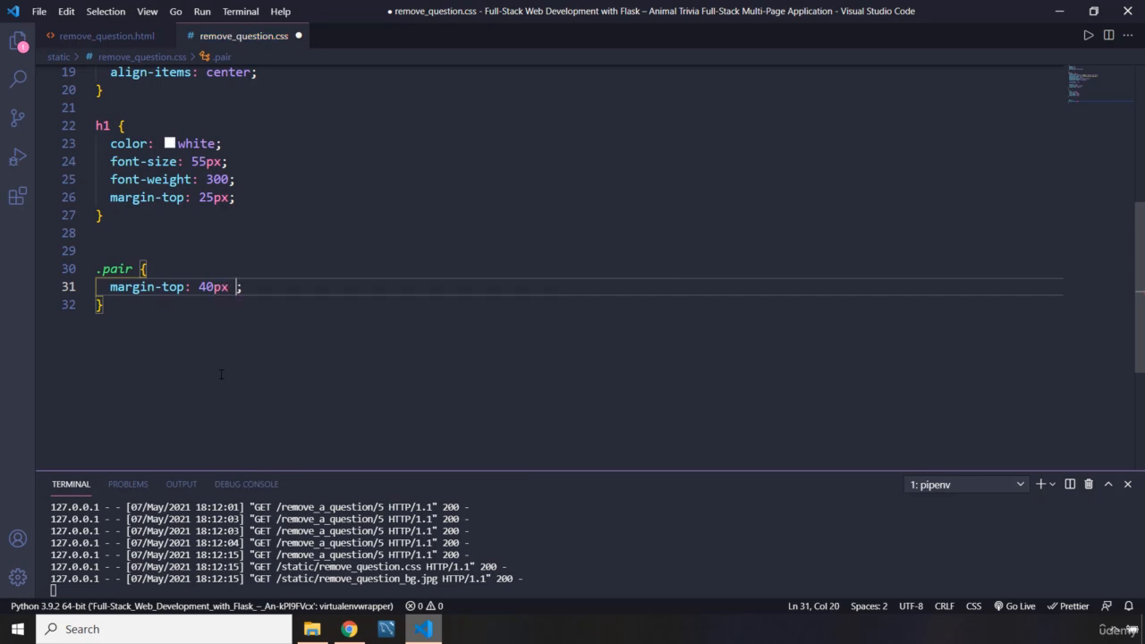
key(Backspace)
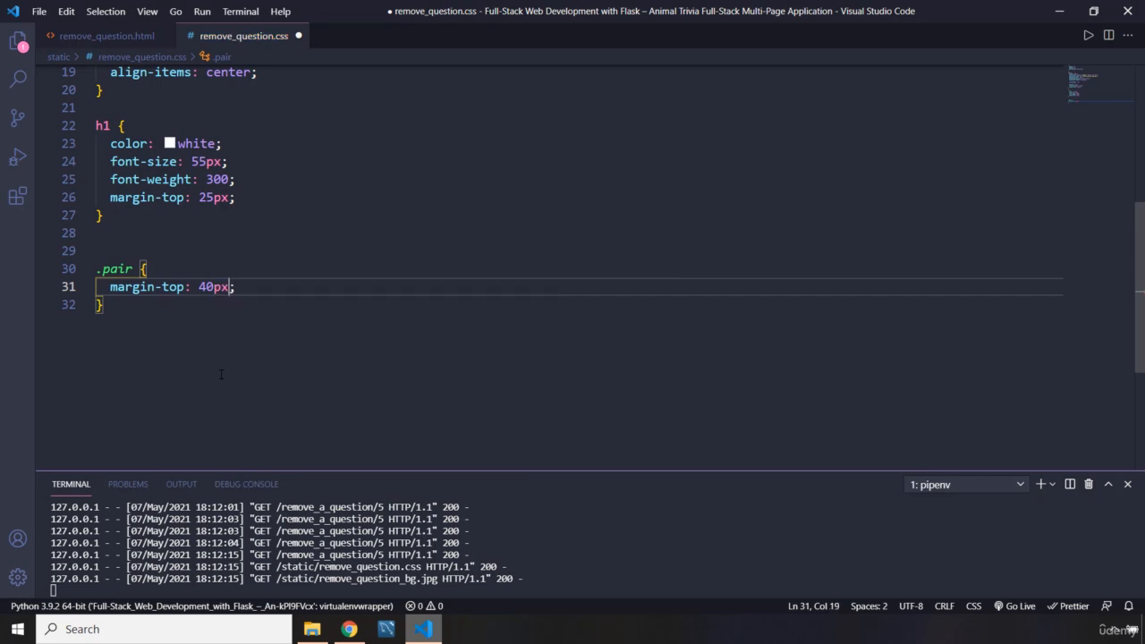
text(padding: ;)
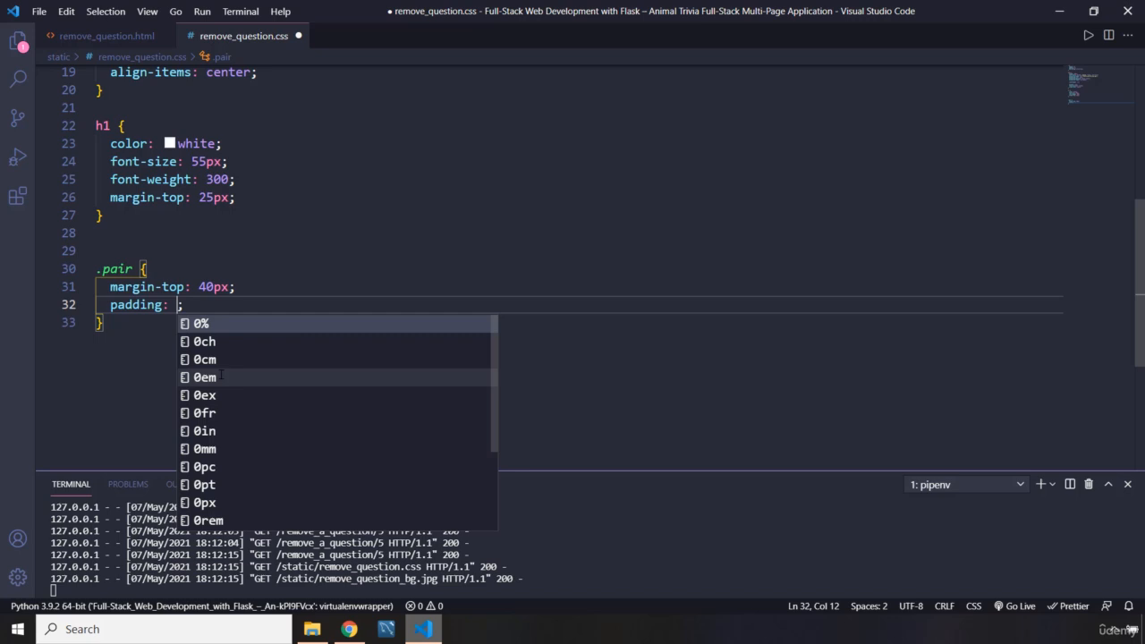
text(20px)
text(n)
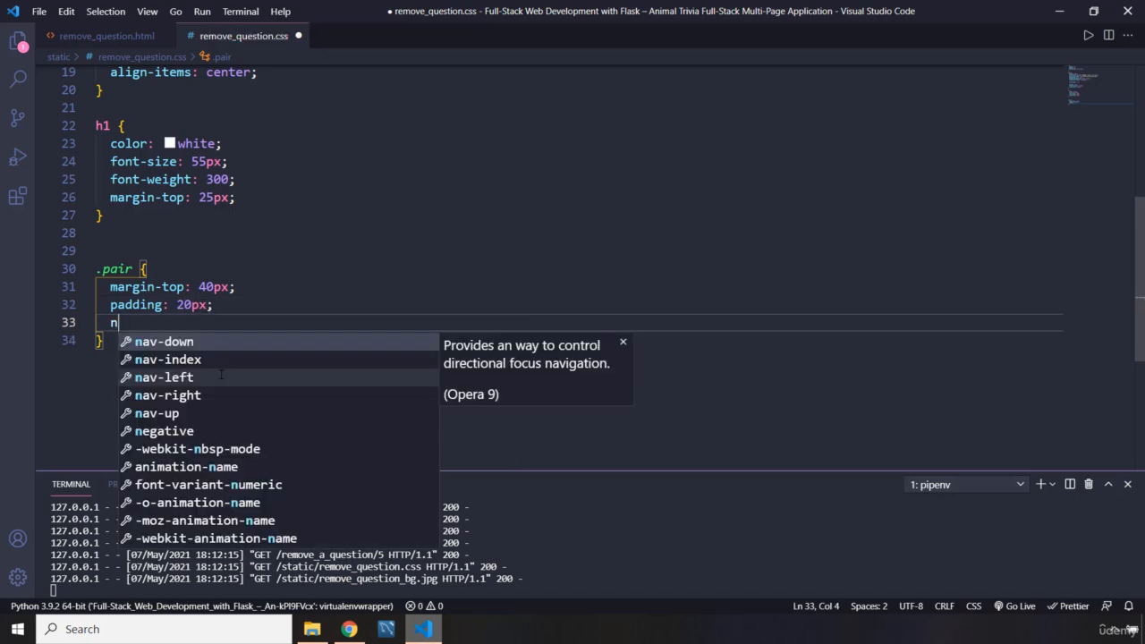
Give .pair background-color hsla(79, 80%, 39%, 0.665) and begin a height property
text(bacl)
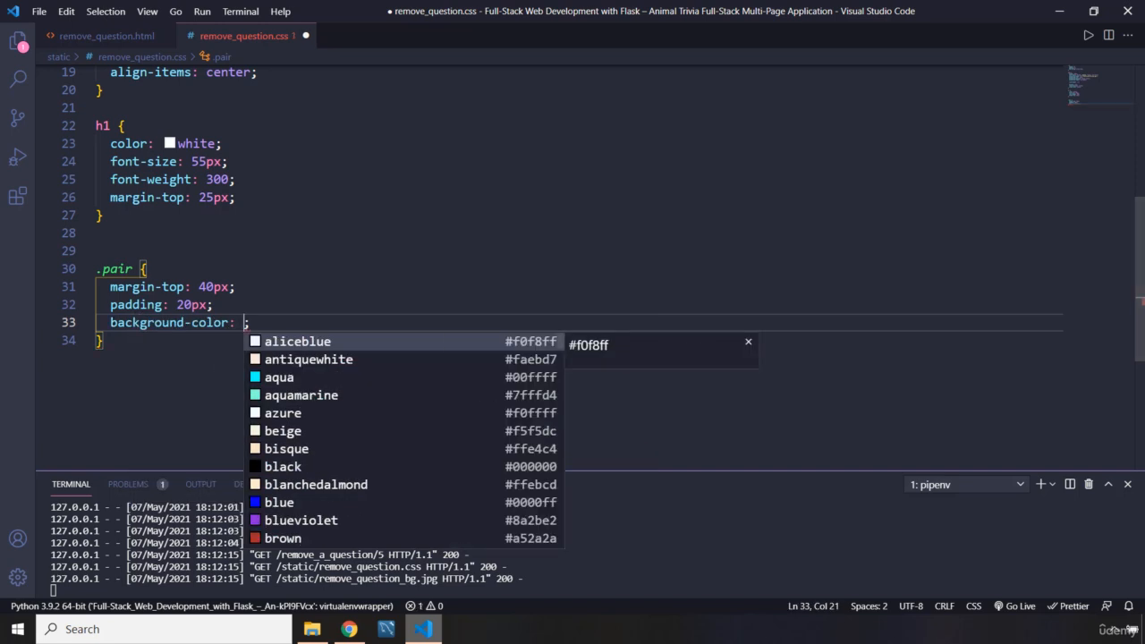
key(Escape)
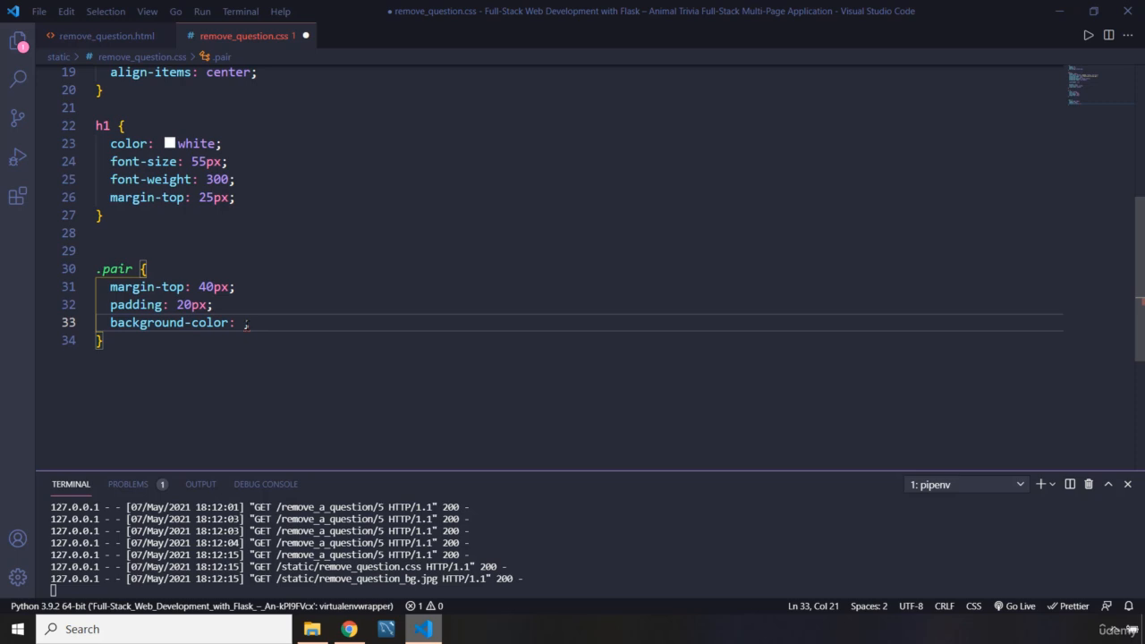
text(hsla(79, 80%, 39%, 0.665))
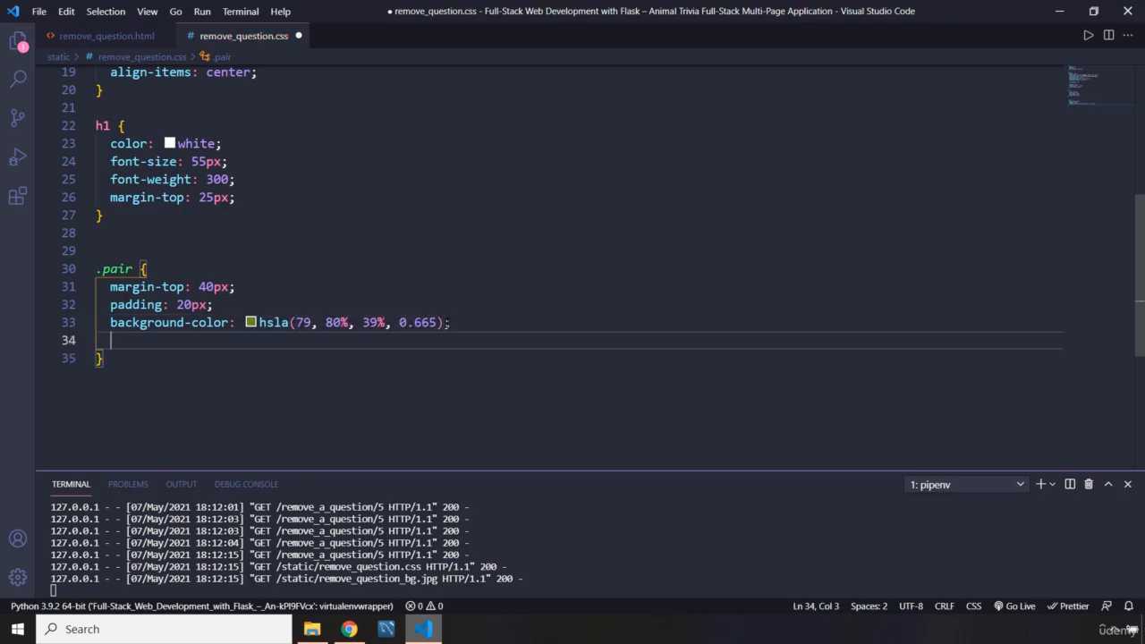
text(height: ;)
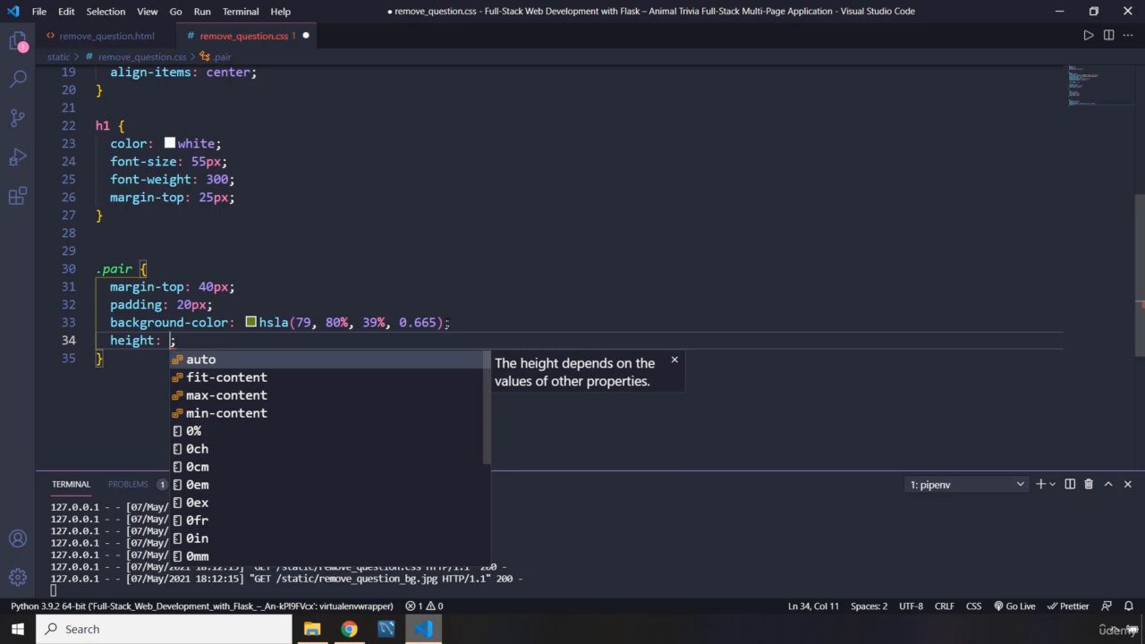
mouse_move(355, 607)
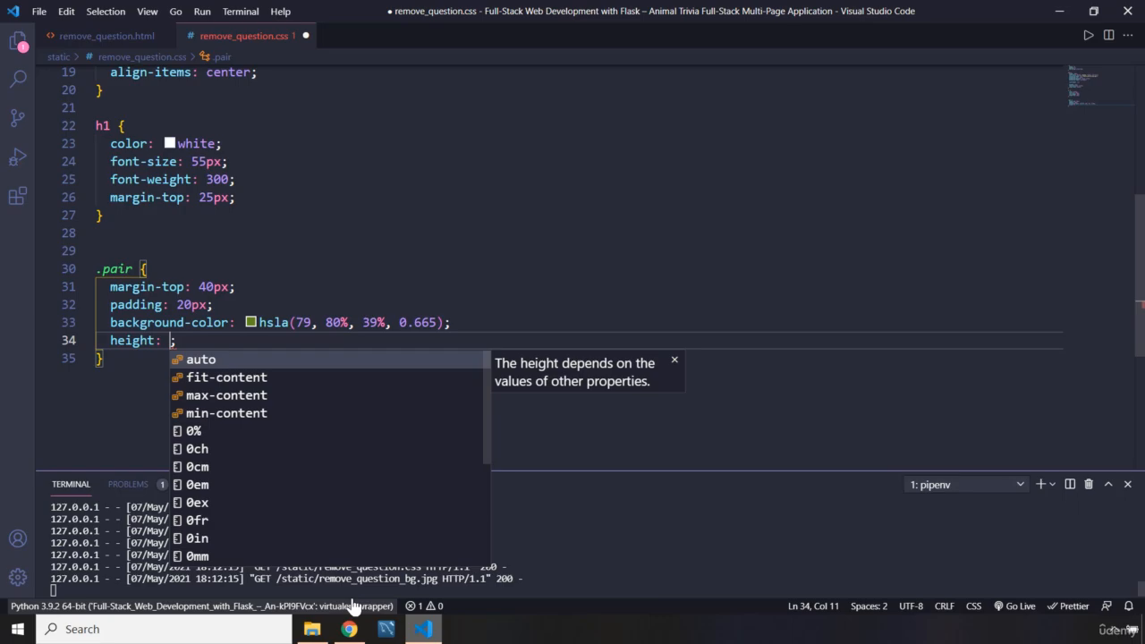
click(349, 630)
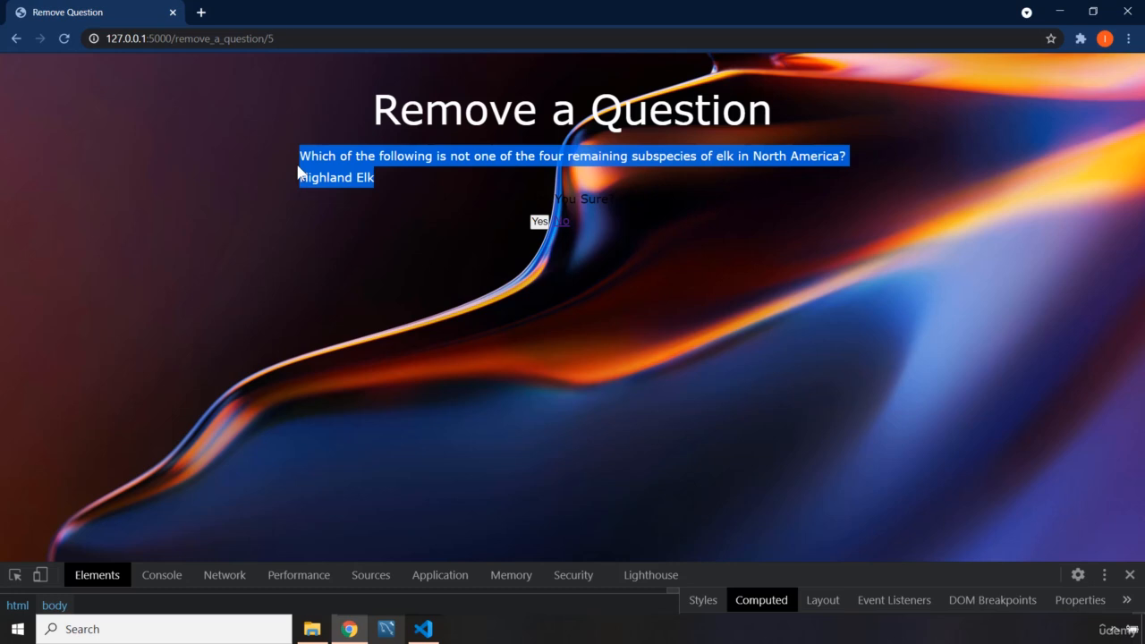
mouse_move(414, 196)
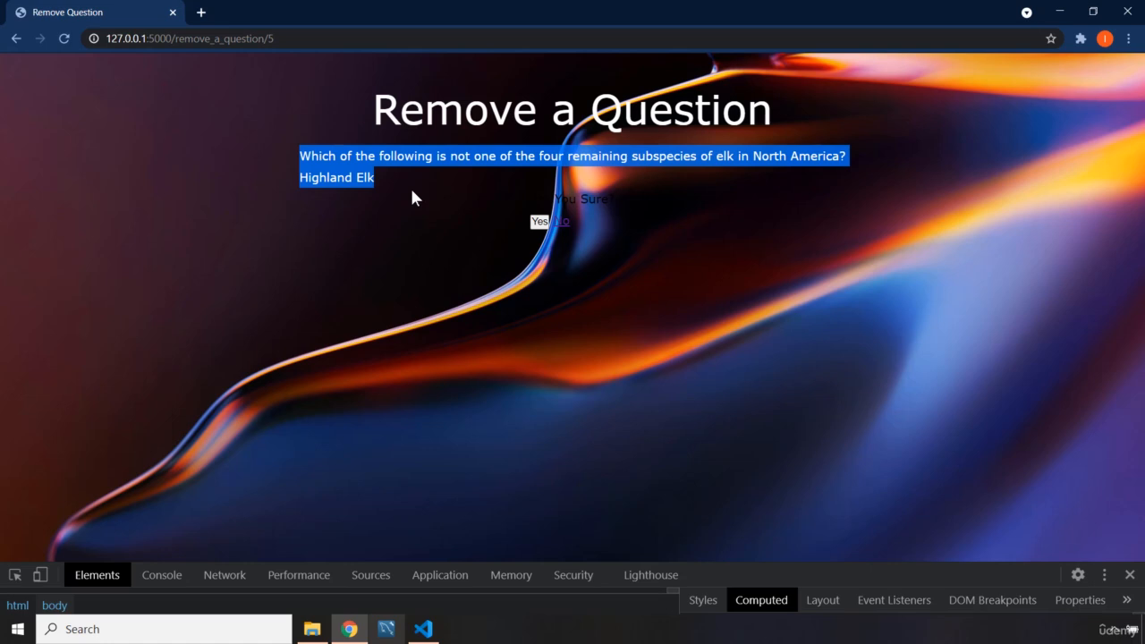
mouse_move(512, 171)
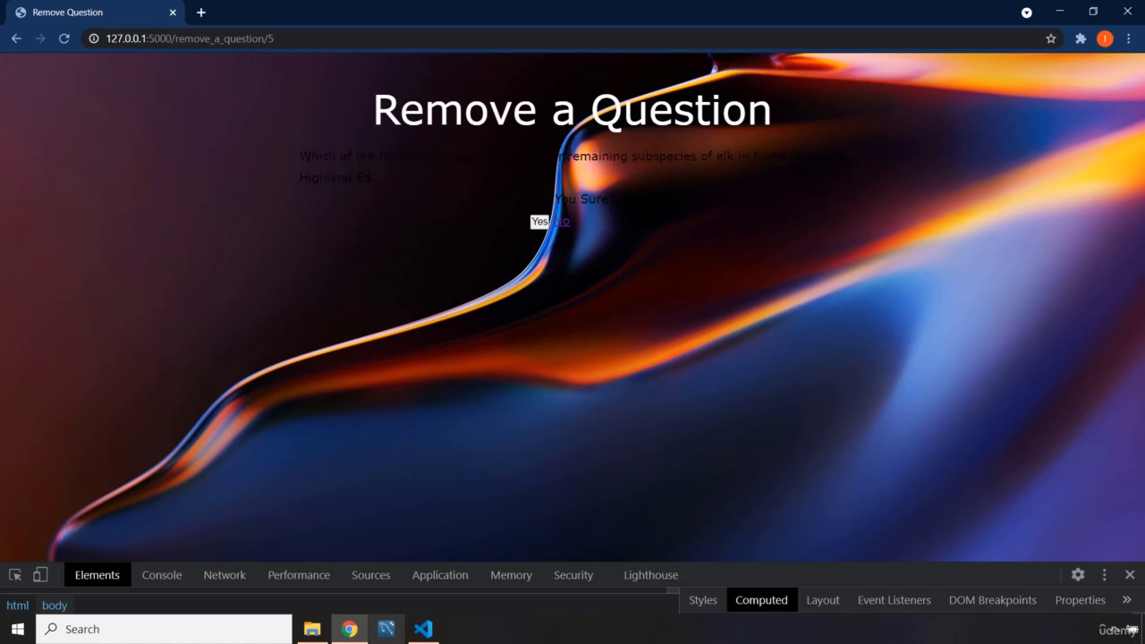
mouse_move(438, 200)
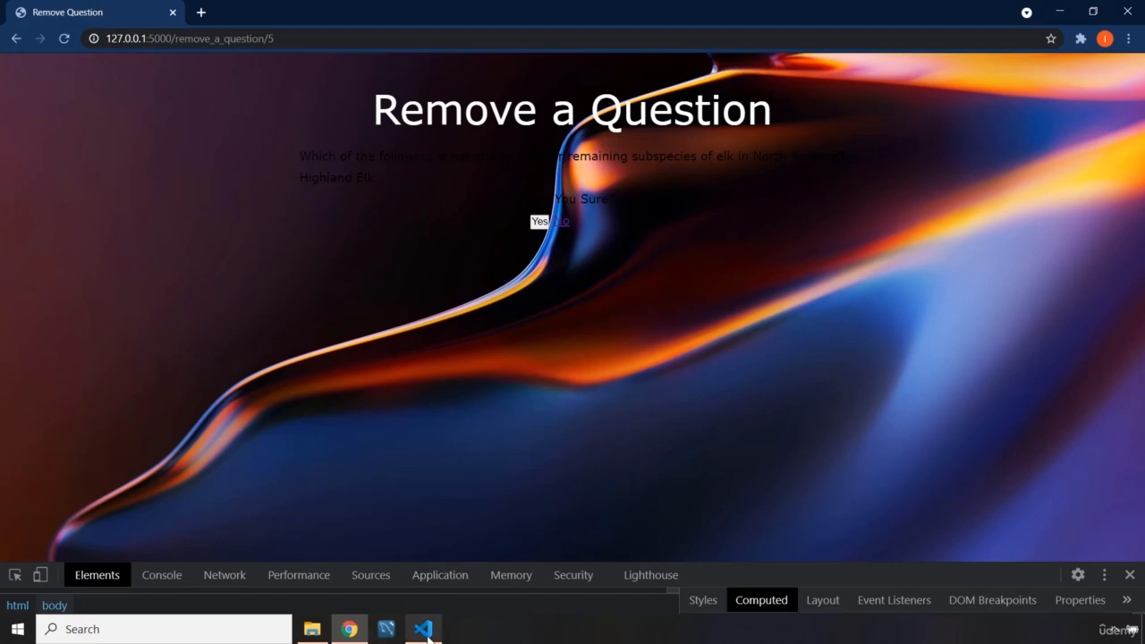
Add width: 700px and text-align: center to the .pair rule
click(422, 630)
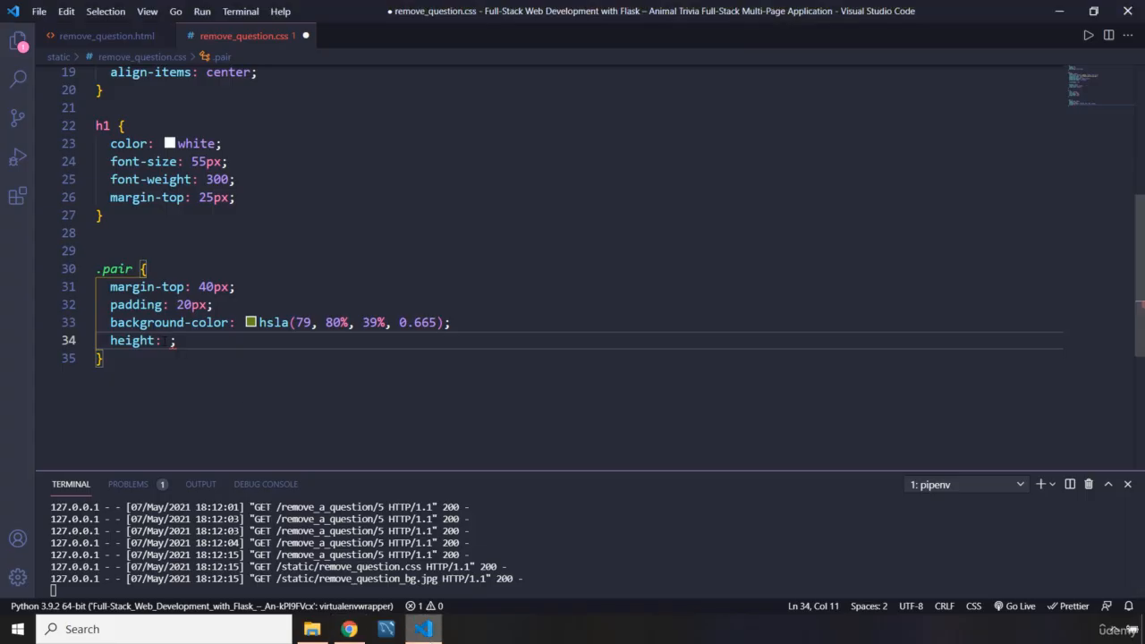
mouse_move(170, 340)
text(350px)
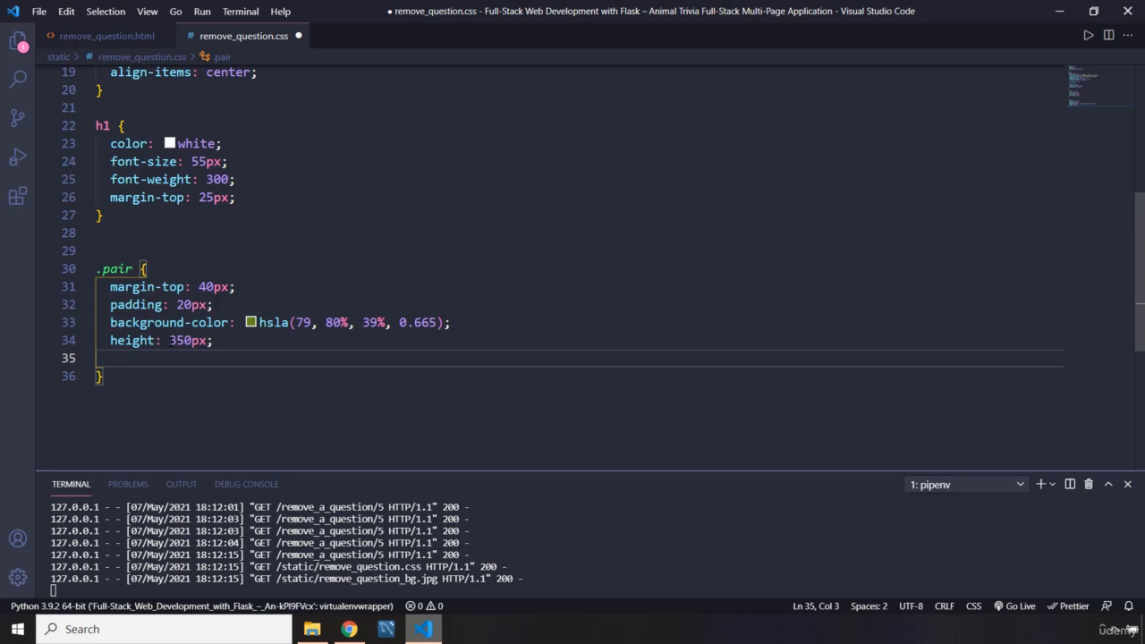
text(width: ;)
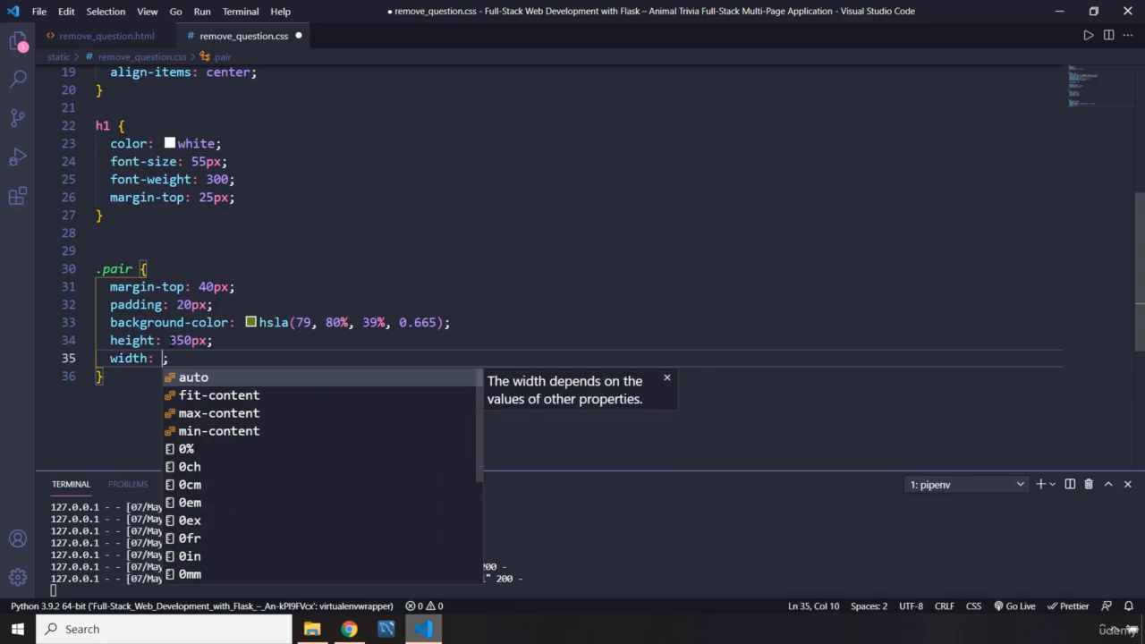
text(700px)
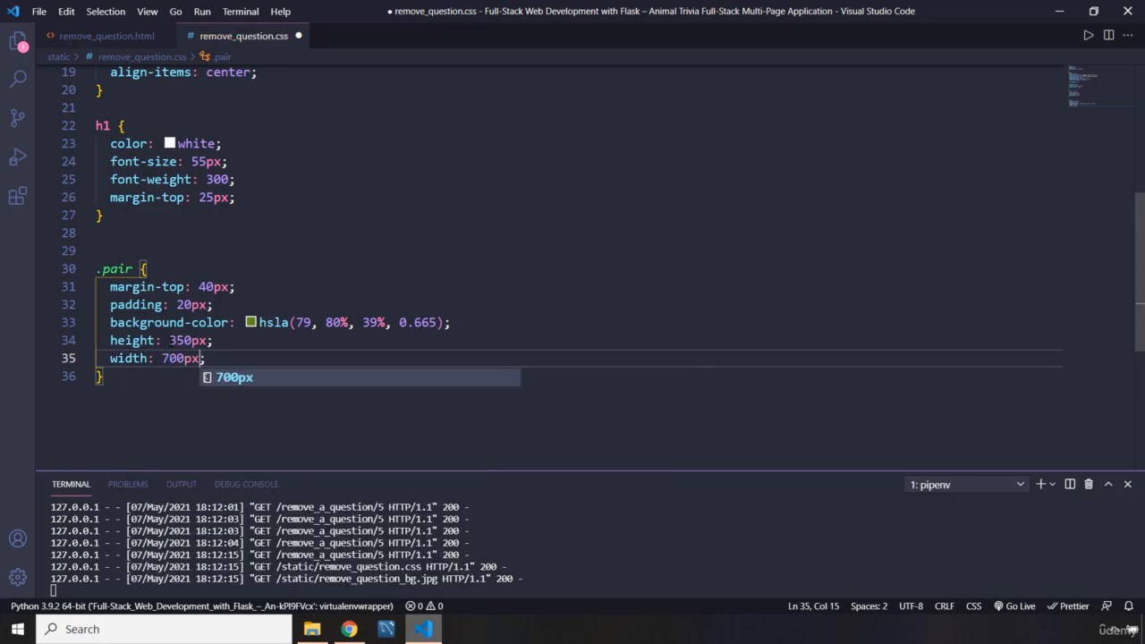
text(texl)
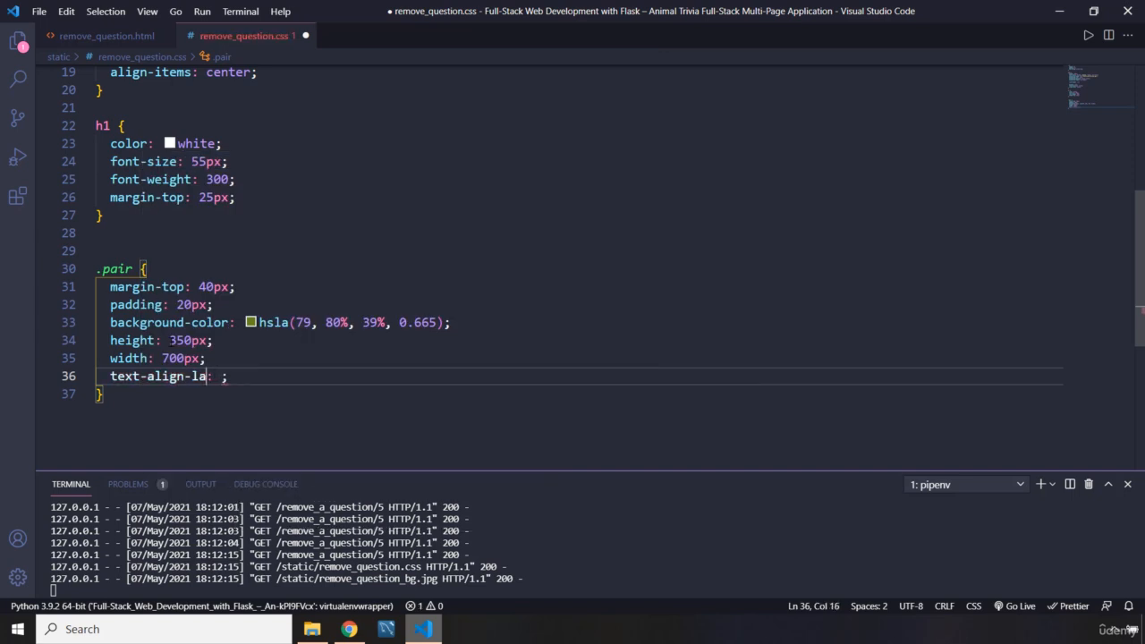
text(center)
text(color: white;)
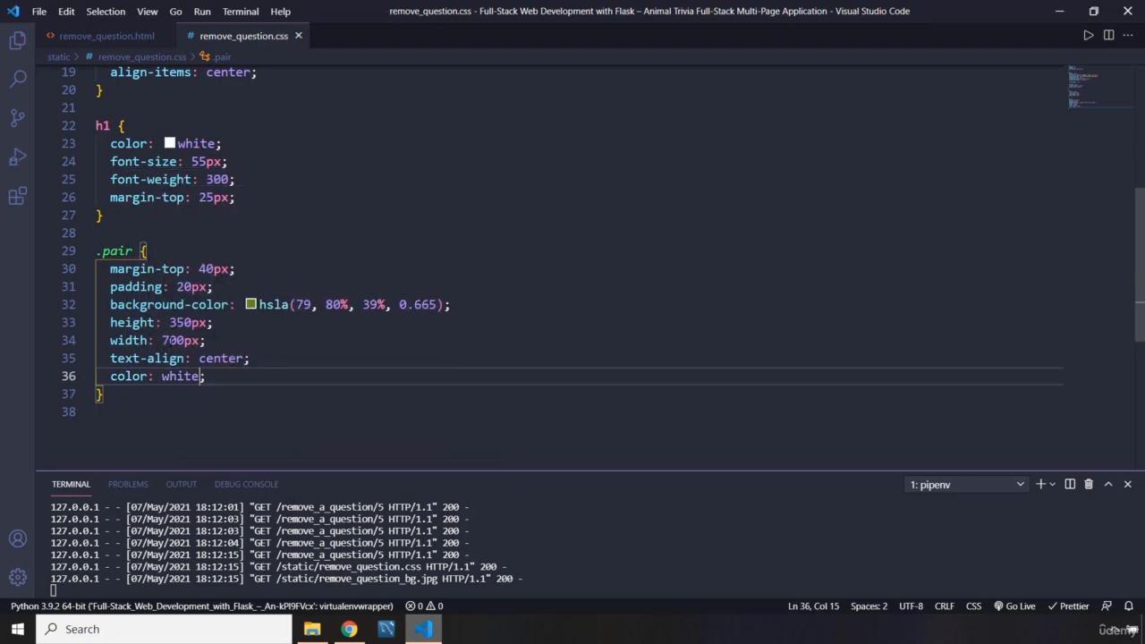
Reload the page in Chrome to confirm the translucent green question box
click(347, 629)
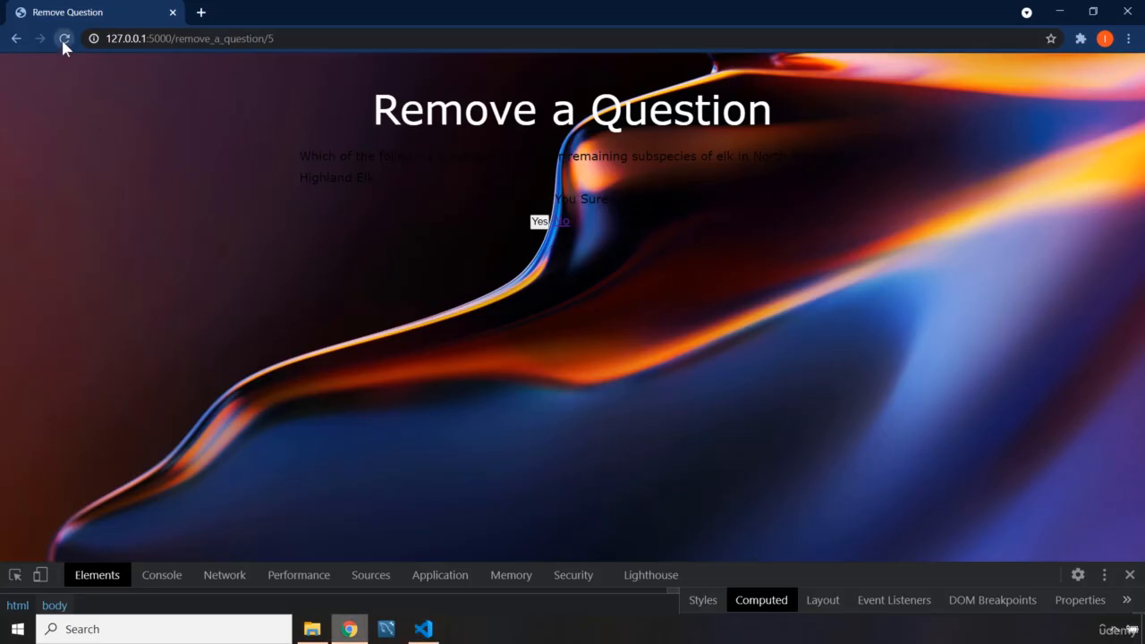
click(65, 40)
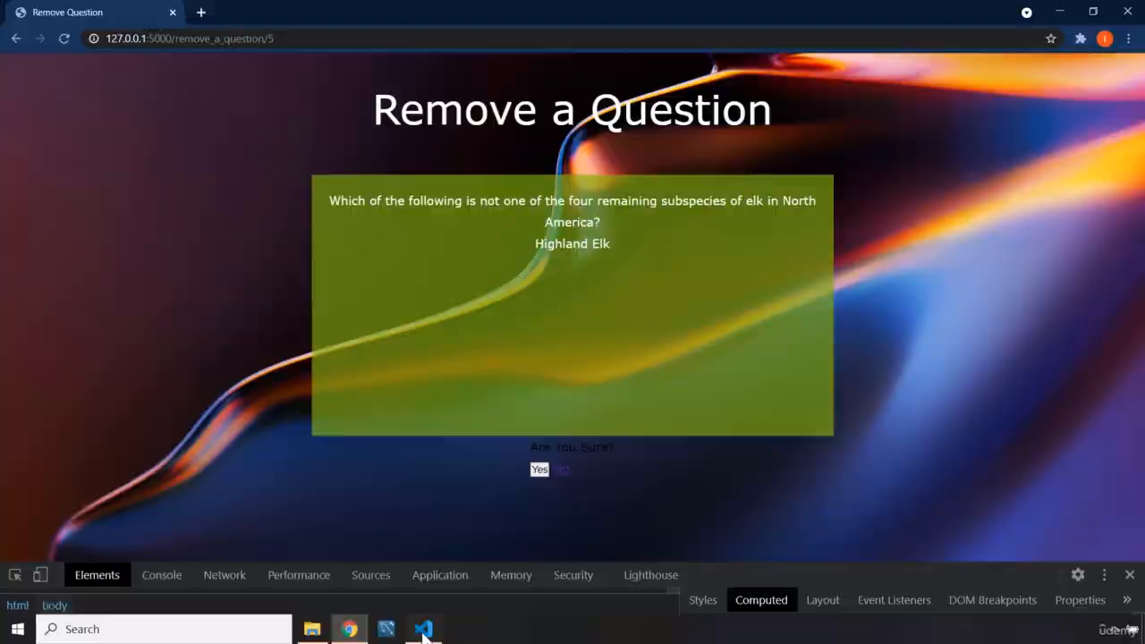
click(423, 630)
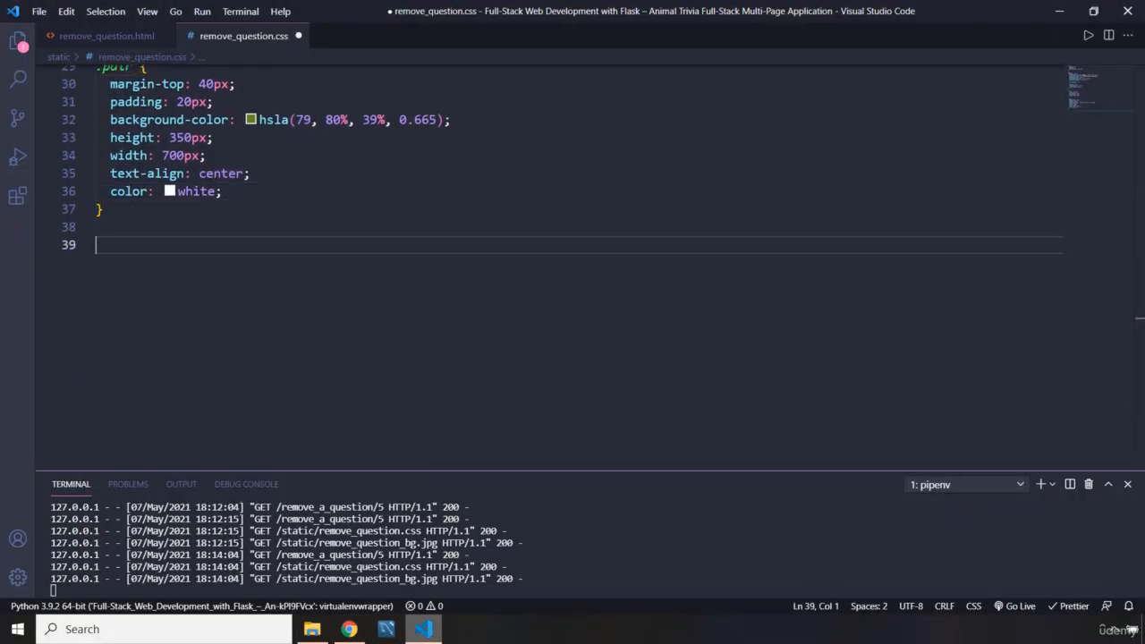
mouse_move(329, 288)
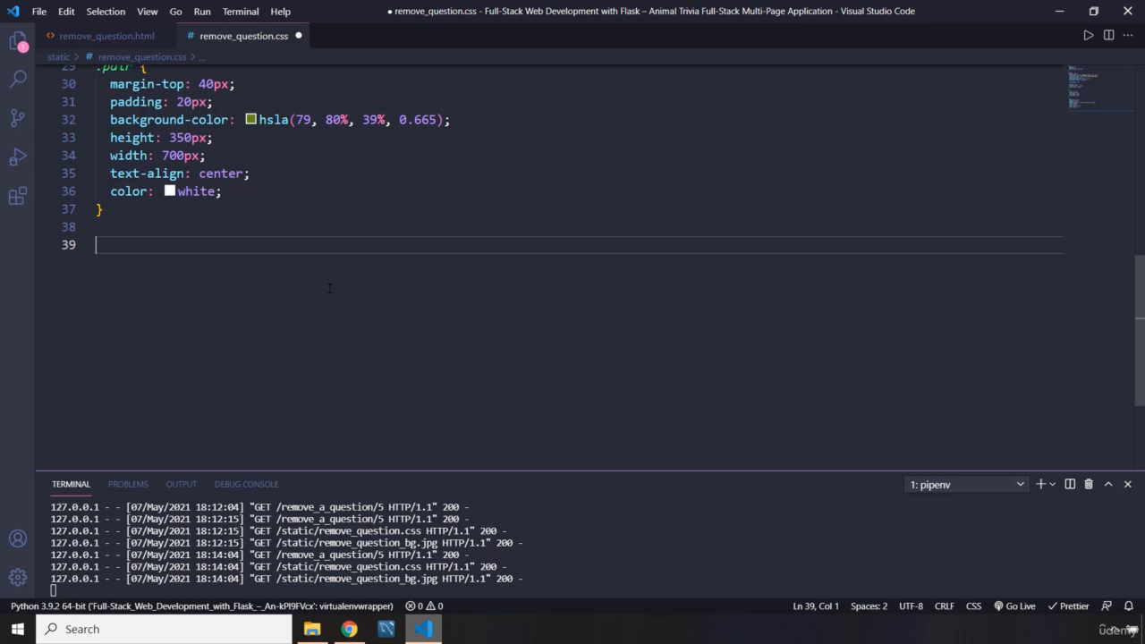
Start a .question rule with margin-top: 20px and padding: 15px
text(.question {)
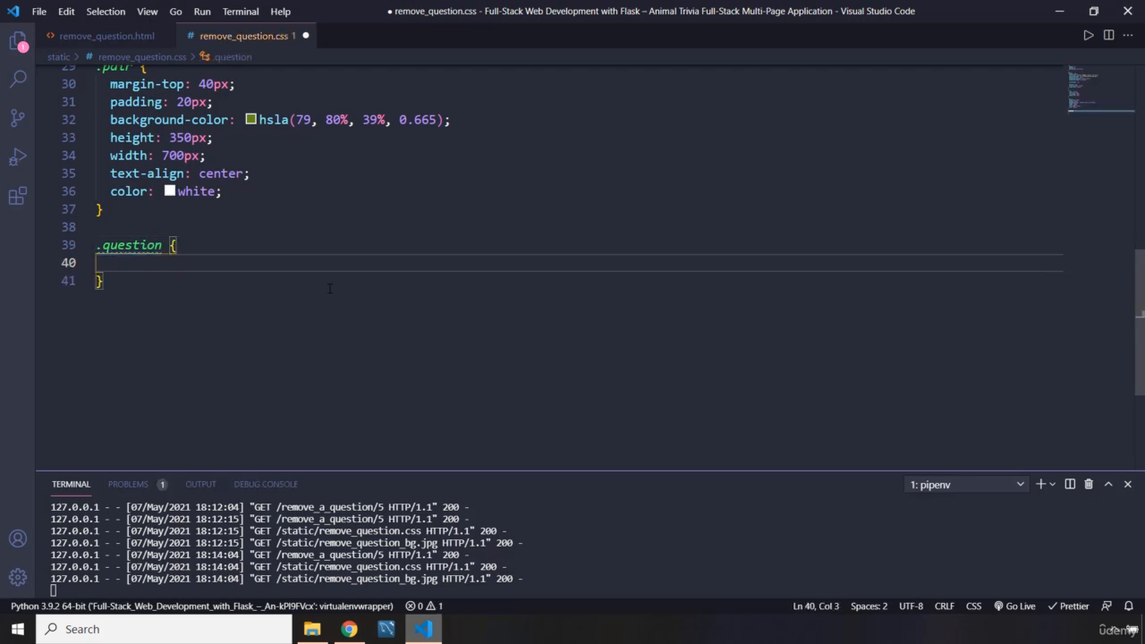
text(margin-top: ;)
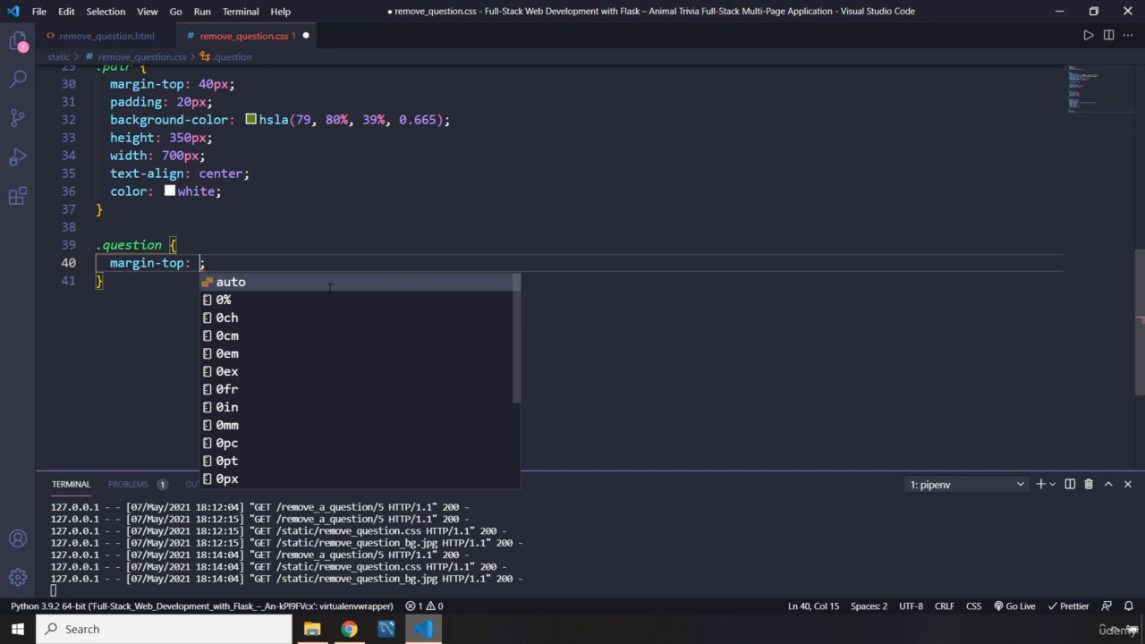
text(20px)
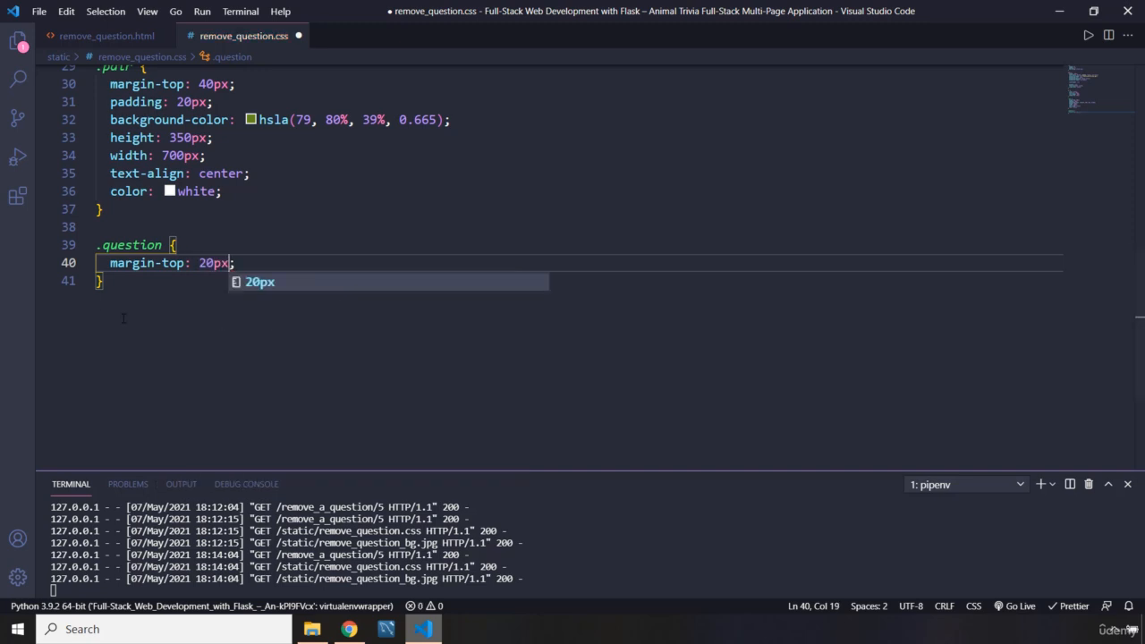
text(padding: 15px;)
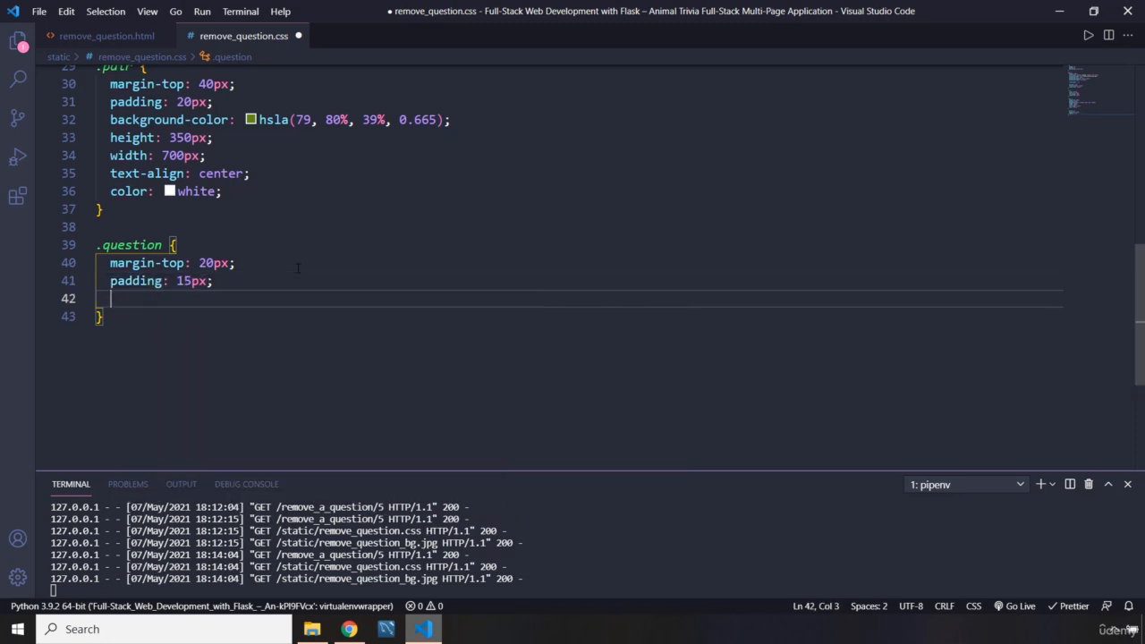
Add font-weight: 400, font-size: 25px and margin-bottom: 40px to .question
text(font-weight: 400;)
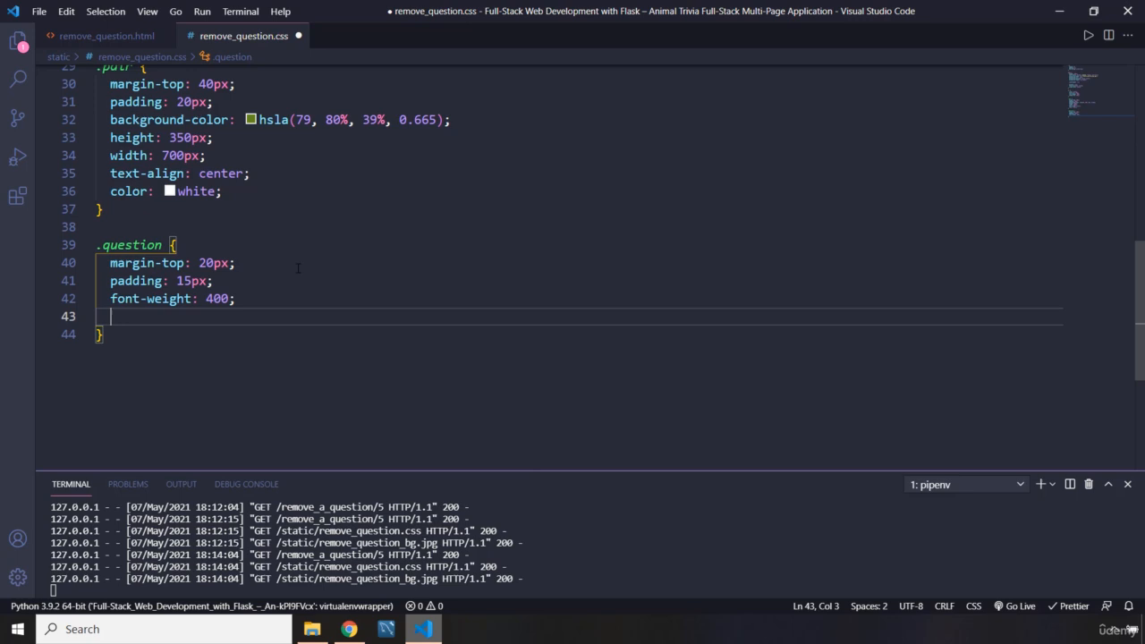
text(fonsiz)
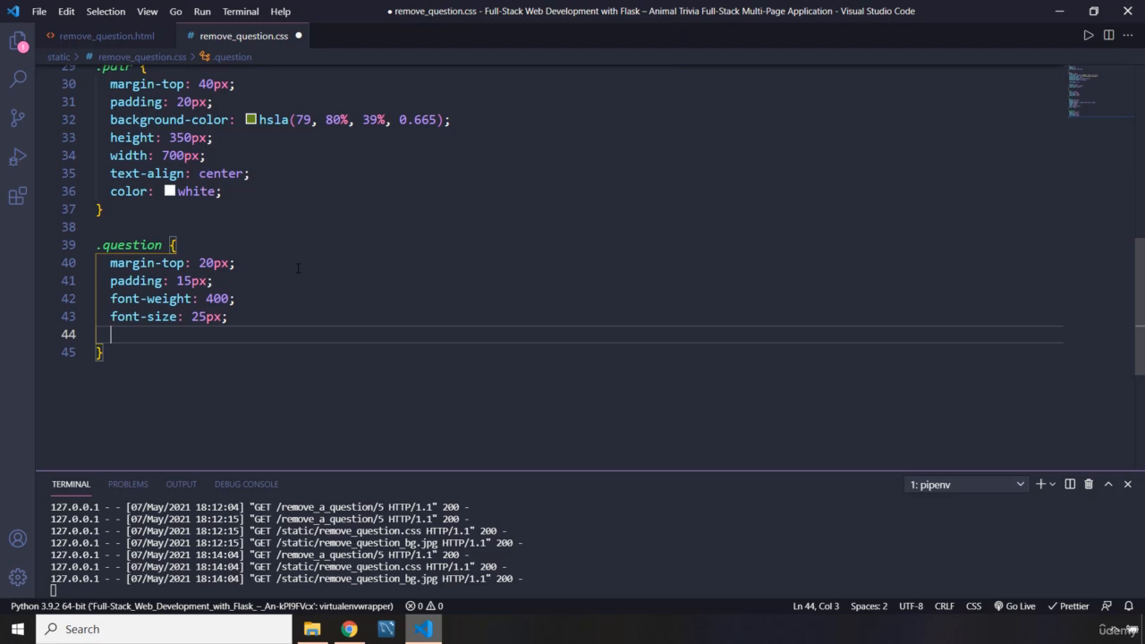
text(margin-bottom: ;)
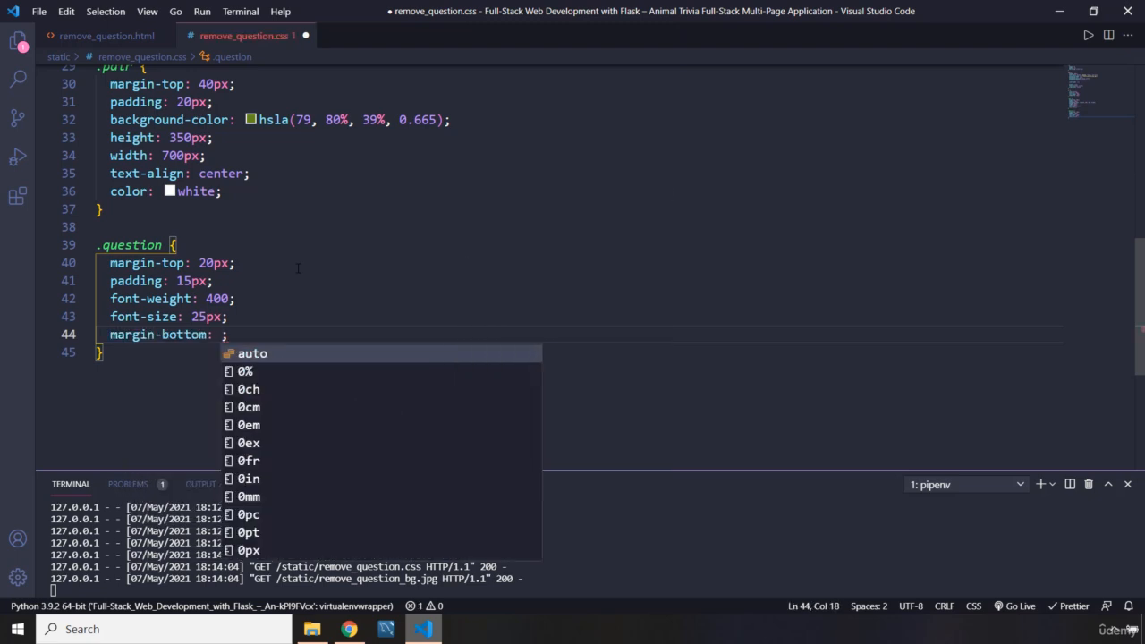
text(40px)
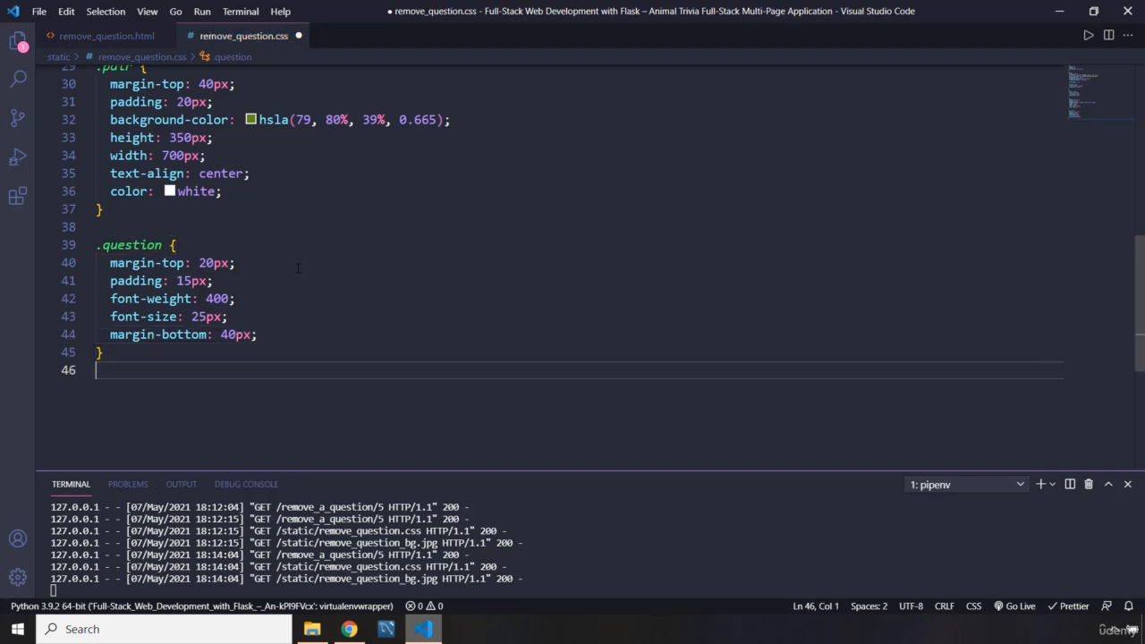
Start an .answer rule with background-color rgba(32, 106, 93, 0.446)
text(.ans)
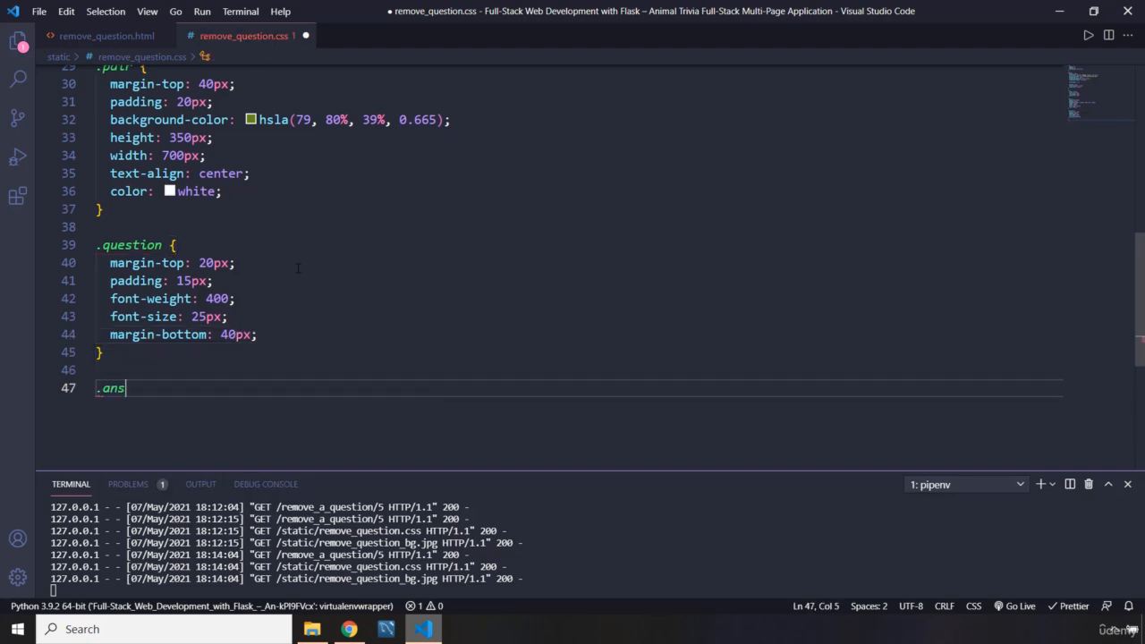
text(wer {)
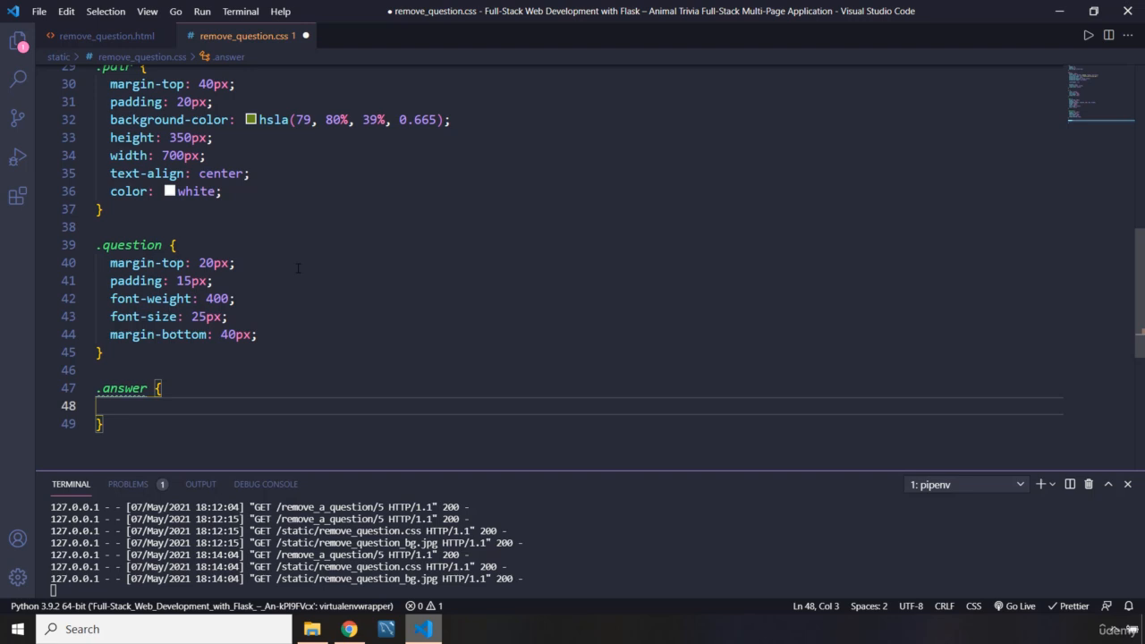
text(bacol)
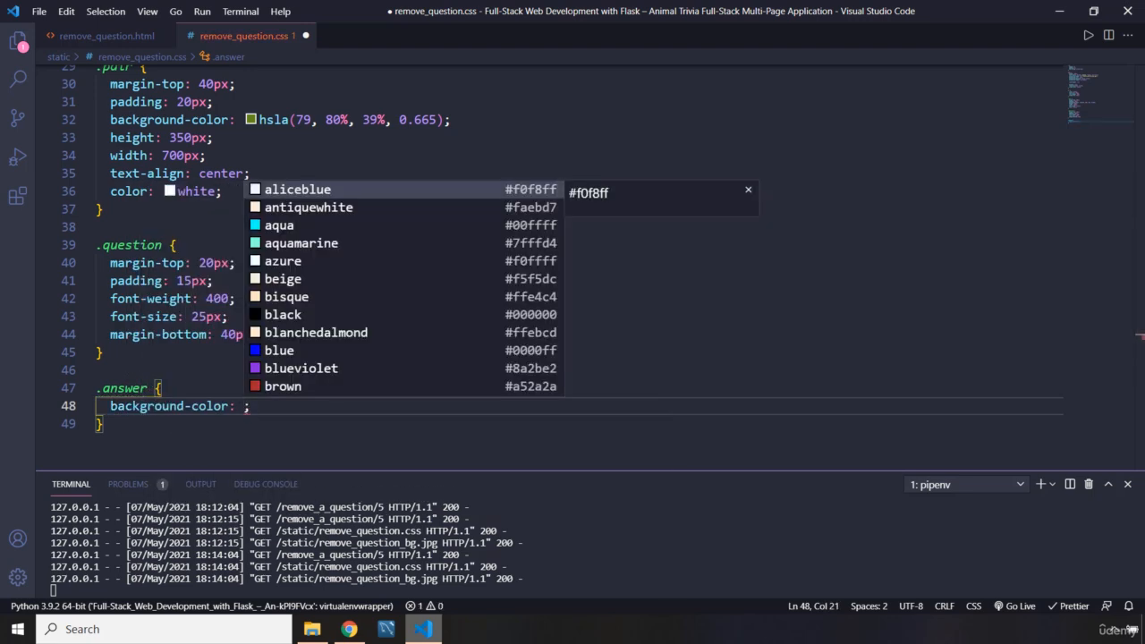
key(Escape)
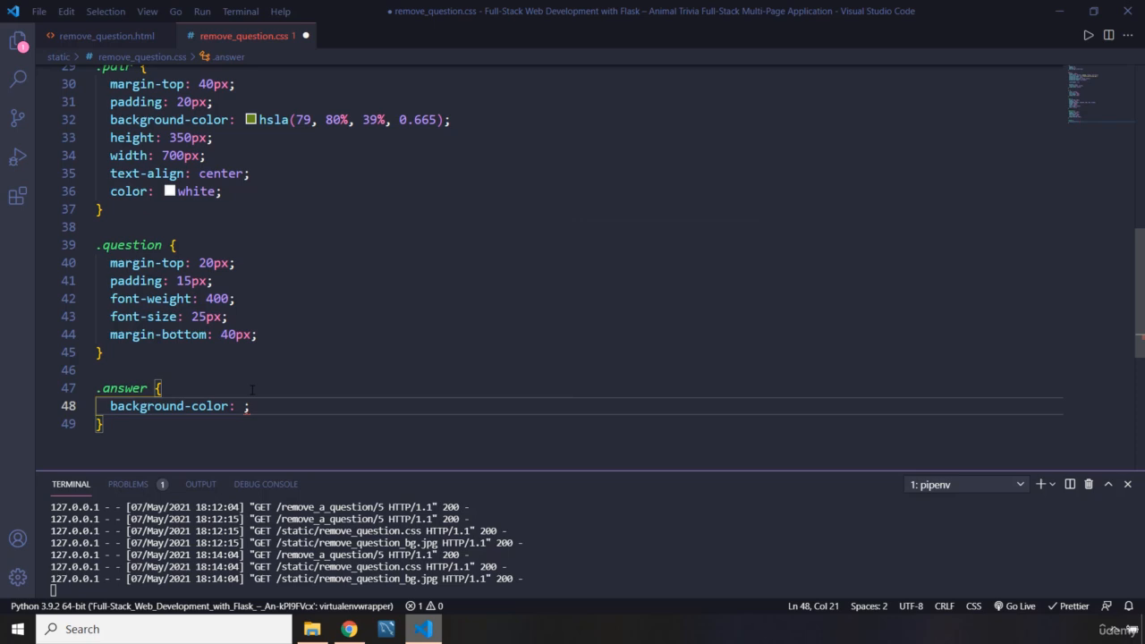
text(rgba(32, 106, 93, 0.446))
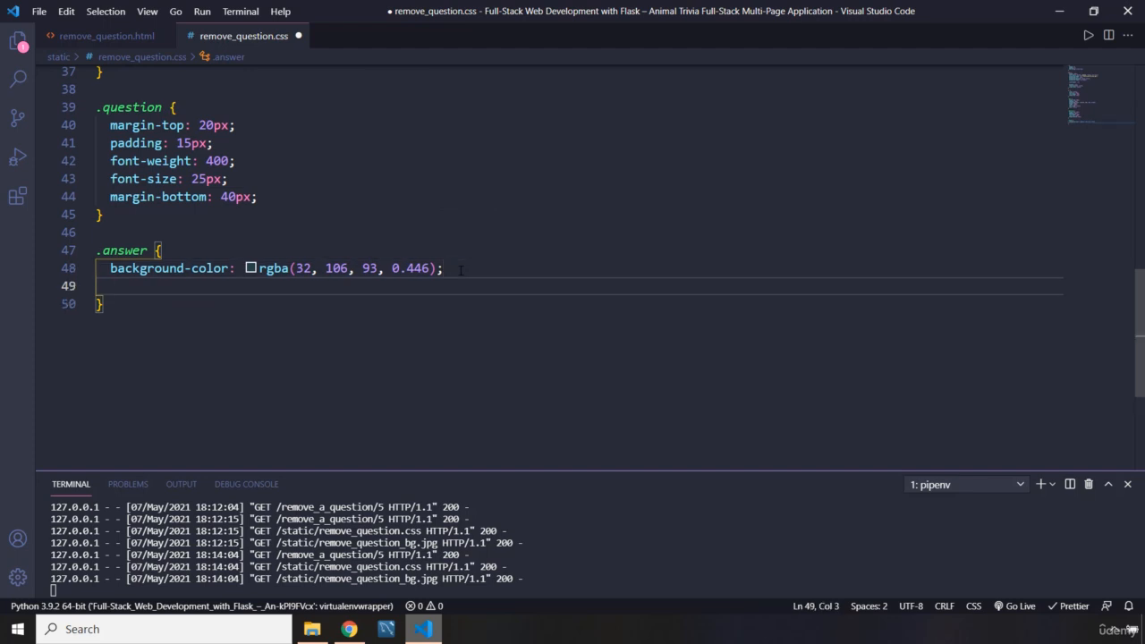
Add padding: 10px to .answer and begin the next selector
text(padding: ;)
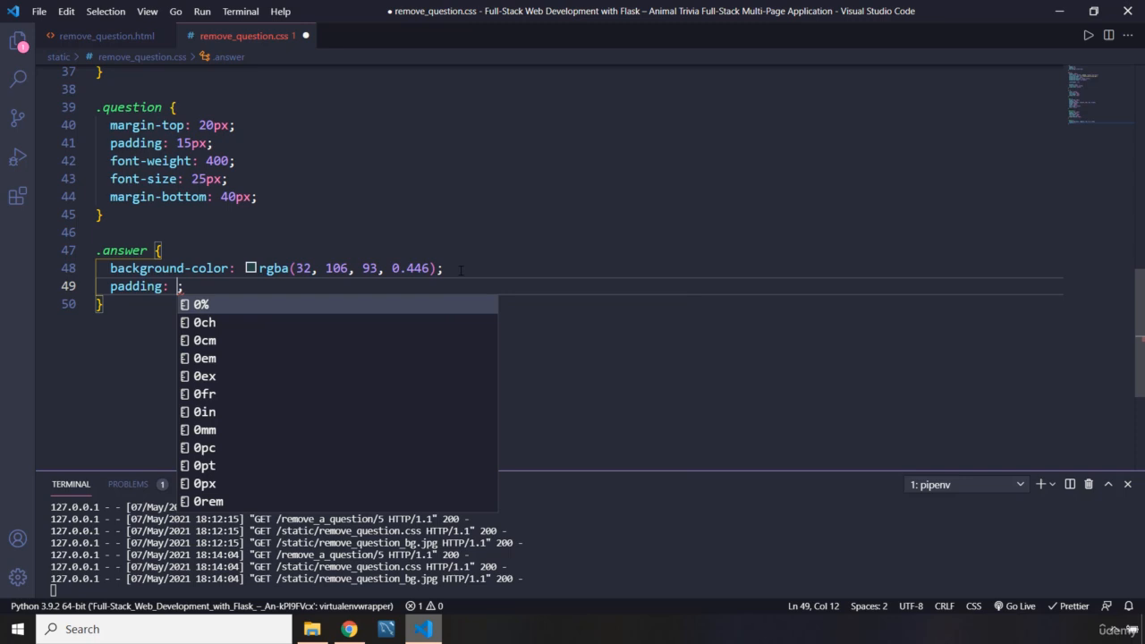
text(10px;)
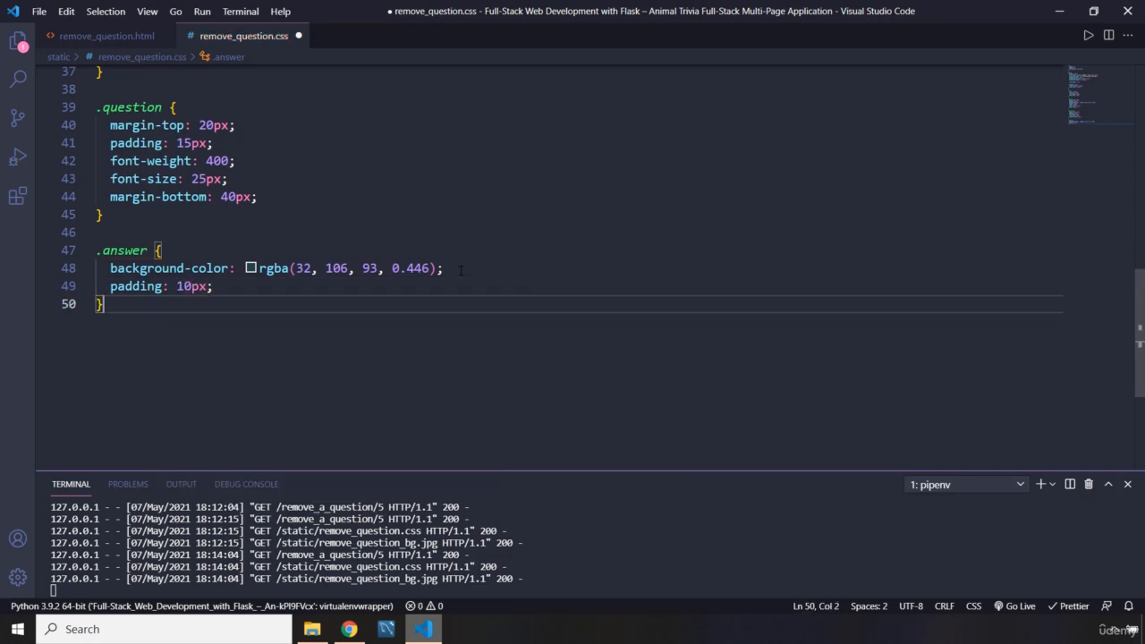
key(Enter)
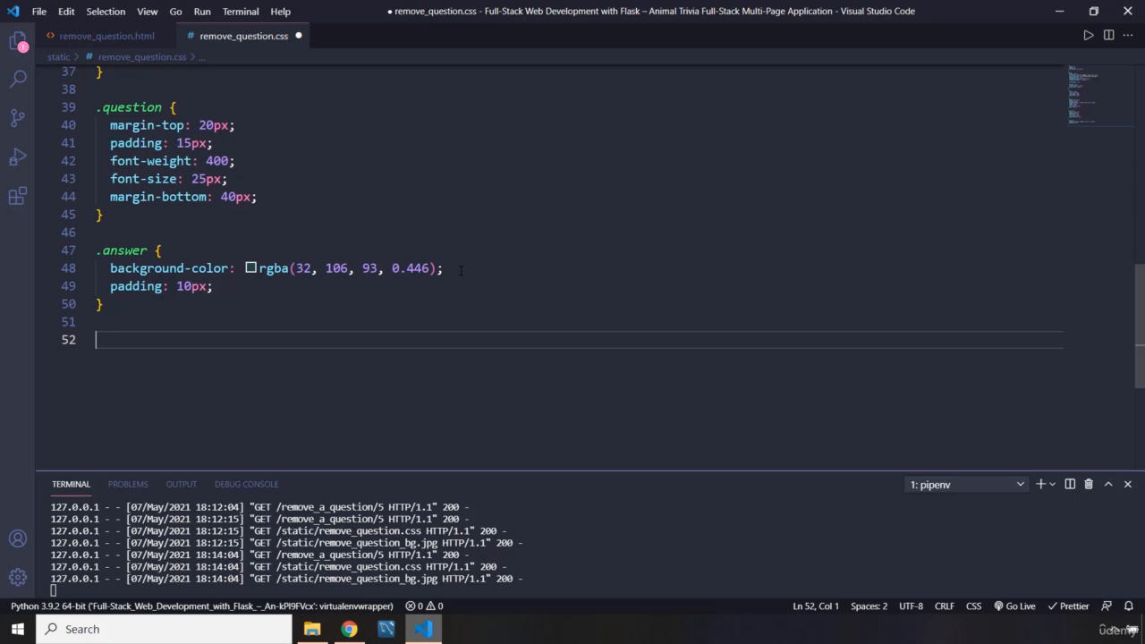
text(.a)
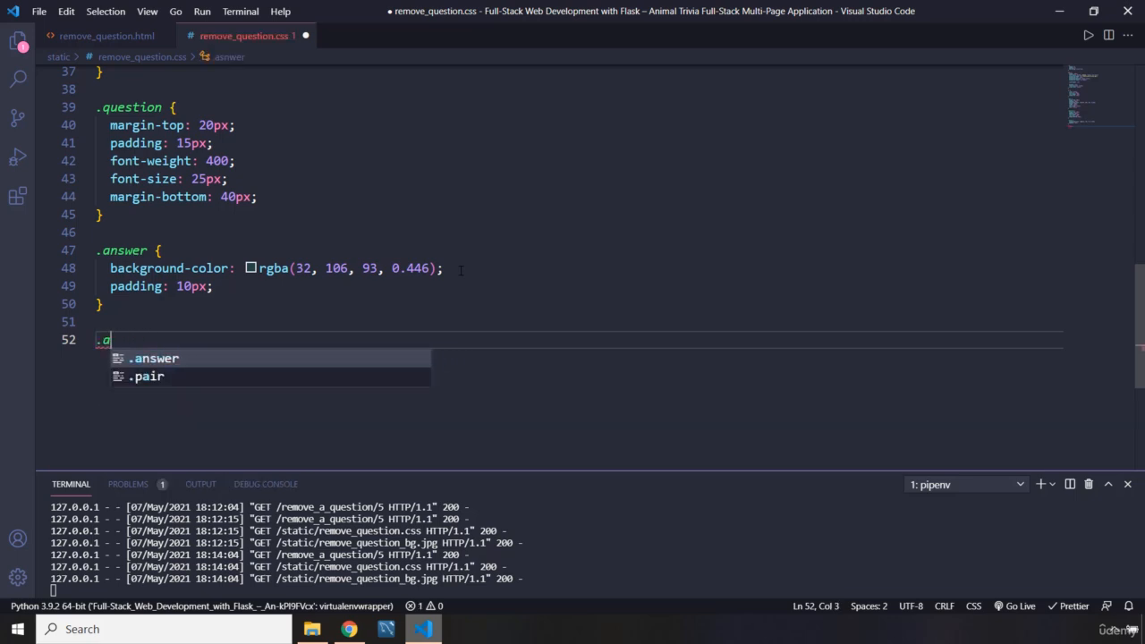
Add an .answer p rule with text-align: center and font-size: 20px
text(nswer p {)
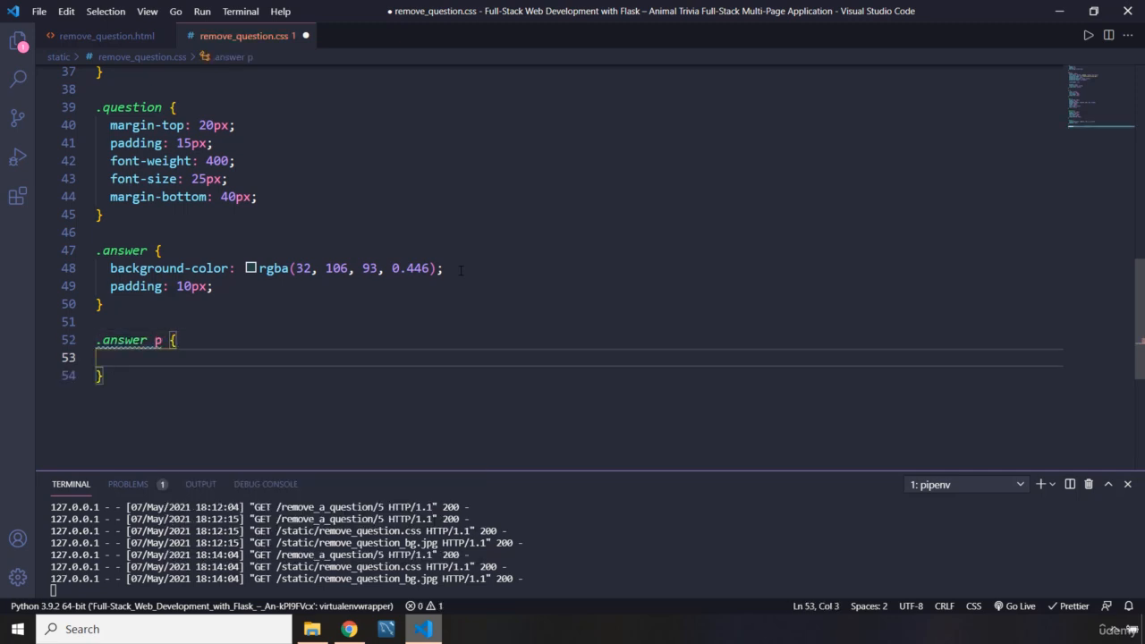
text(tex)
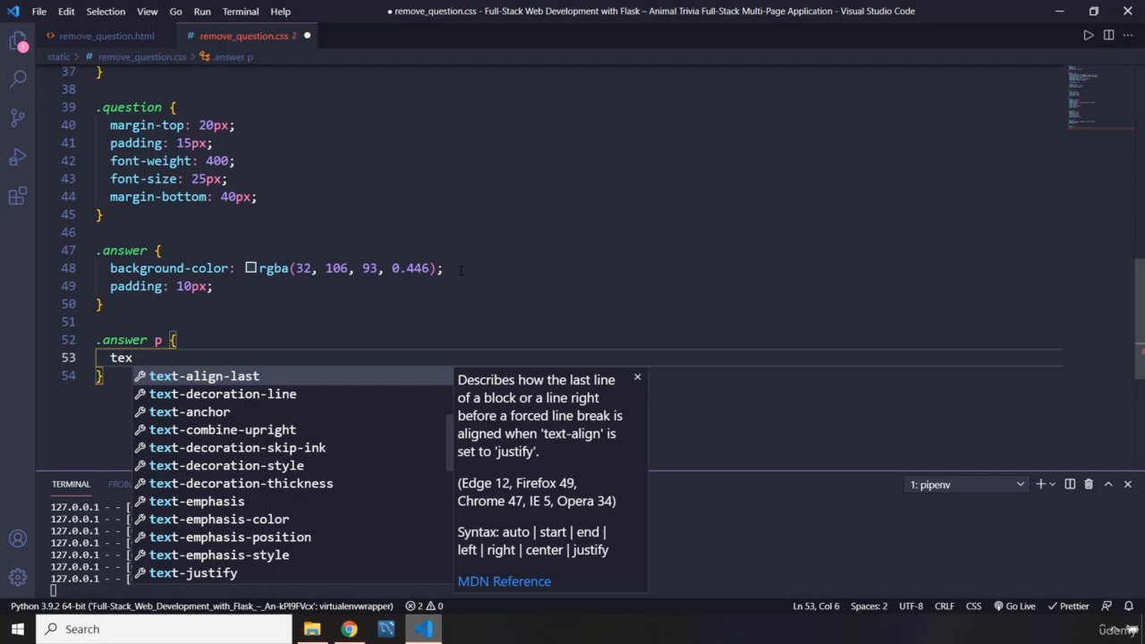
key(Escape)
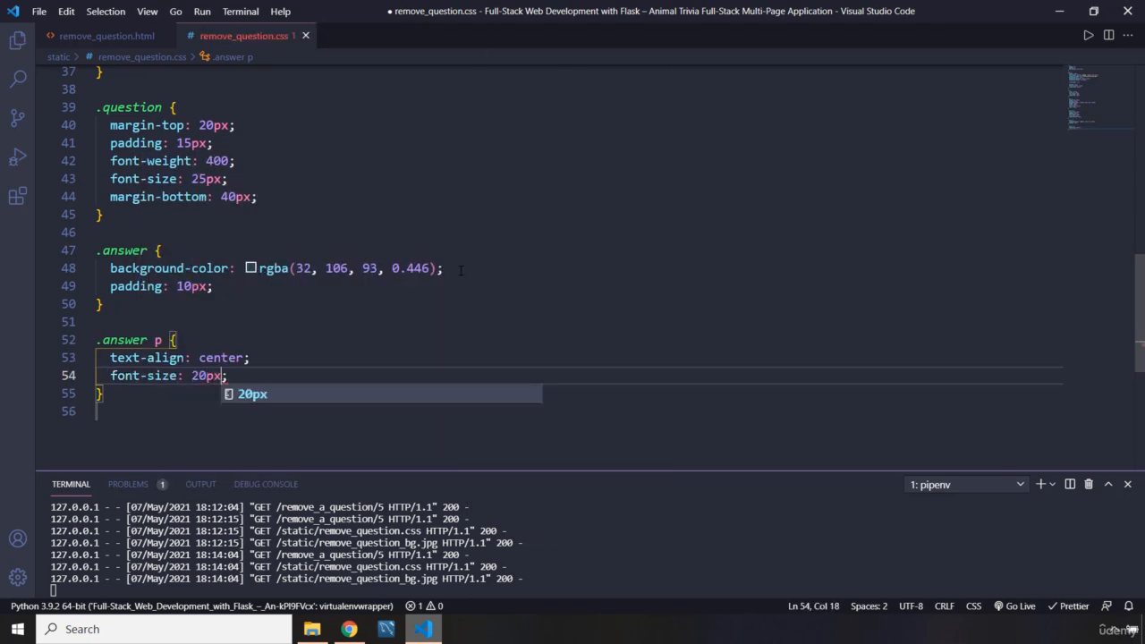
click(347, 629)
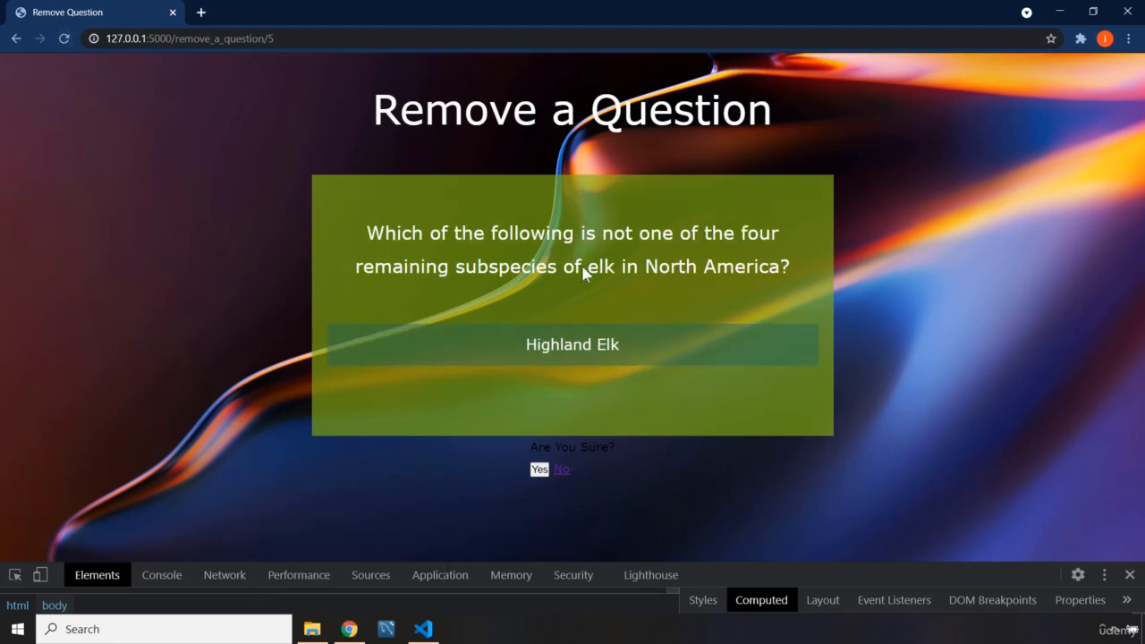
right_click(349, 630)
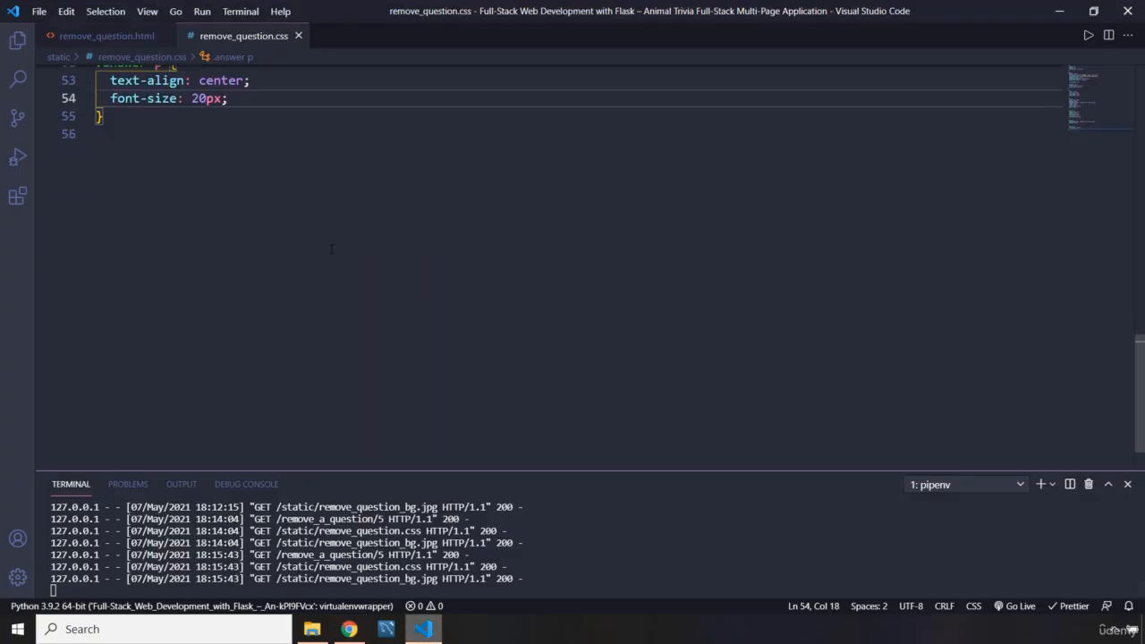
mouse_move(269, 360)
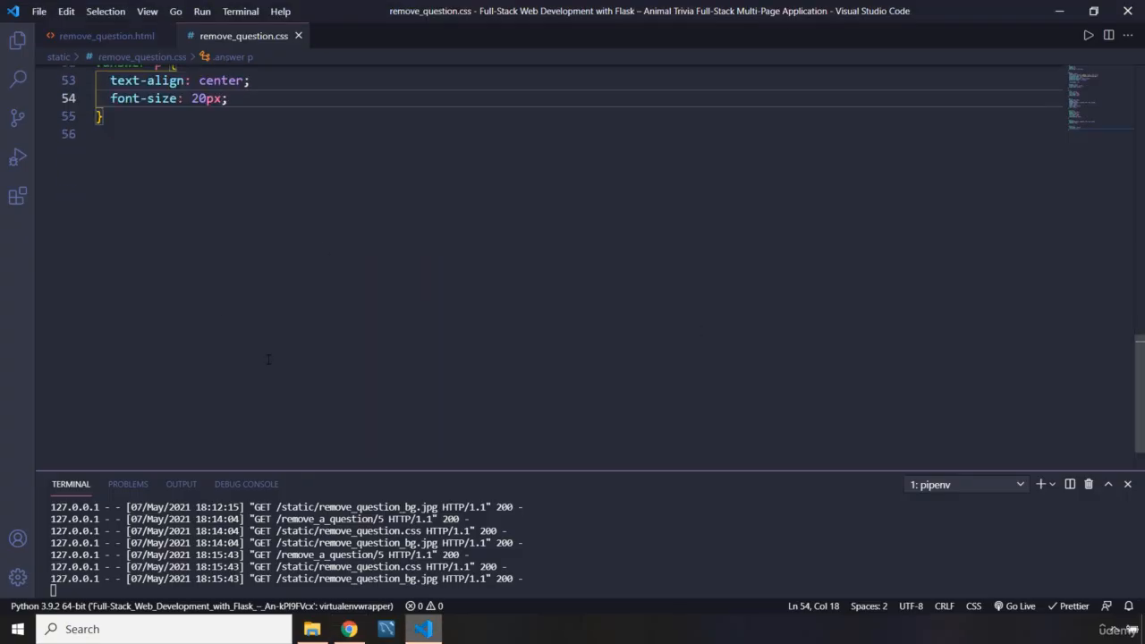
click(347, 630)
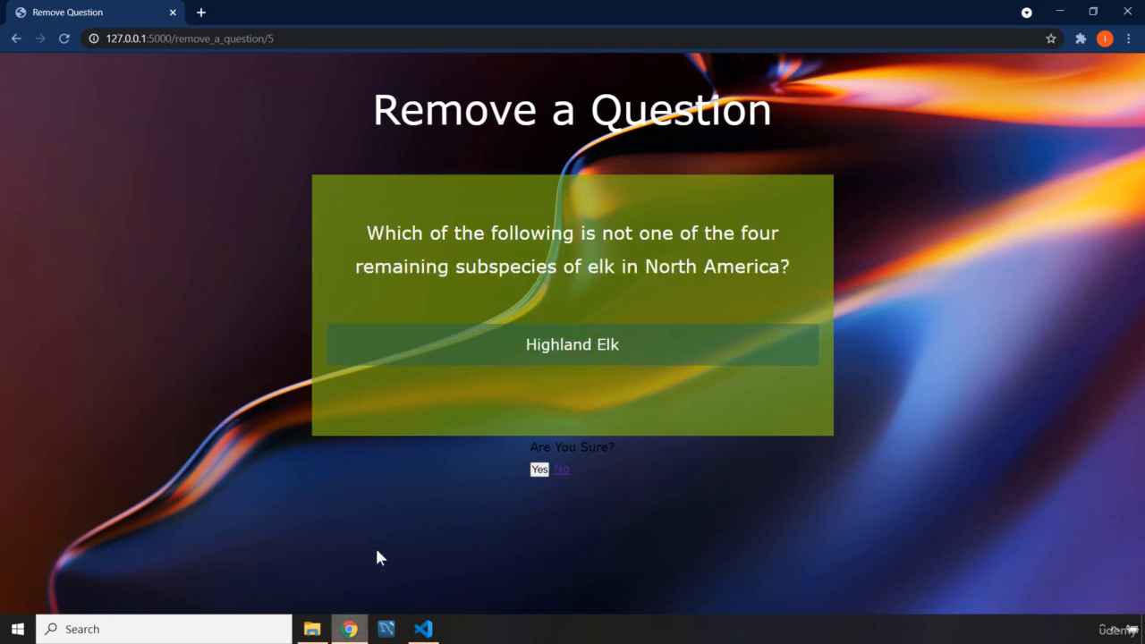
click(423, 630)
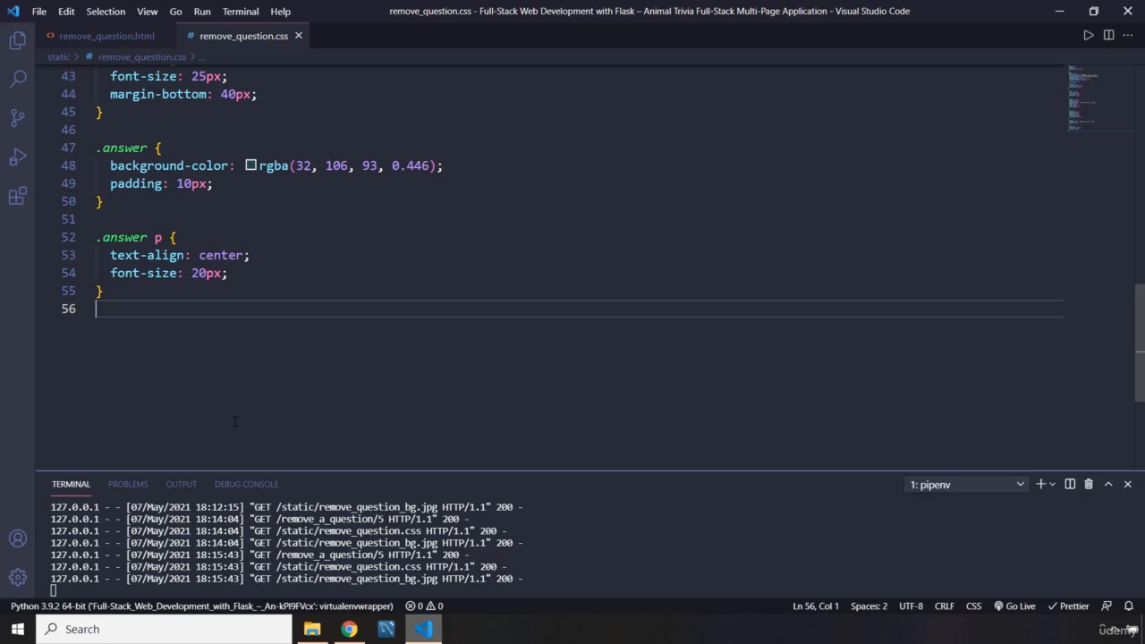
Add a .confirmation rule with margin-top: 15px, padding: 20px and color: white
text(.confir)
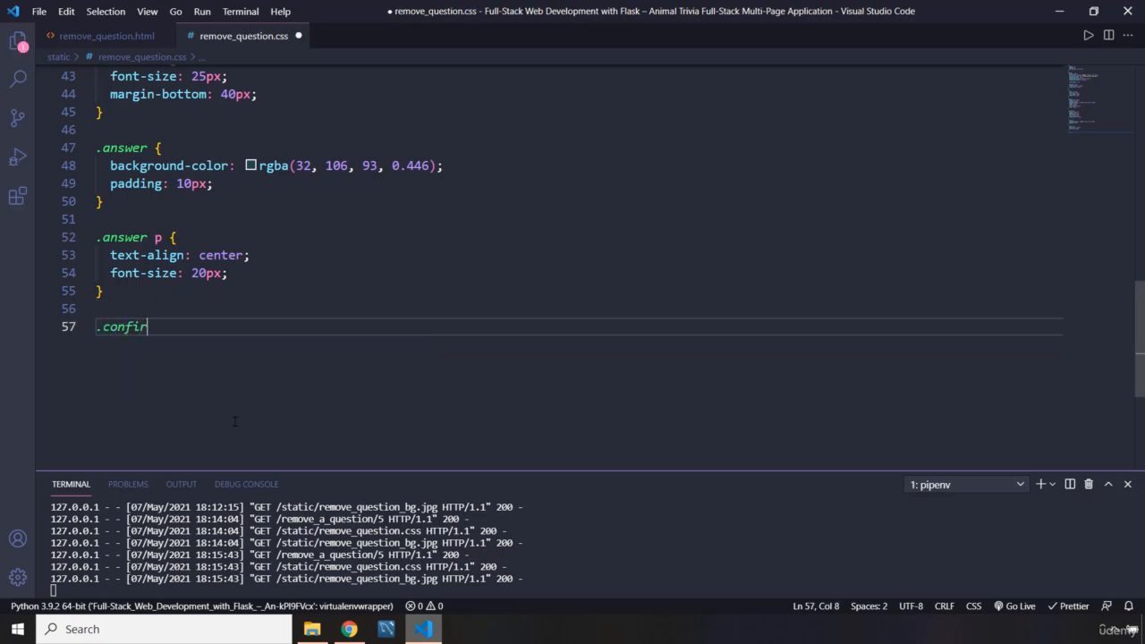
text(mation {)
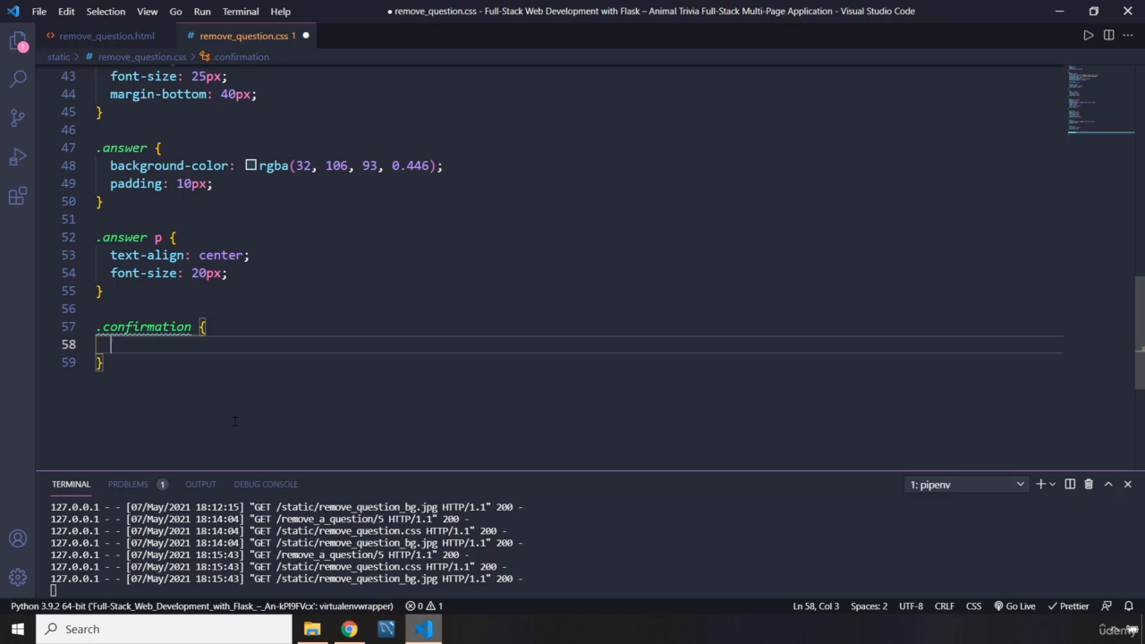
text(margin-top: 15px;)
text(padding: 20;)
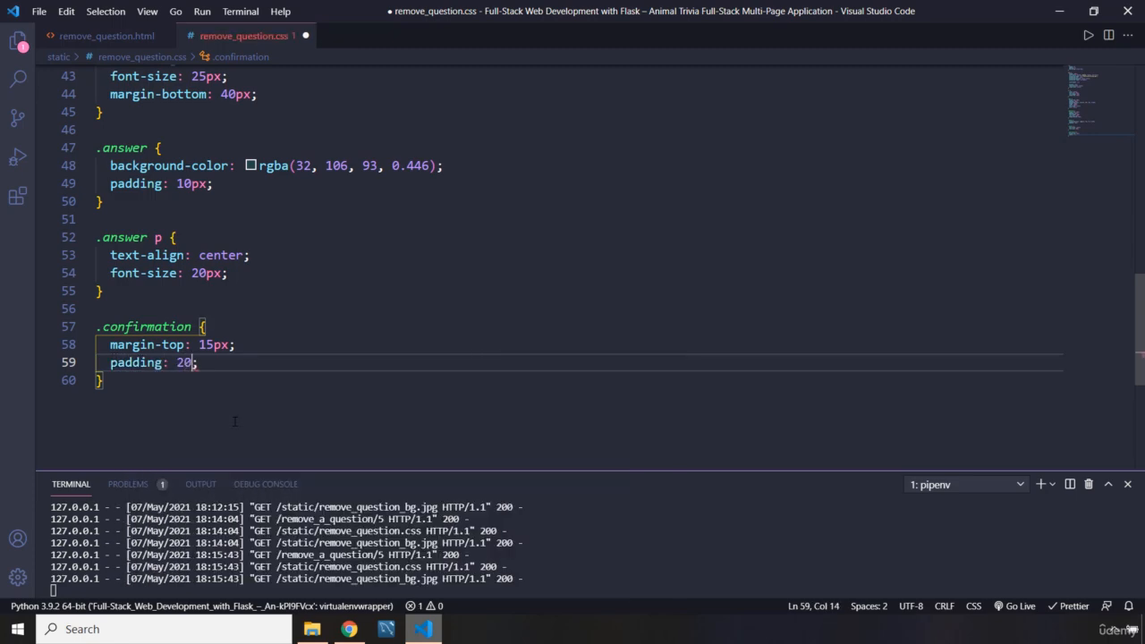
text(color: white;)
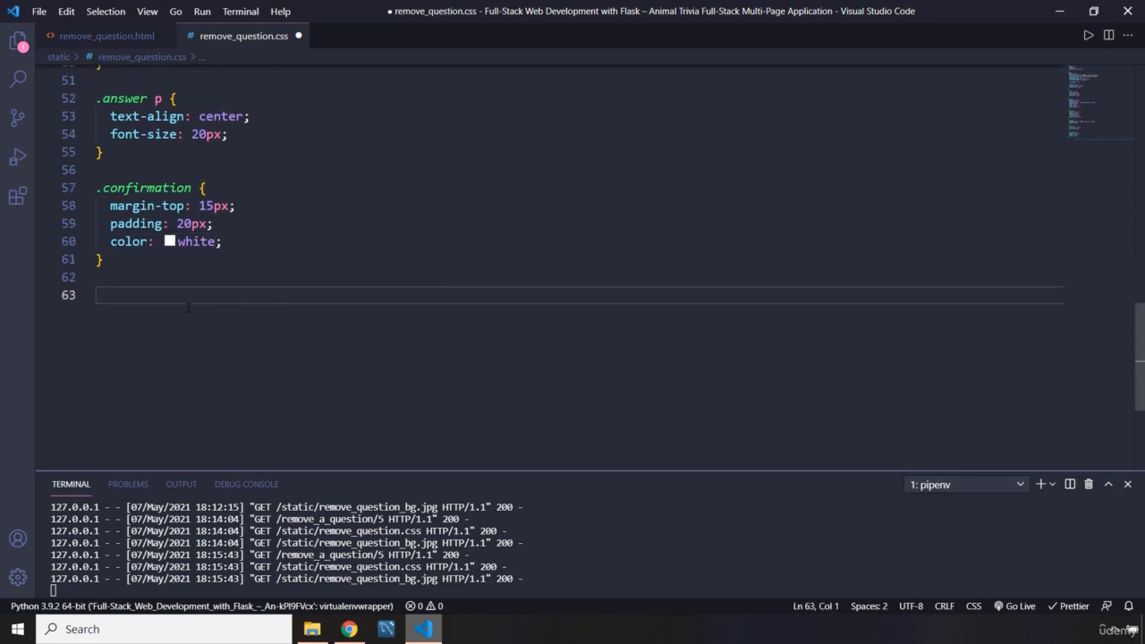
mouse_move(186, 295)
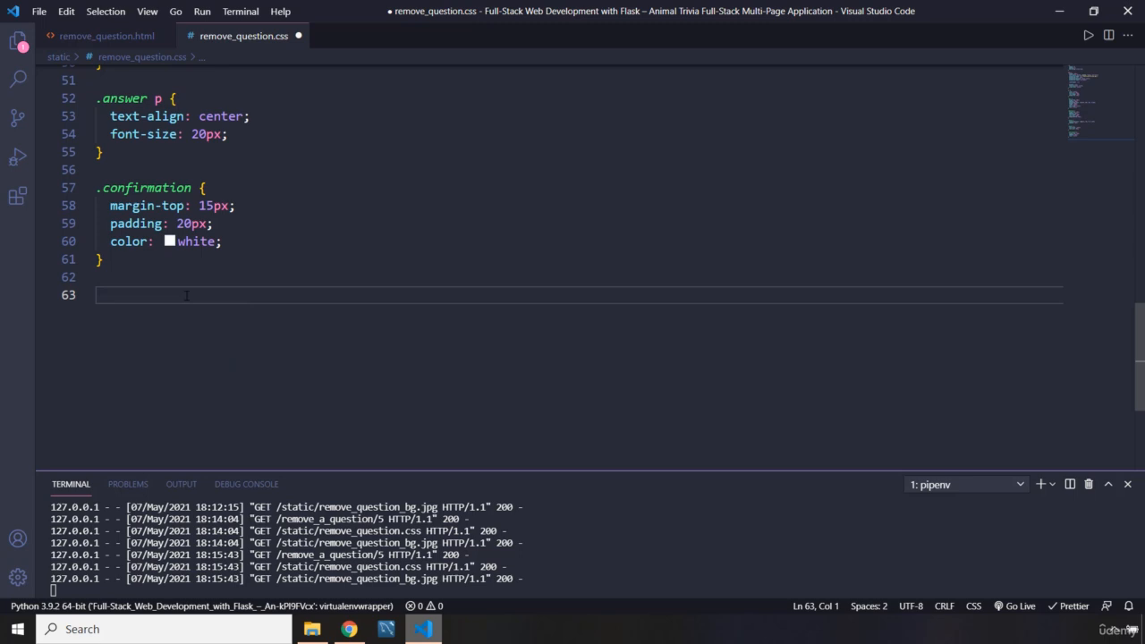
Start a .confirmation p rule with font-size: 25px and text-align: center
text(.confirmation)
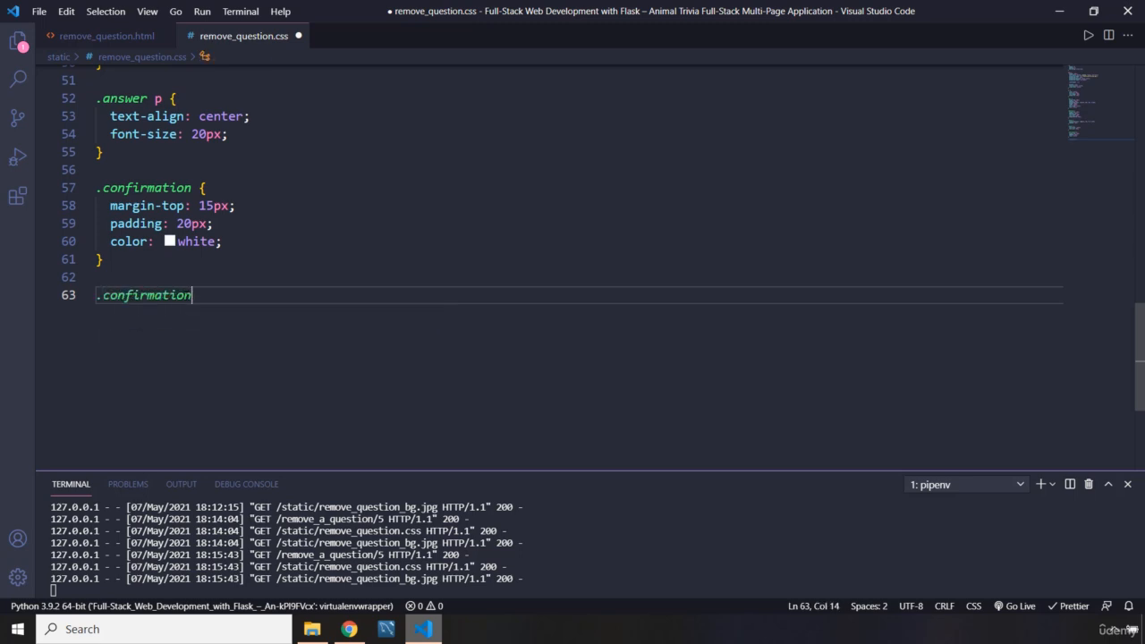
text(p {)
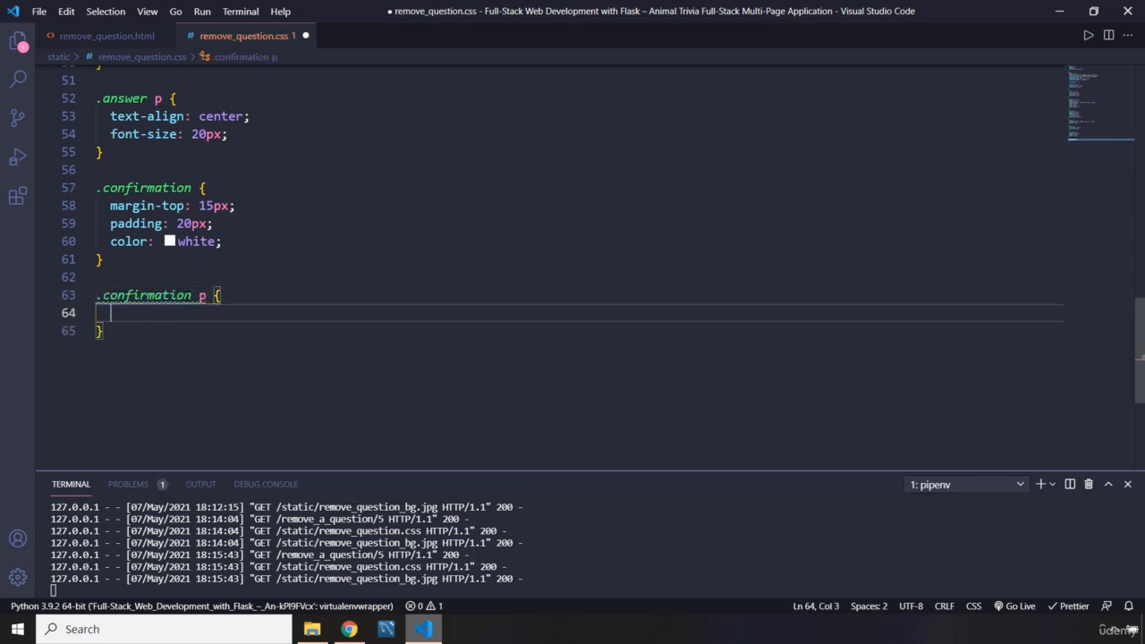
text(fonsz)
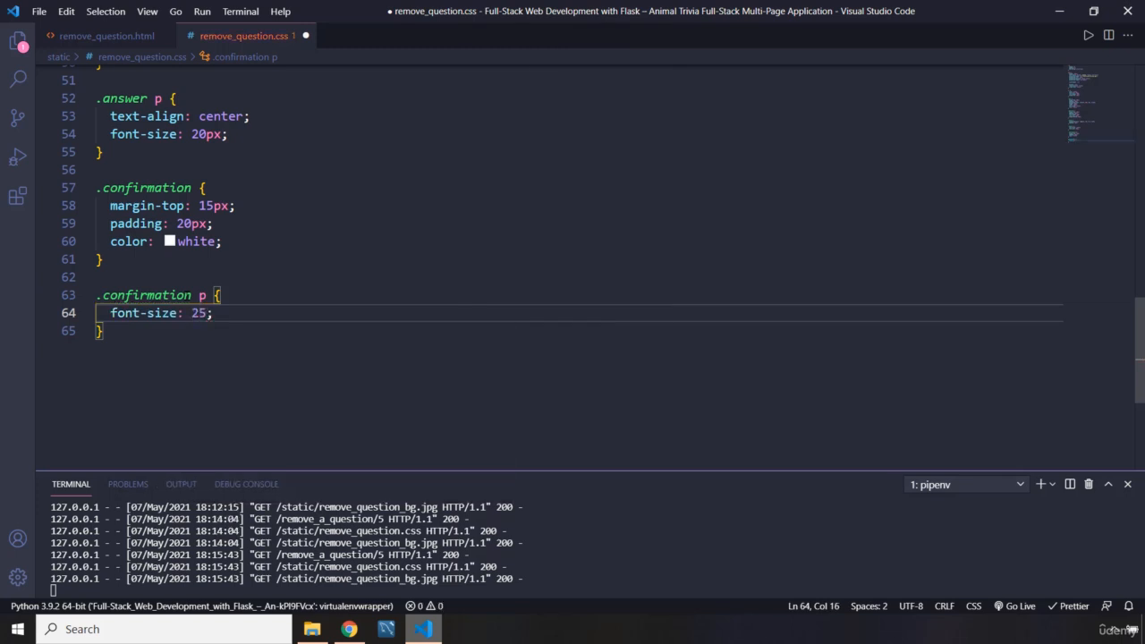
text(text-align: center;)
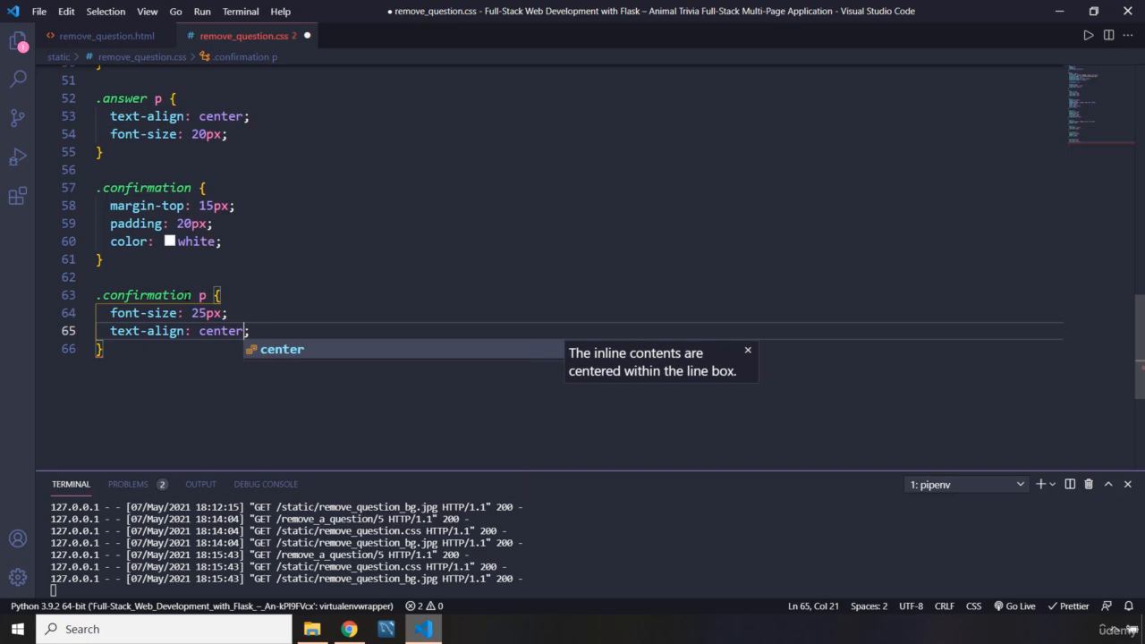
Add border-bottom: 1px solid white and padding-bottom: 5px to .confirmation p and save
text(border-bottom: ;)
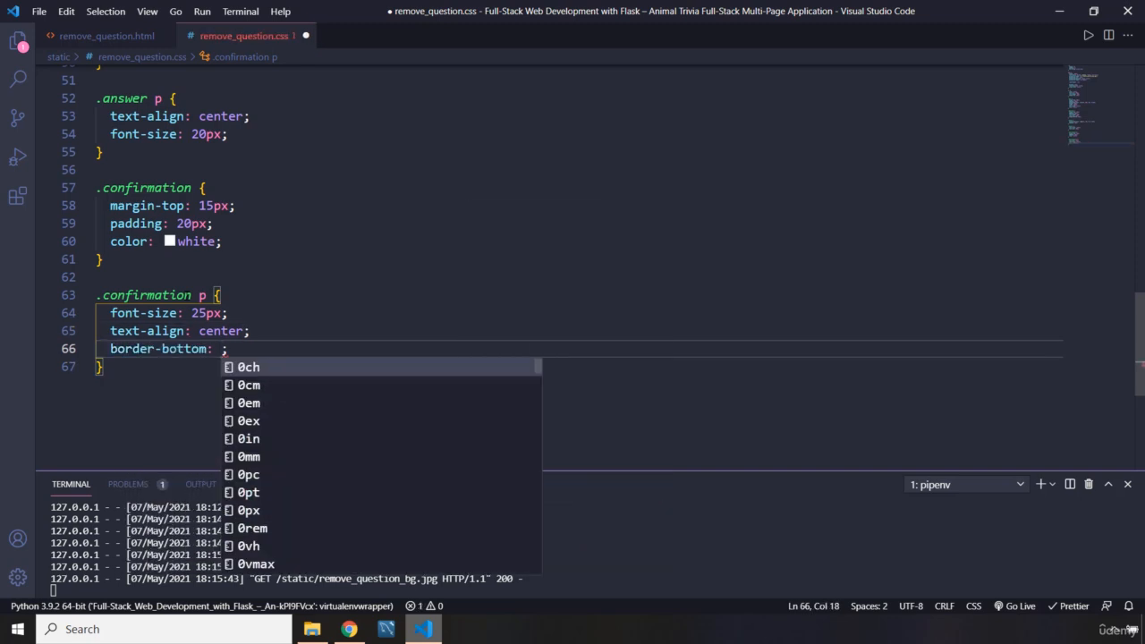
text(1px)
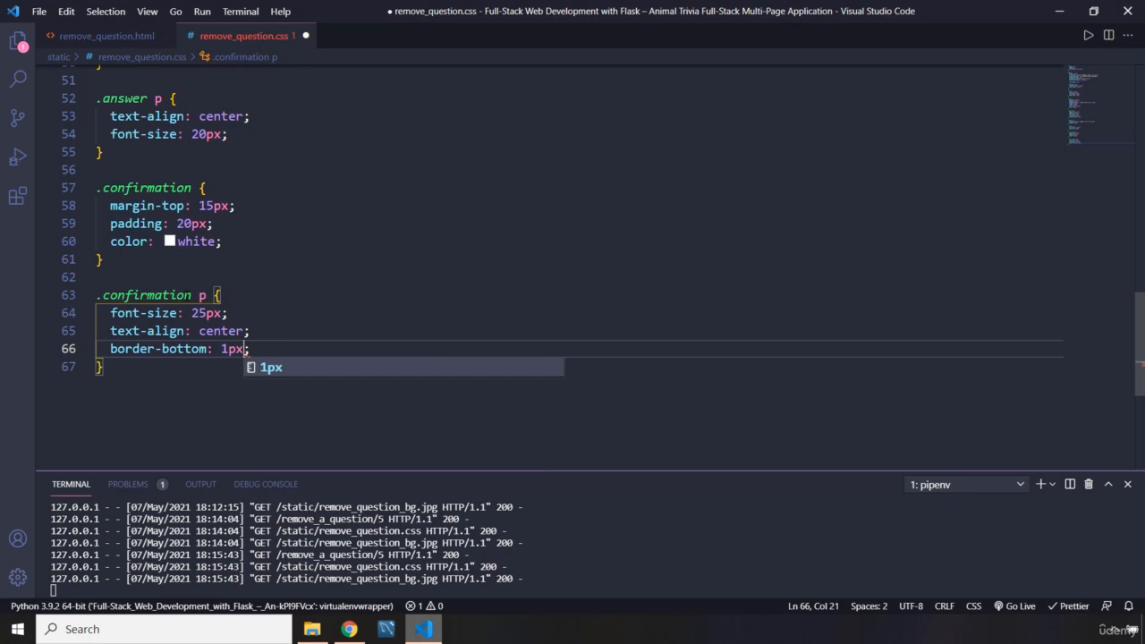
text(solid white)
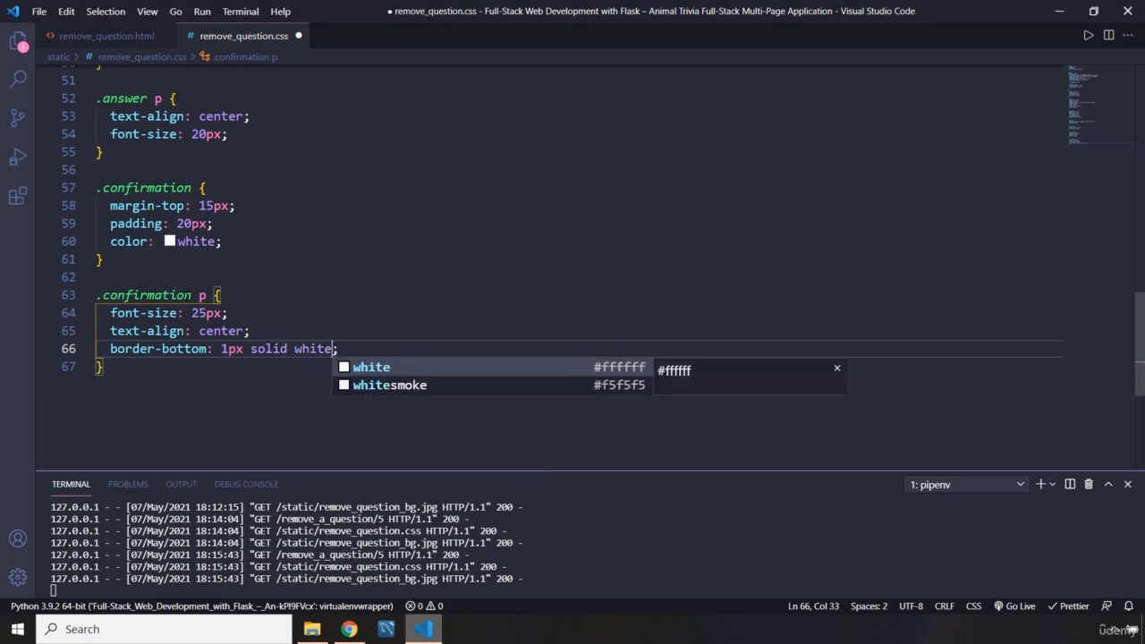
text(paddin)
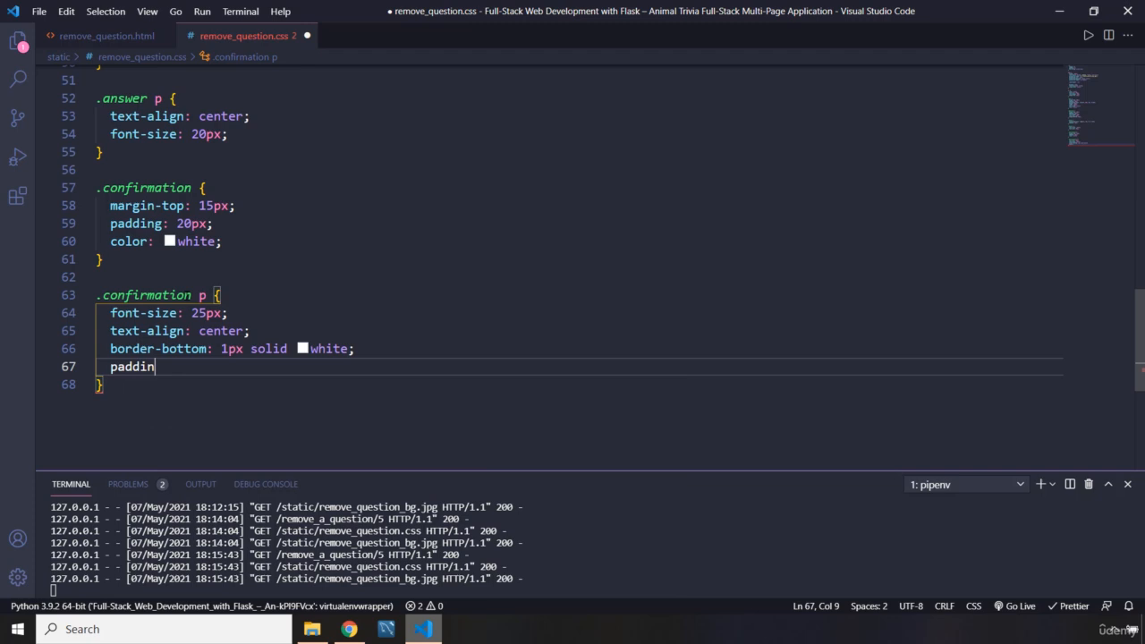
text(g)
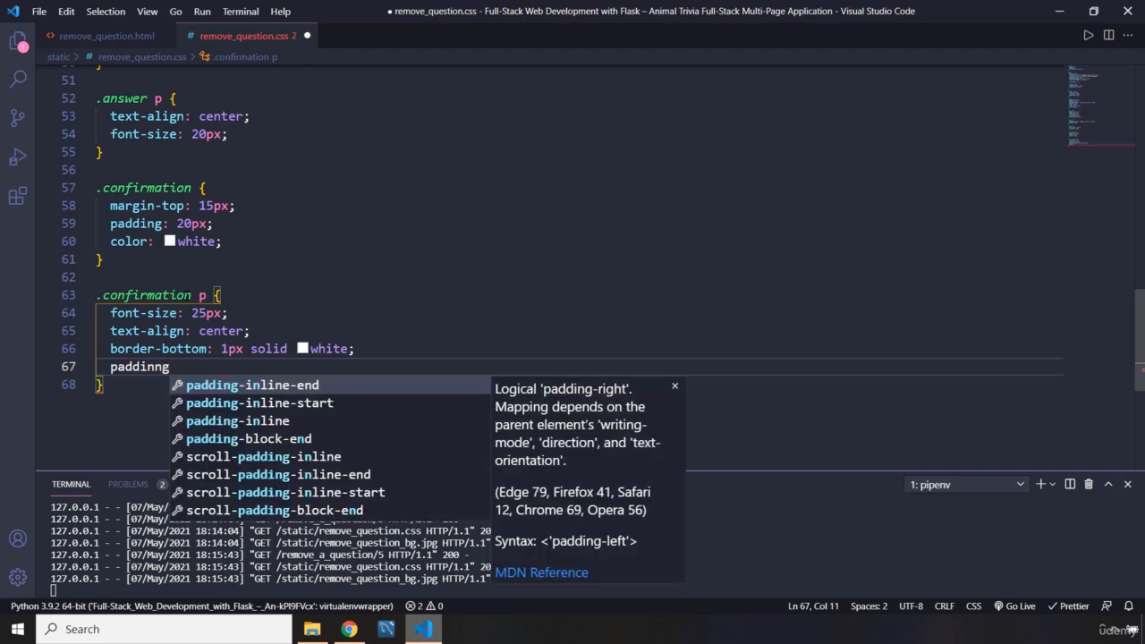
key(Backspace)
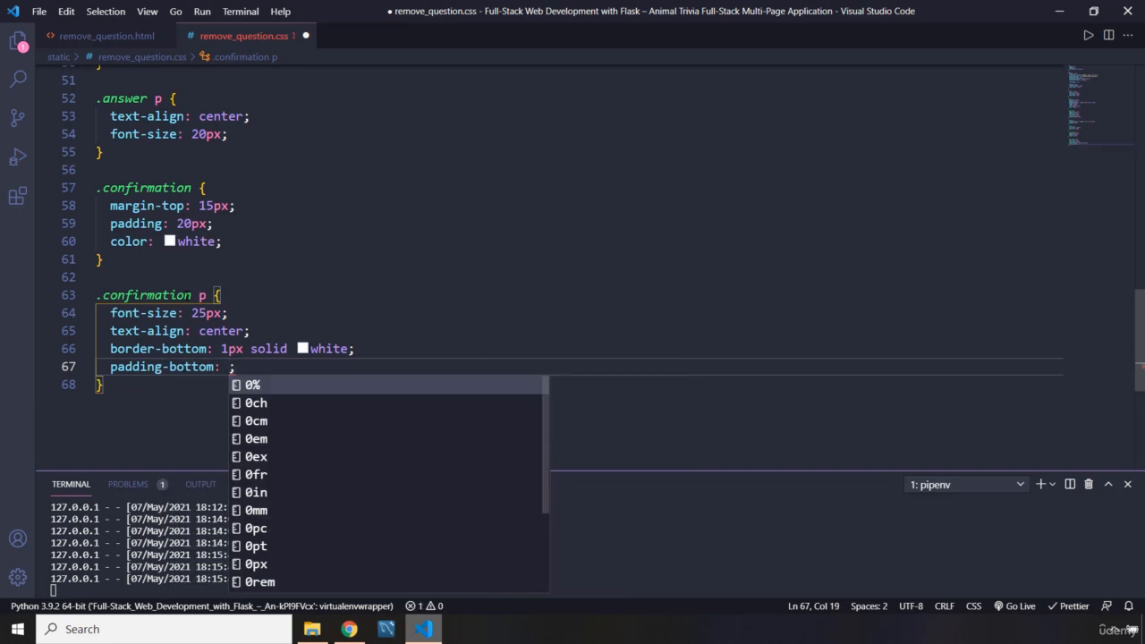
text(5px)
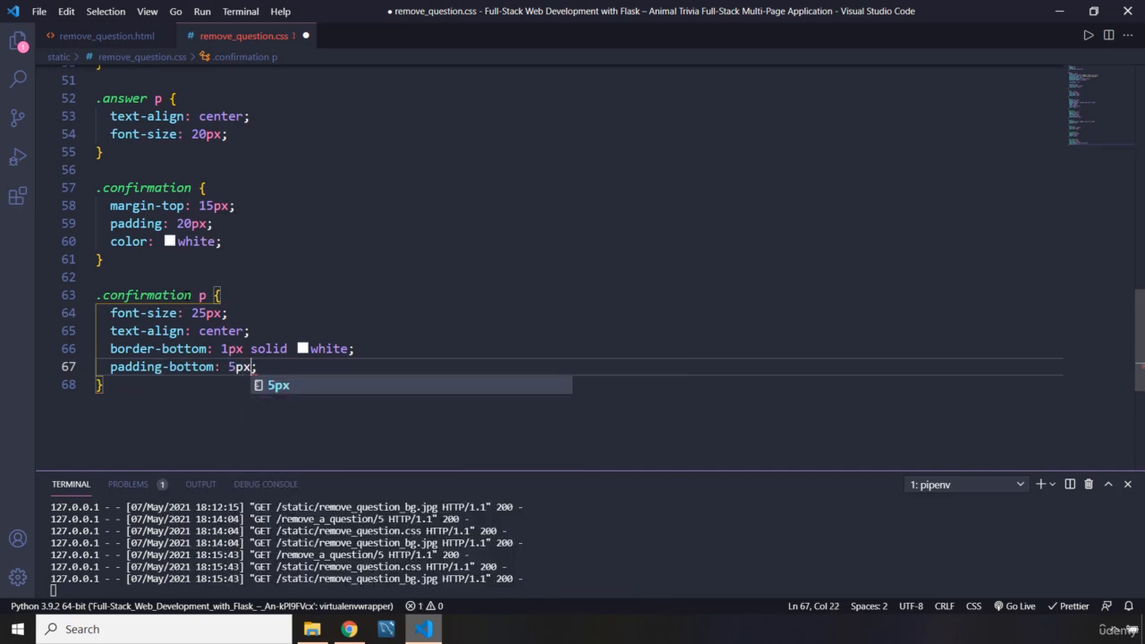
key(ctrl+s)
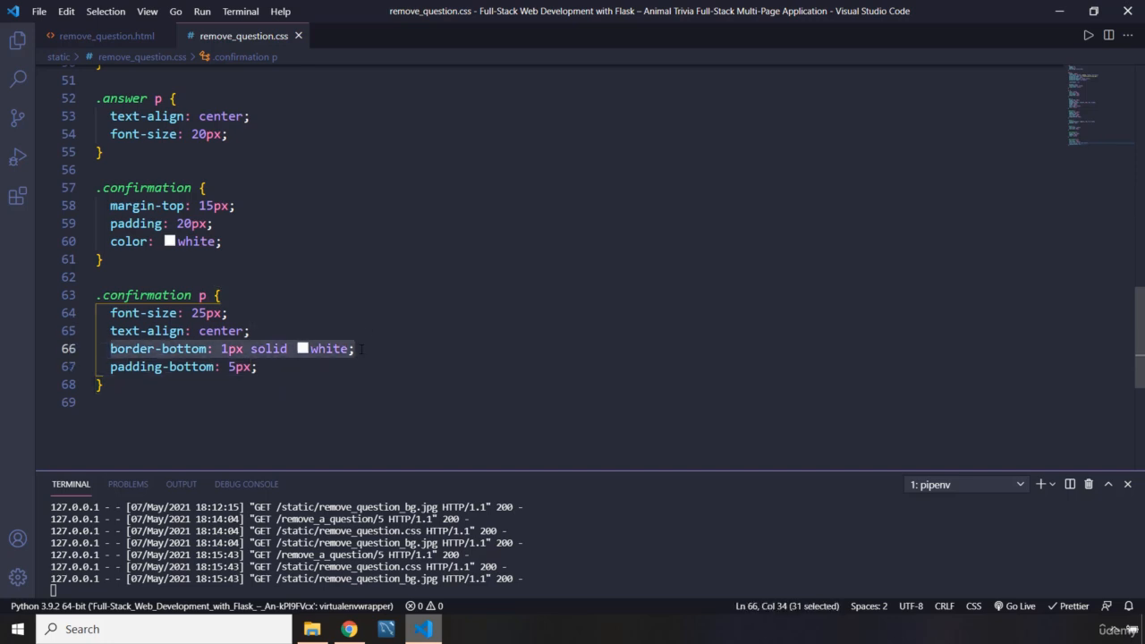
click(258, 367)
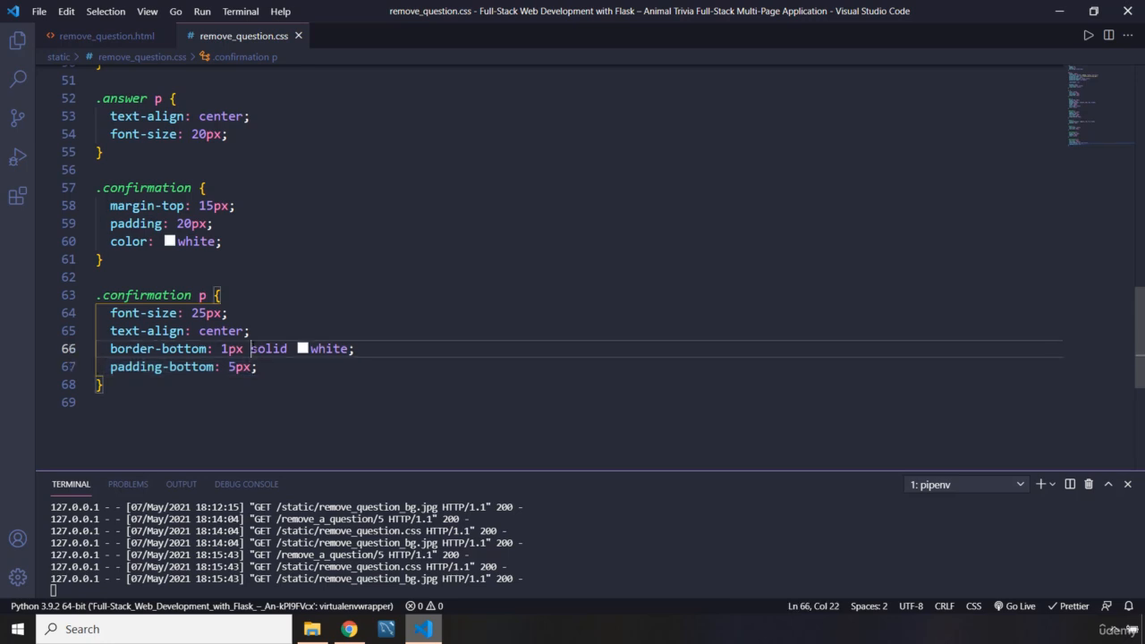
double_click(268, 349)
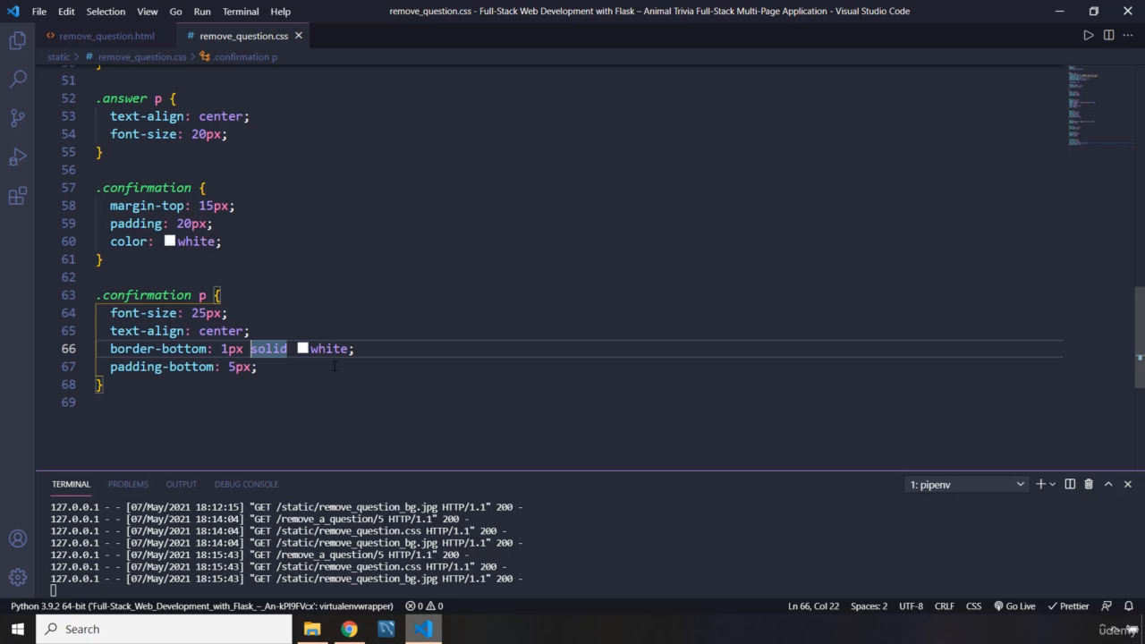
click(258, 365)
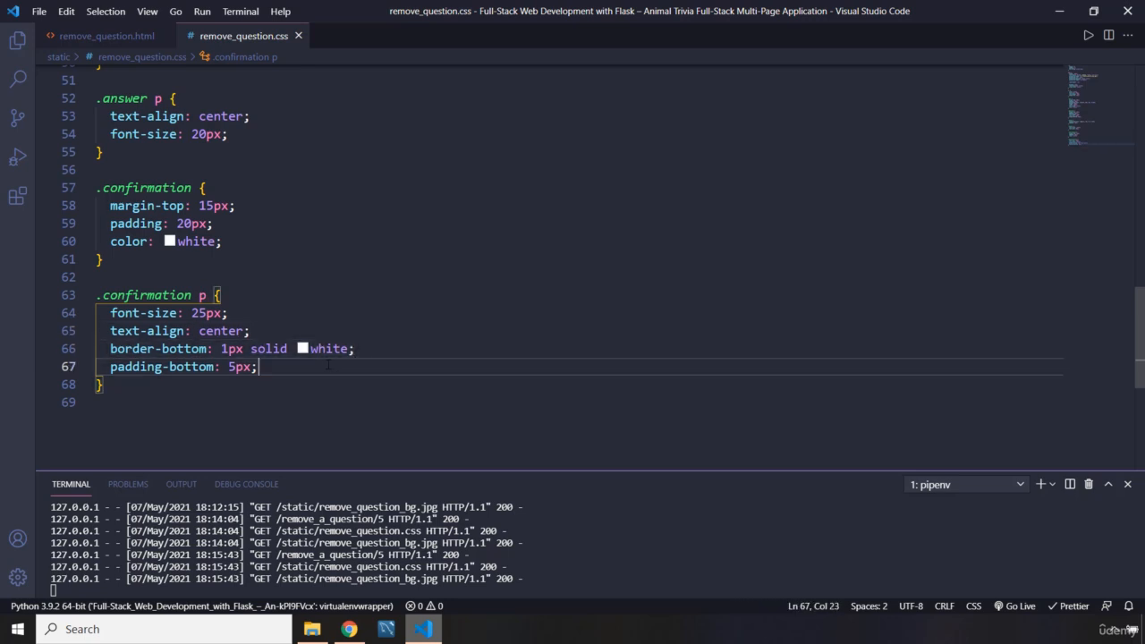
Comment out padding-bottom in .confirmation p and preview the heading gap in Chrome
key(ctrl+/)
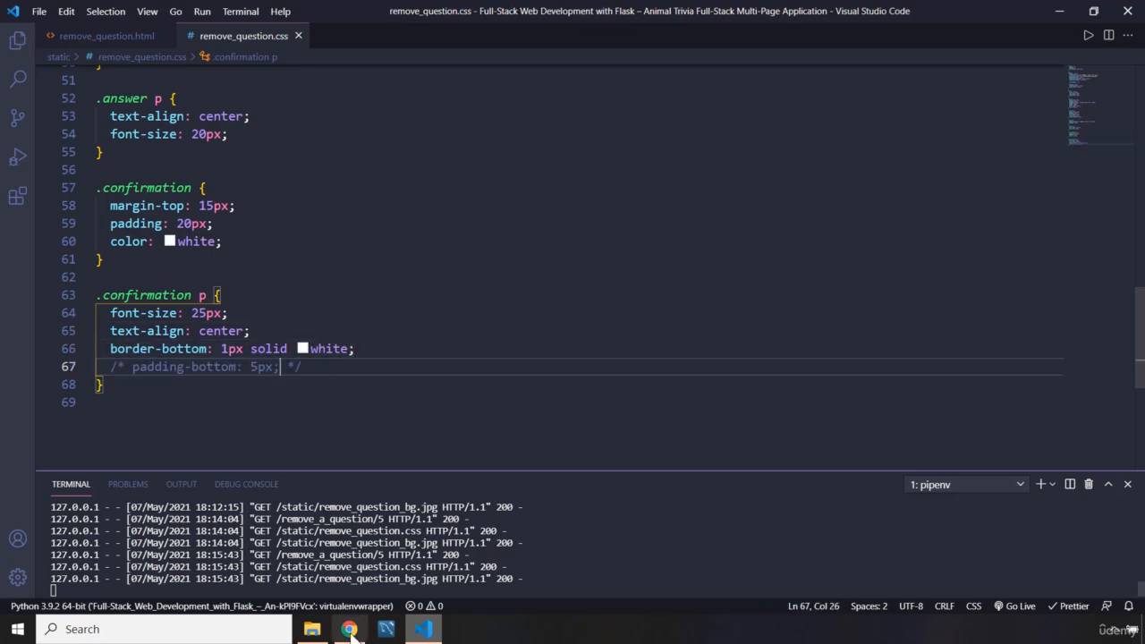
click(349, 630)
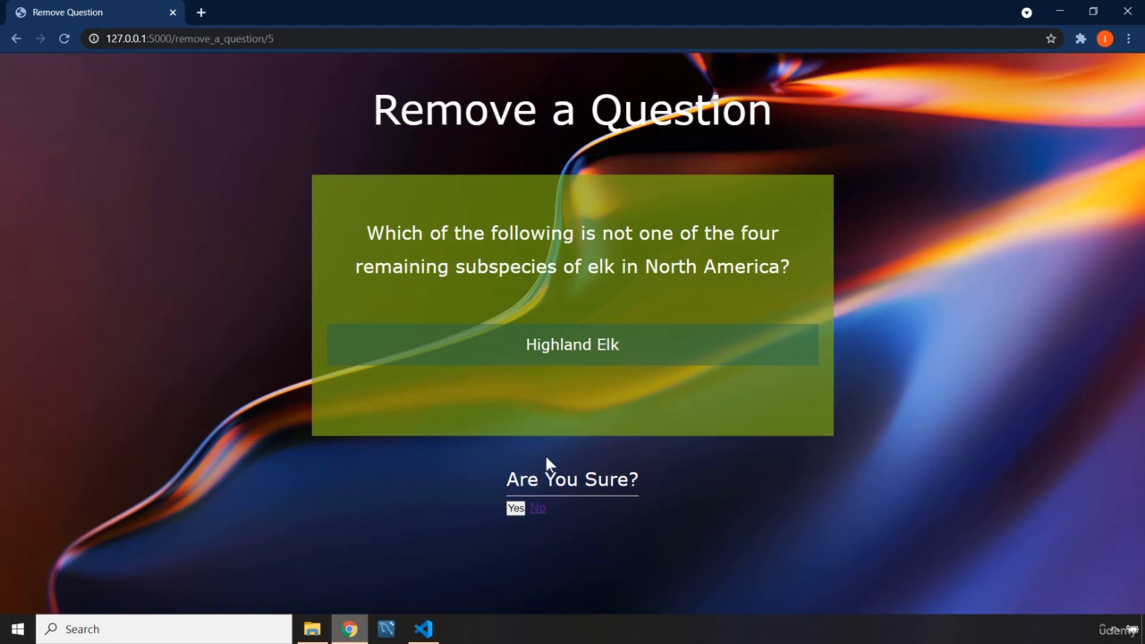
mouse_move(594, 503)
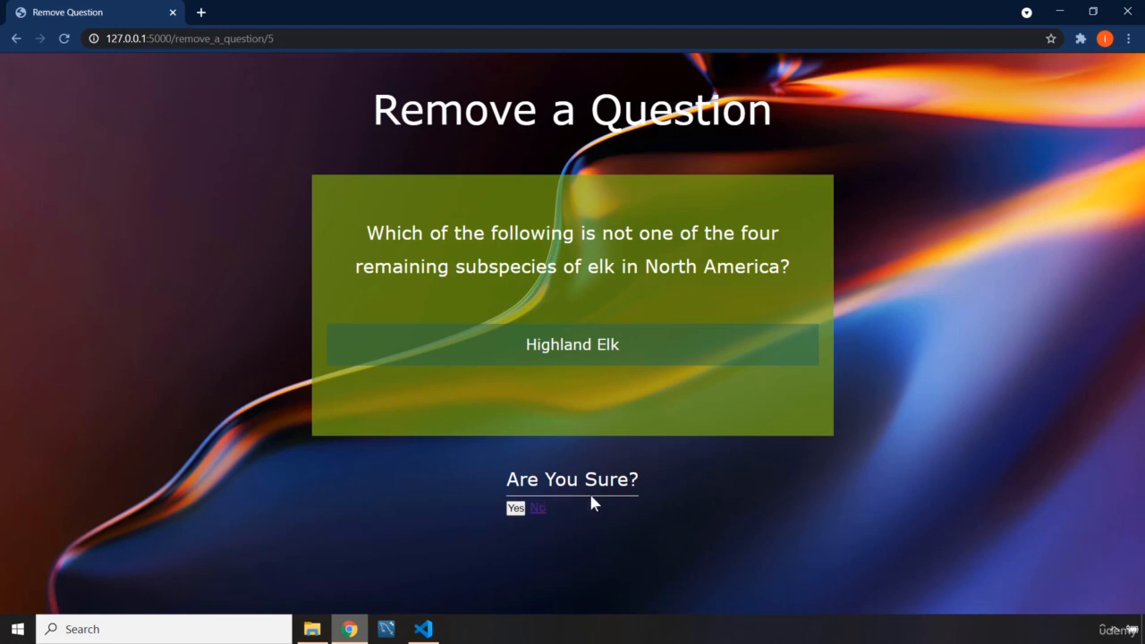
mouse_move(616, 499)
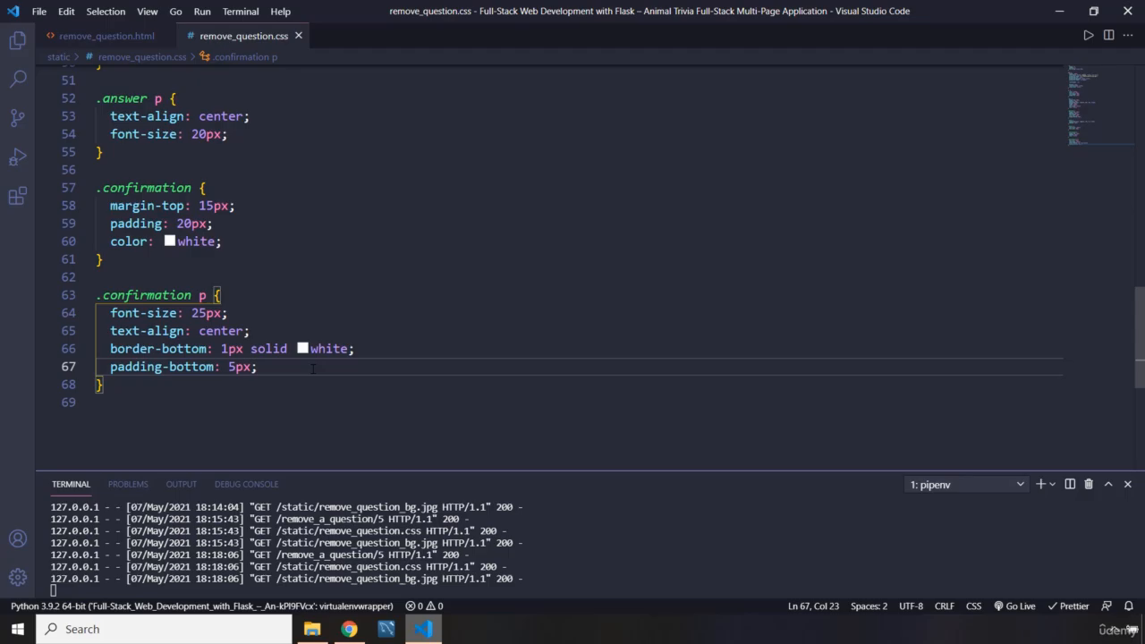
click(349, 630)
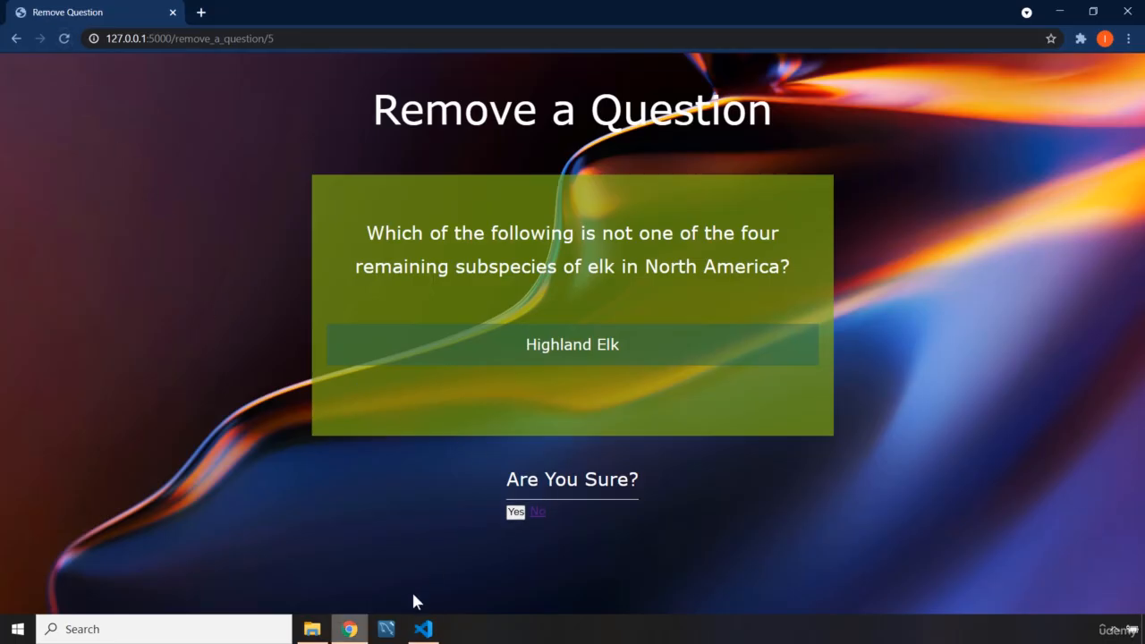
click(422, 630)
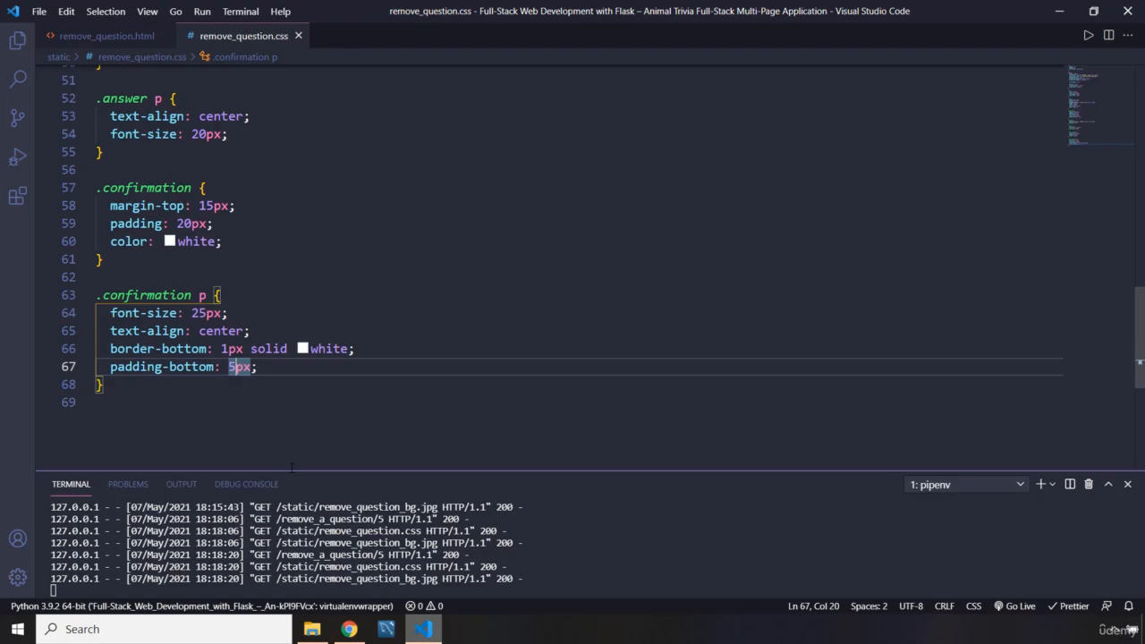
Try a 50px padding-bottom, then revert it to 5px
click(347, 630)
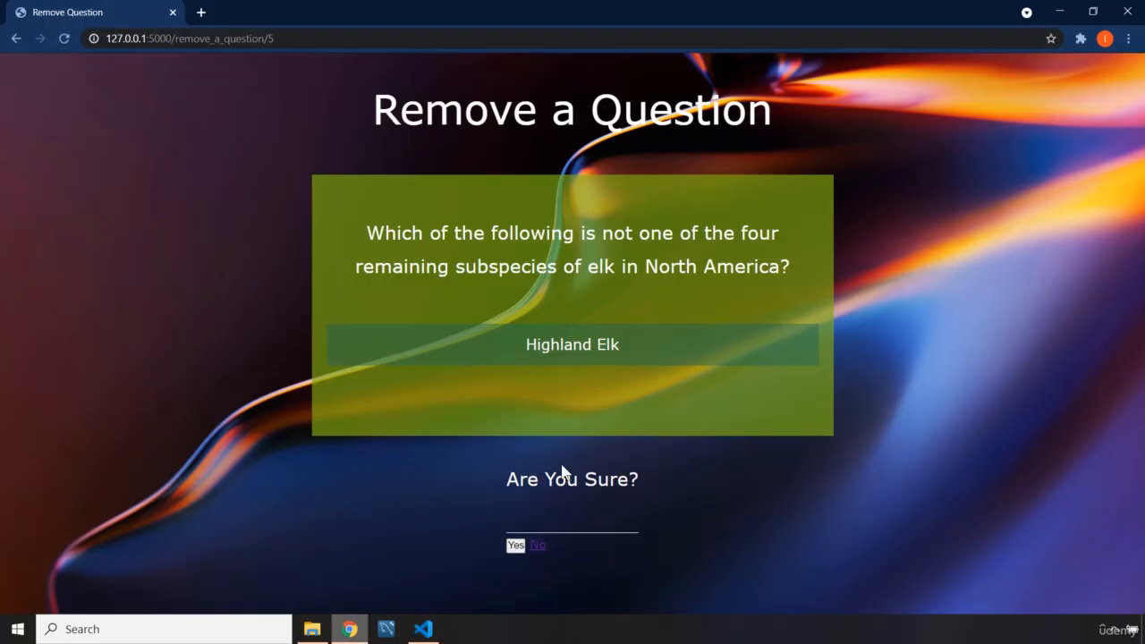
mouse_move(576, 512)
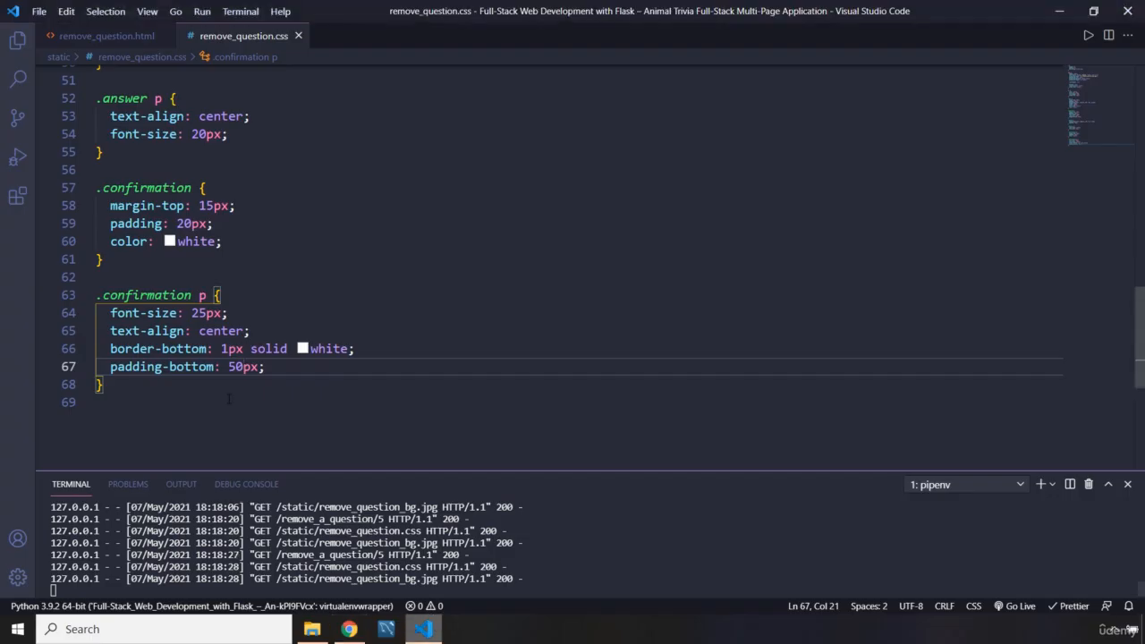
key(Backspace)
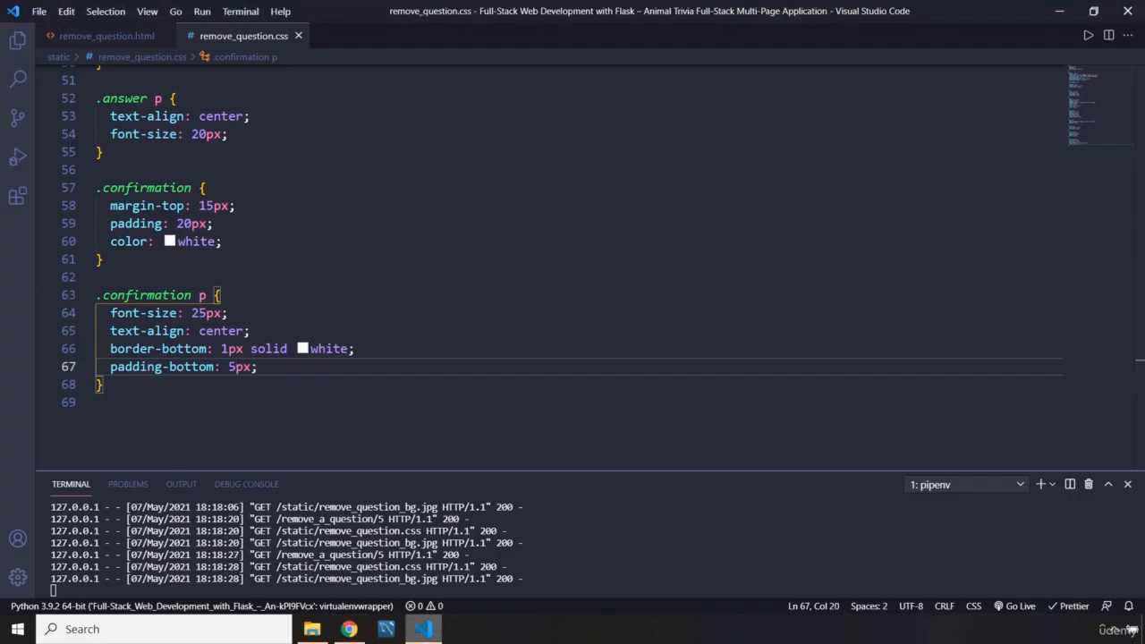
key(enter)
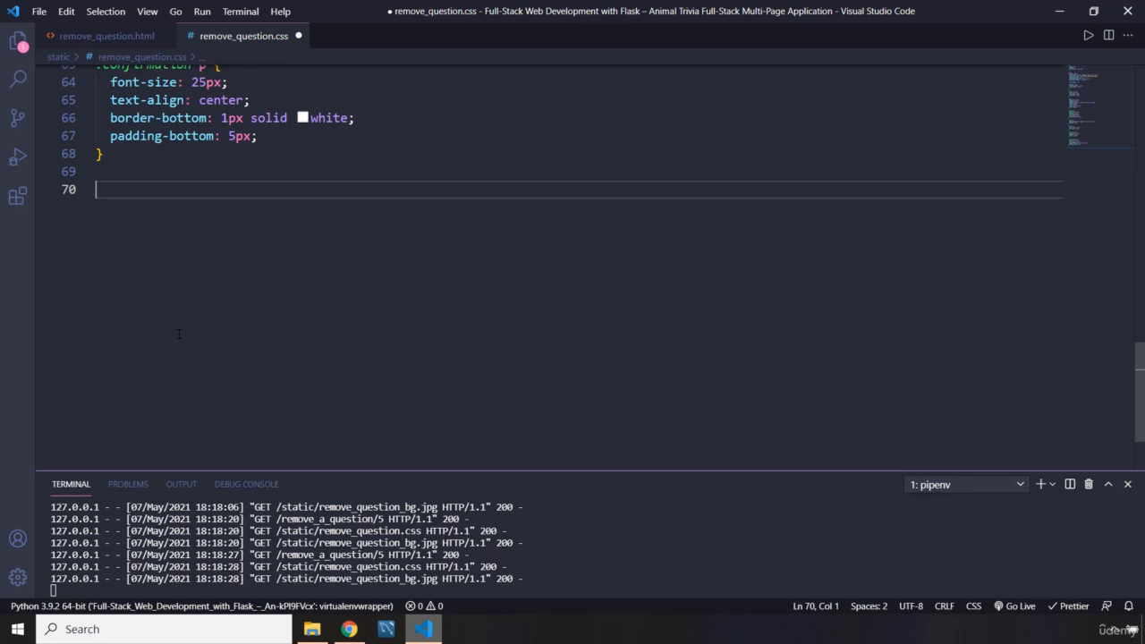
Start a form rule with 300px width and a 1px solid white bottom border
text(form {)
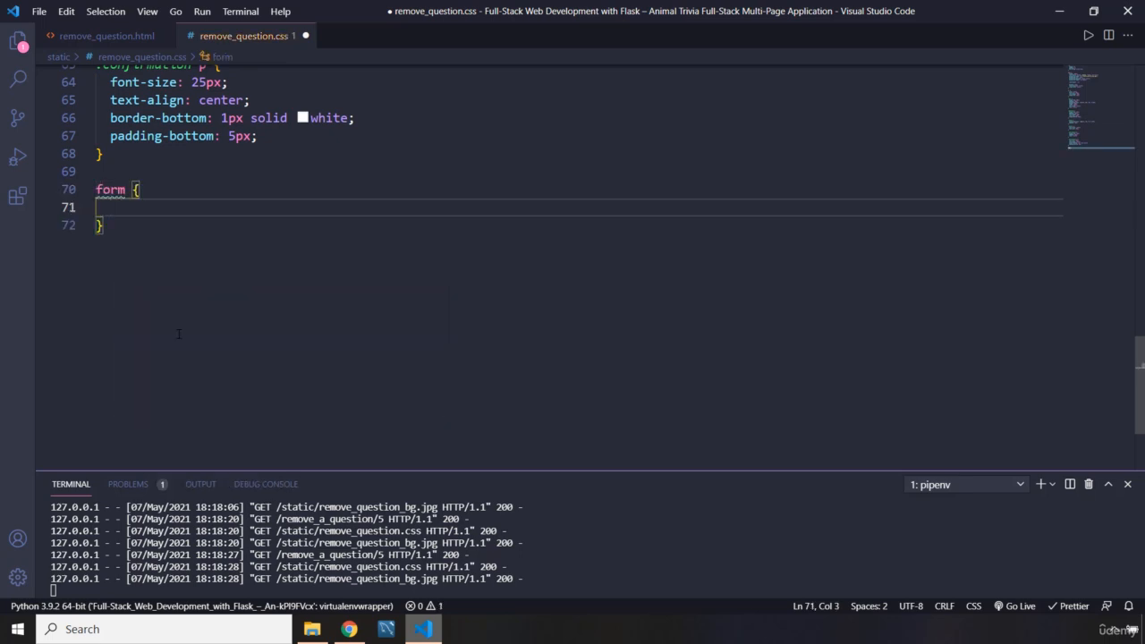
text(width: ;)
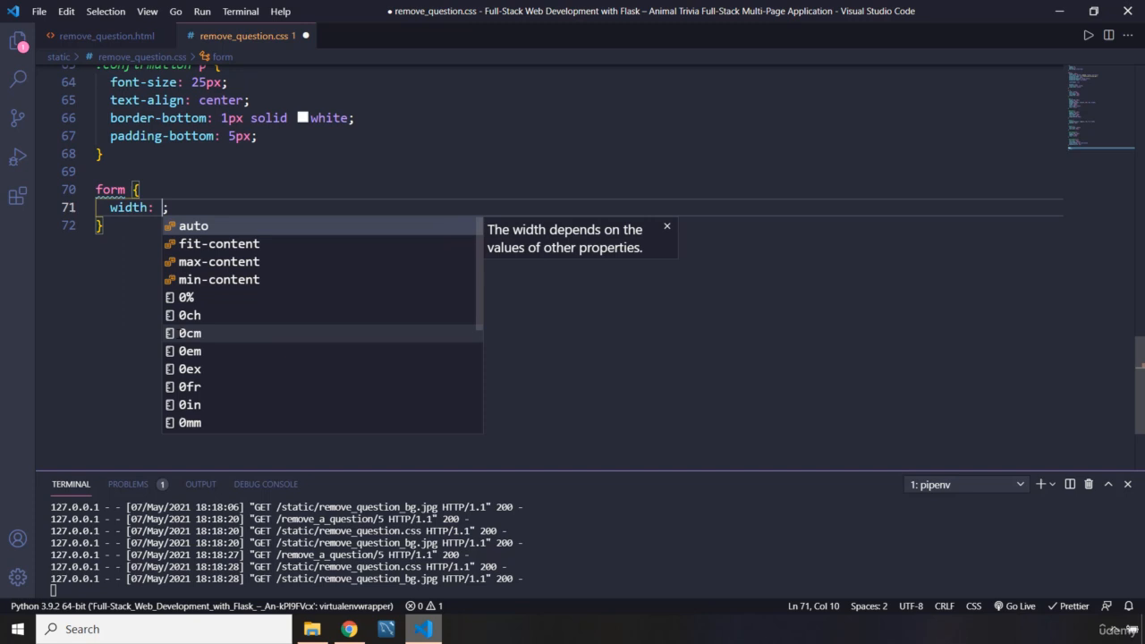
text(300px)
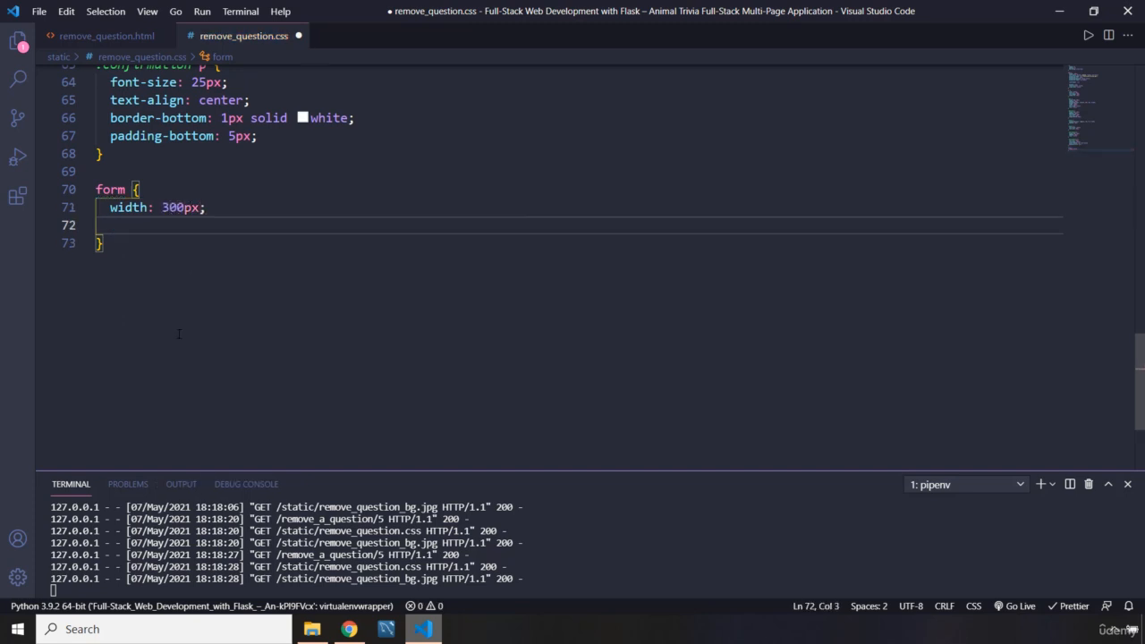
text(texalign)
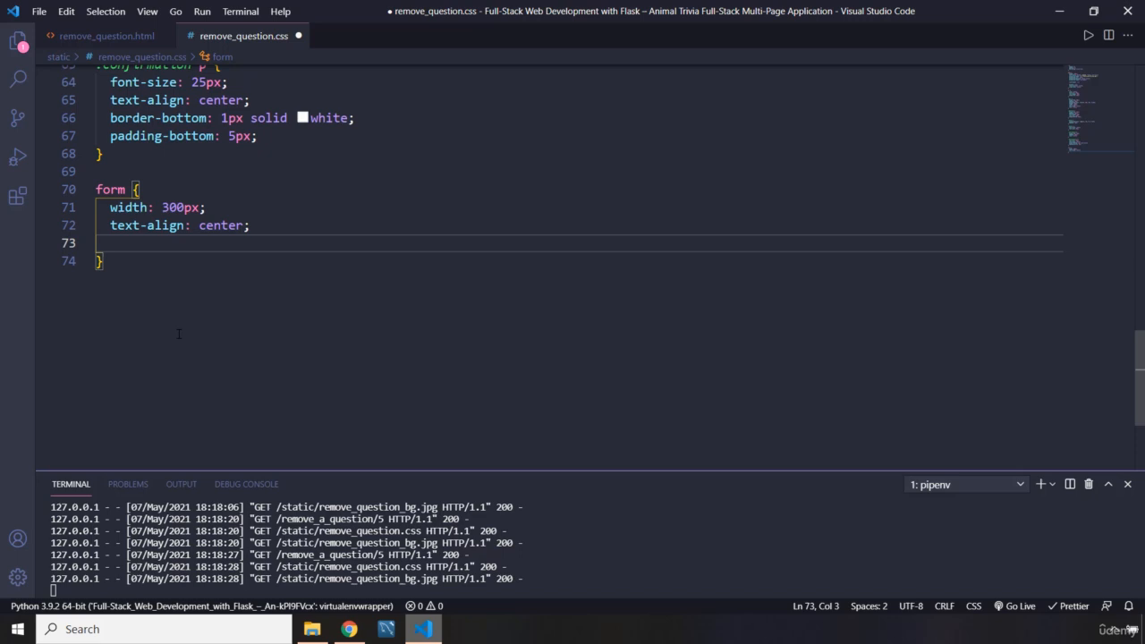
text(border-bottom: ;)
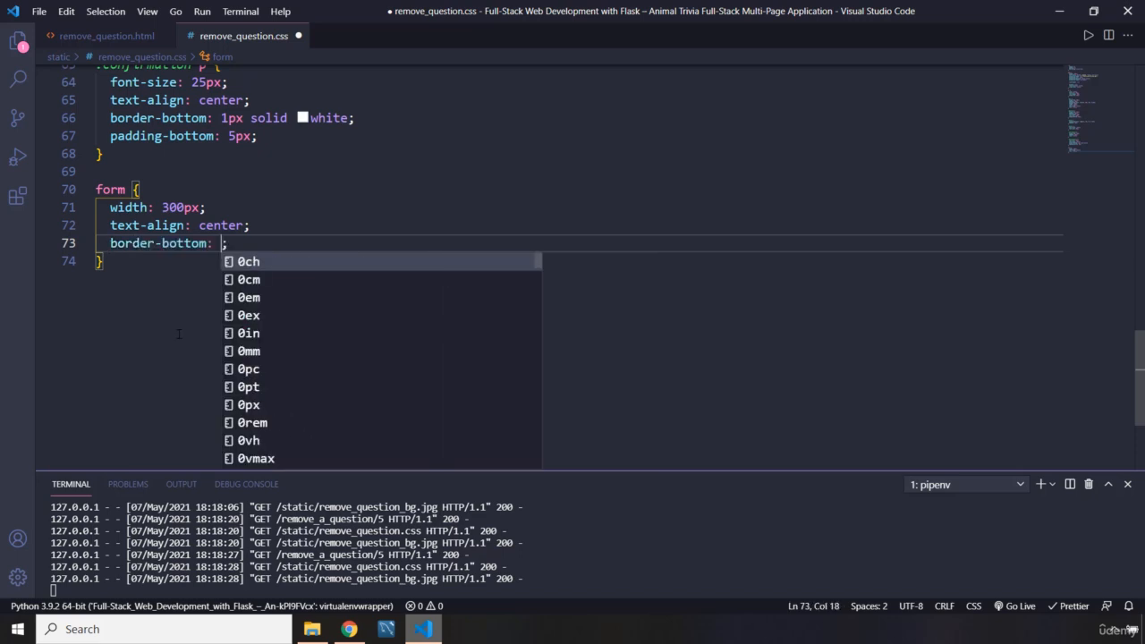
text(1p)
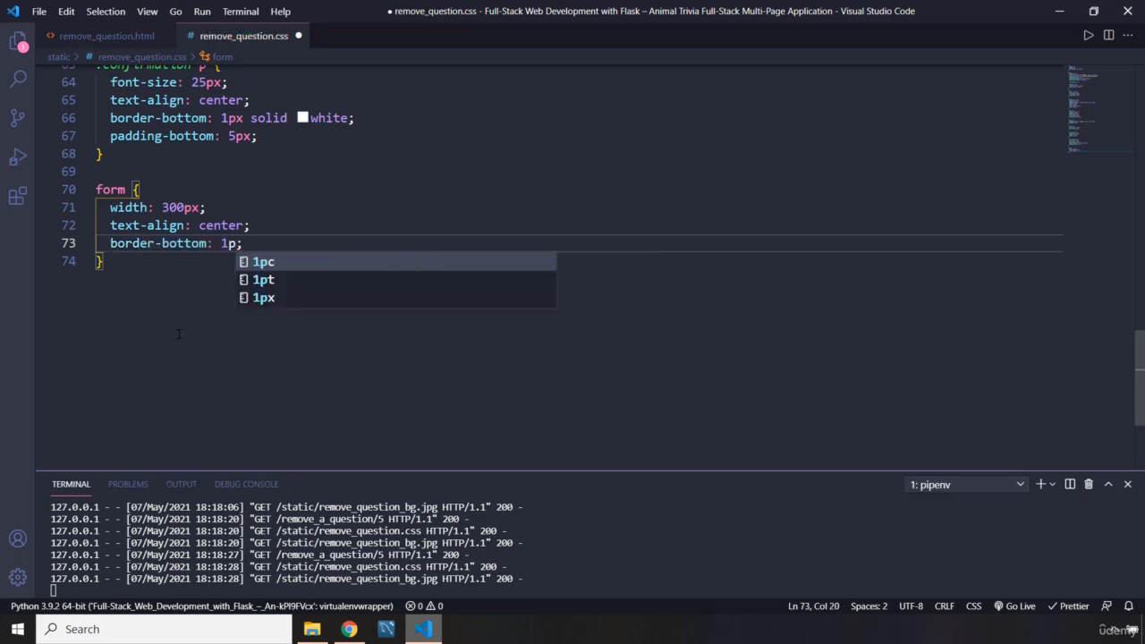
text(x solid)
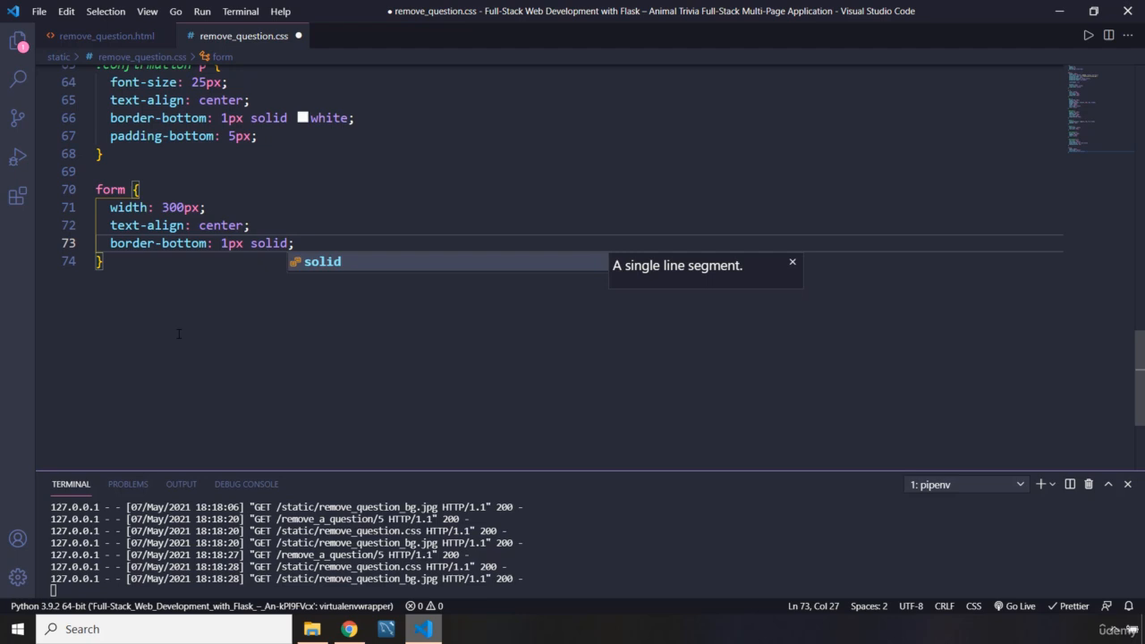
text(white)
text(pa)
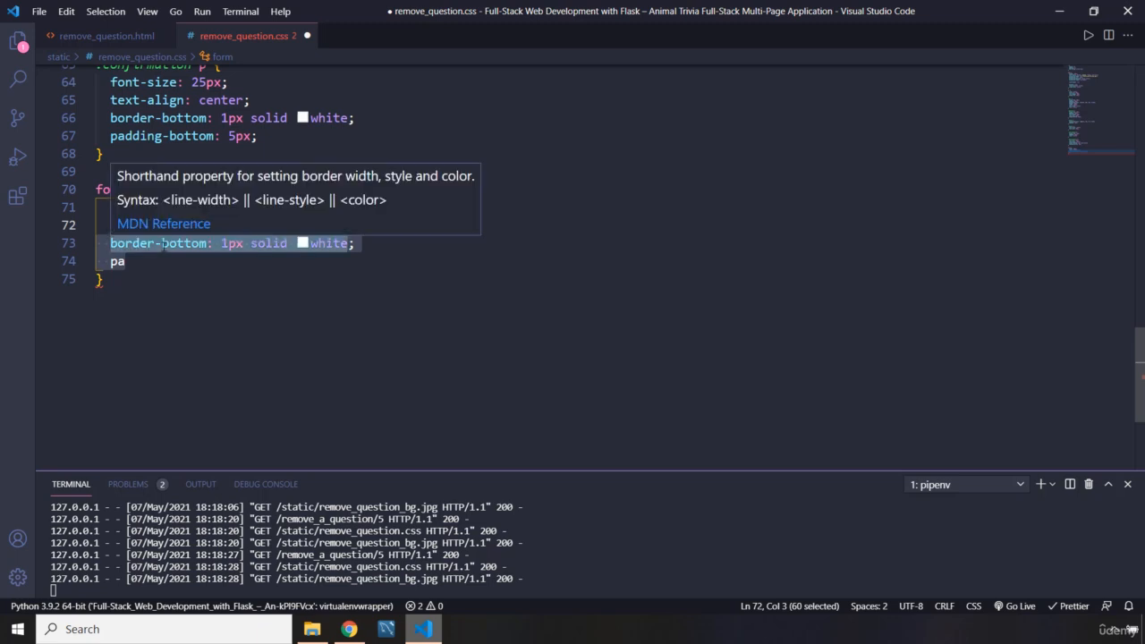
Add a 25px top margin, flex display and space-between justification to the form rule
text(margin-top: ;)
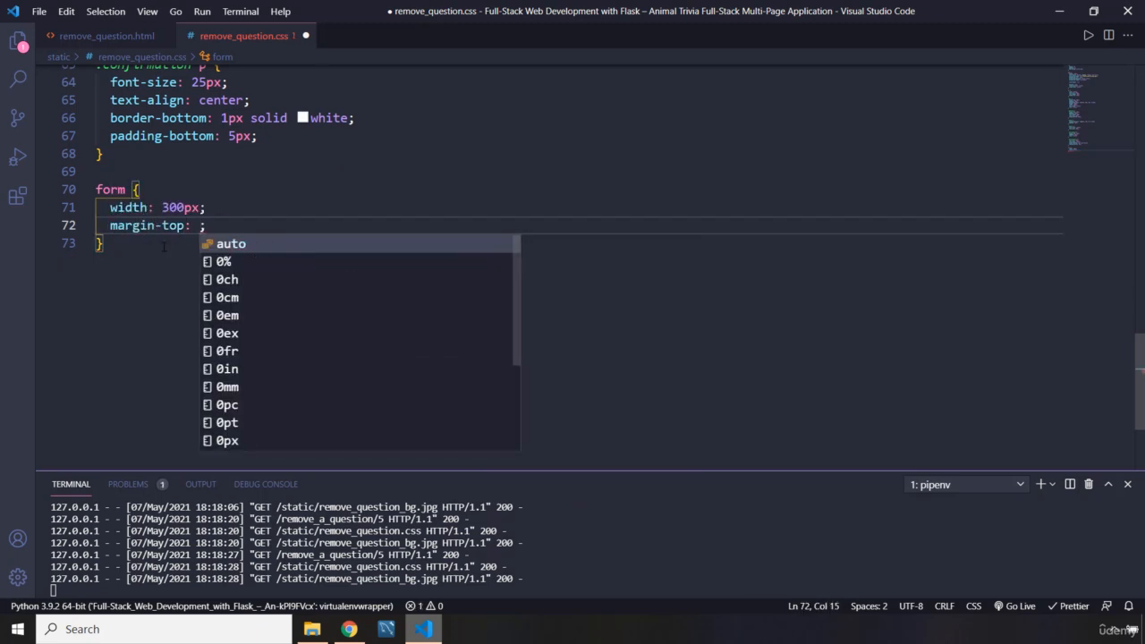
text(25px)
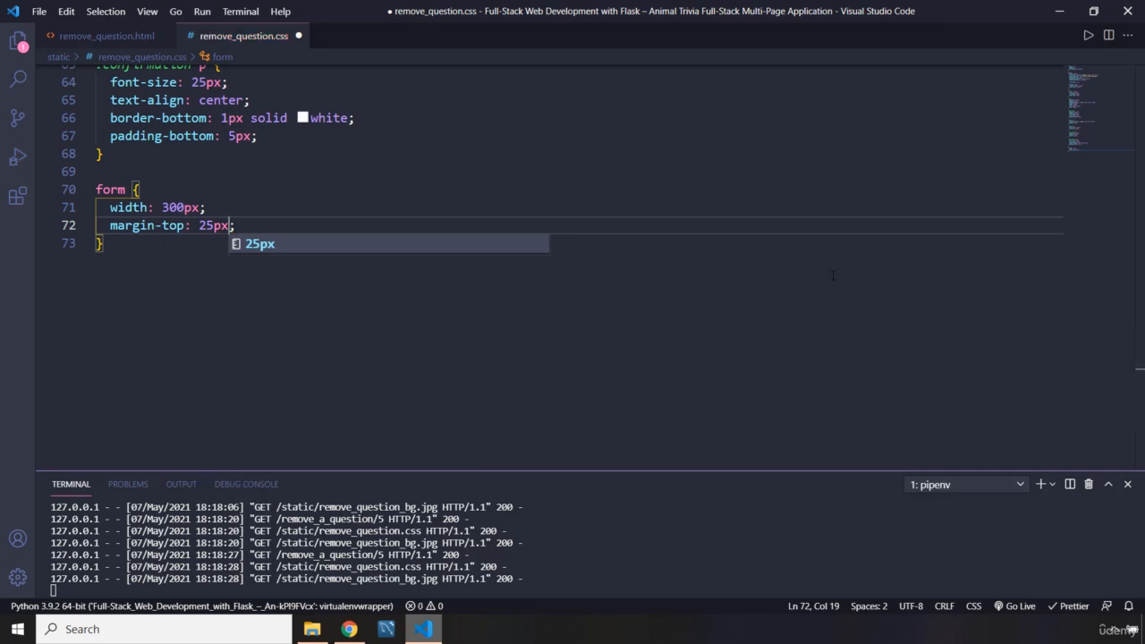
key(Enter)
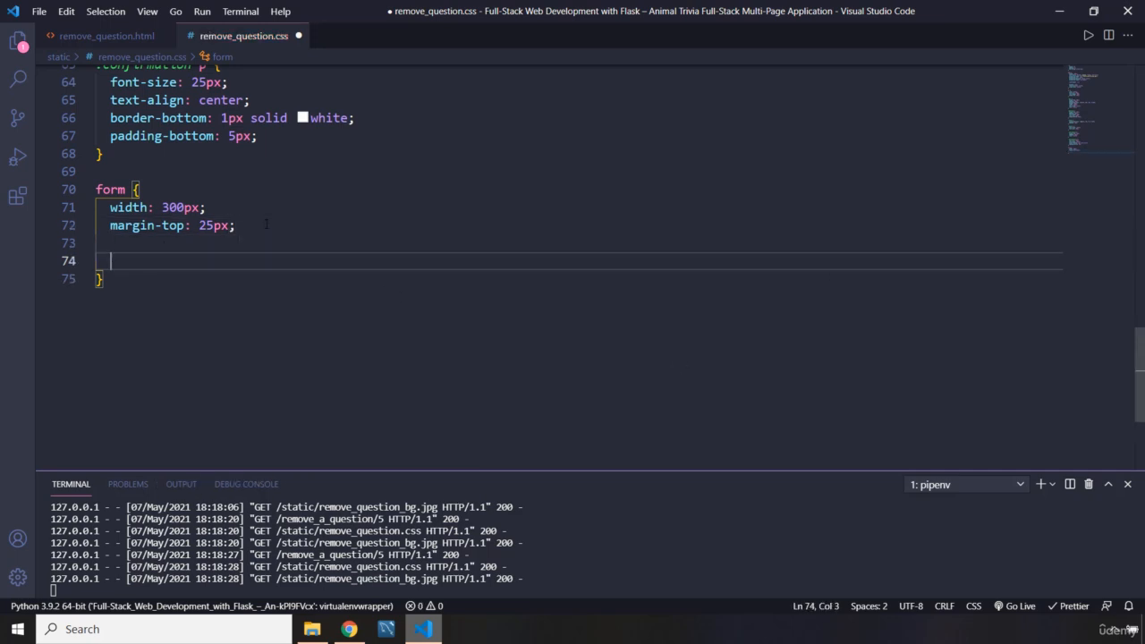
text(display: flex;)
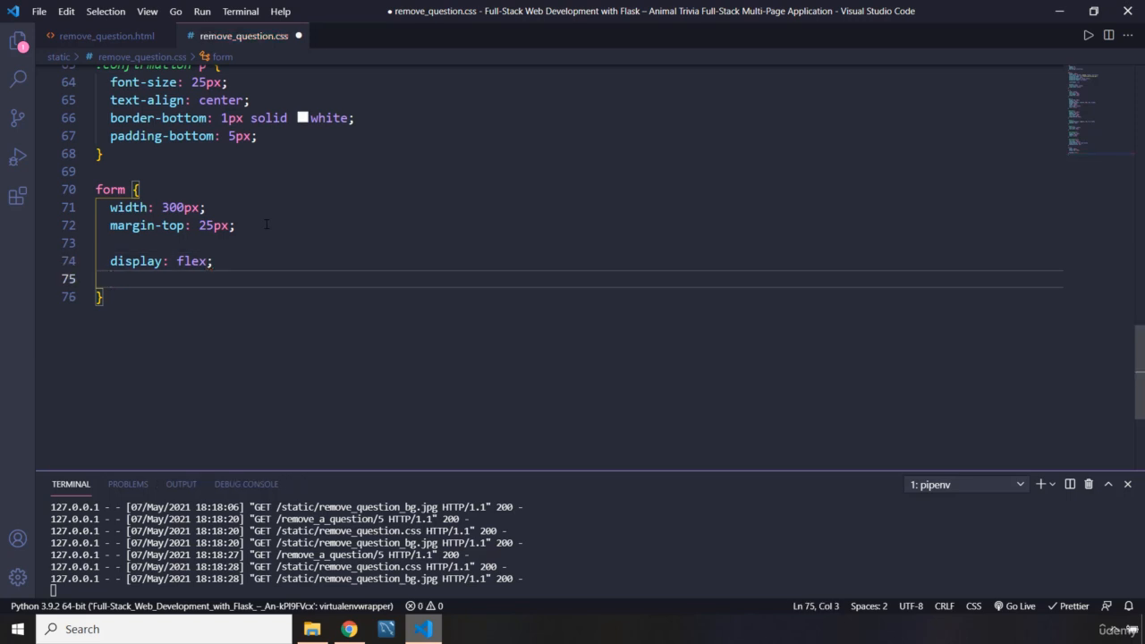
text(justify-content: space-between;)
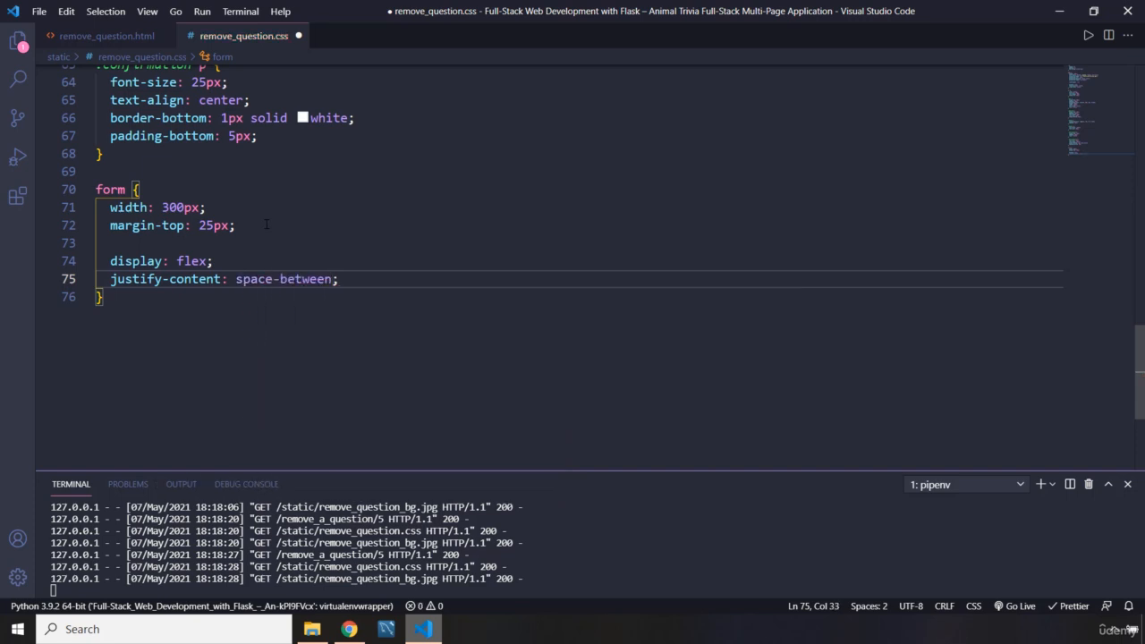
key(enter)
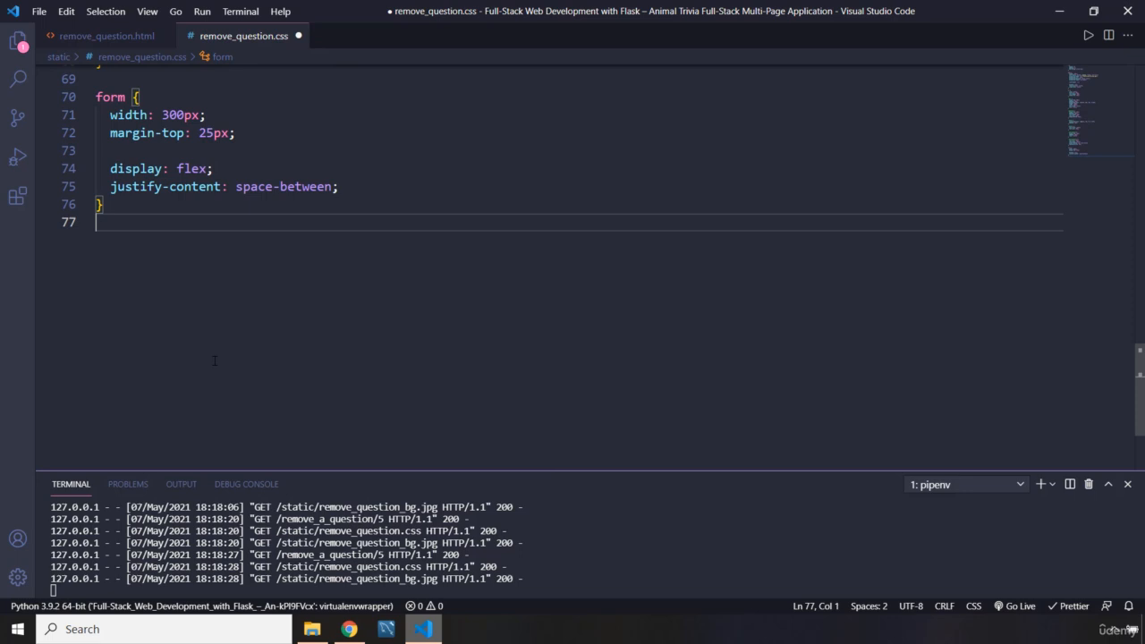
text(button,)
text(a {)
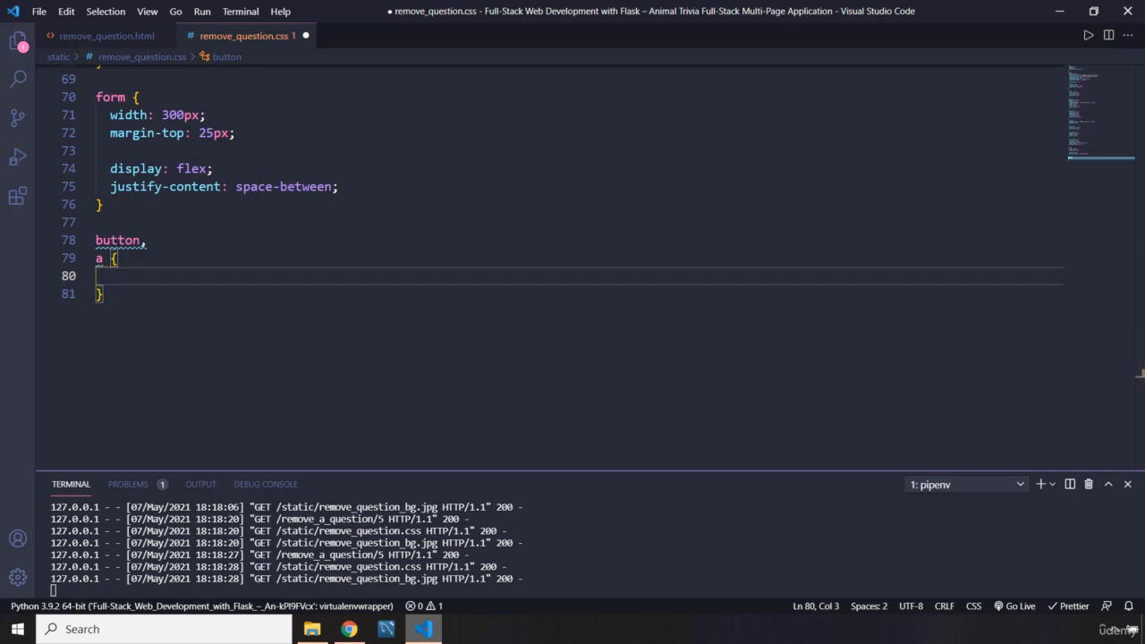
Write the shared button, a rule with border none, 20px font size and white text
text(text-decoration: none;)
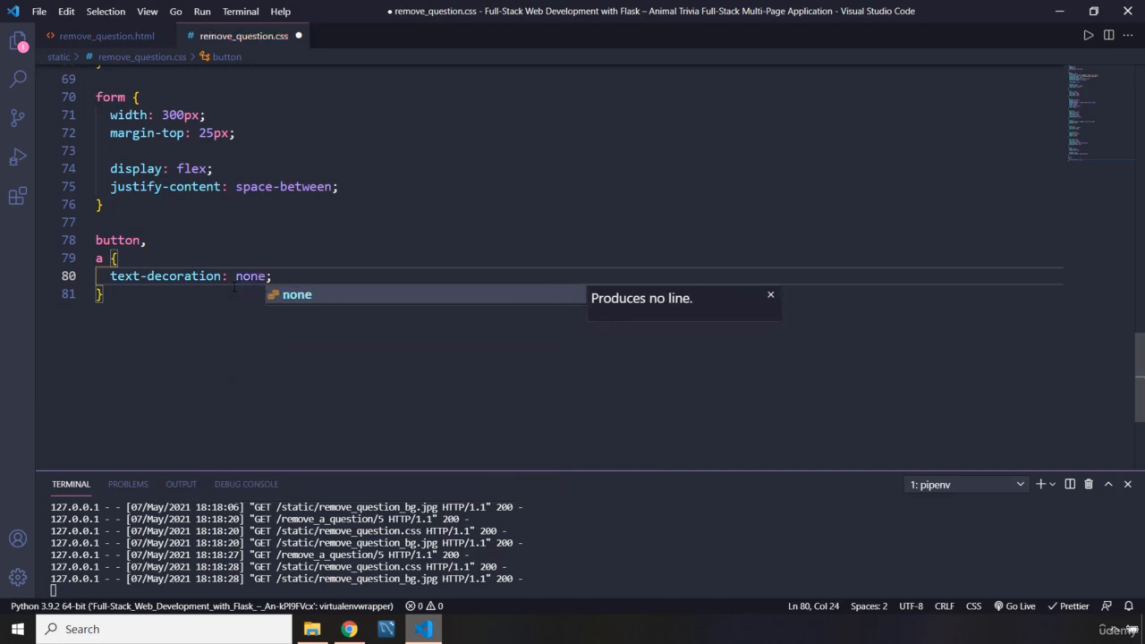
key(Enter)
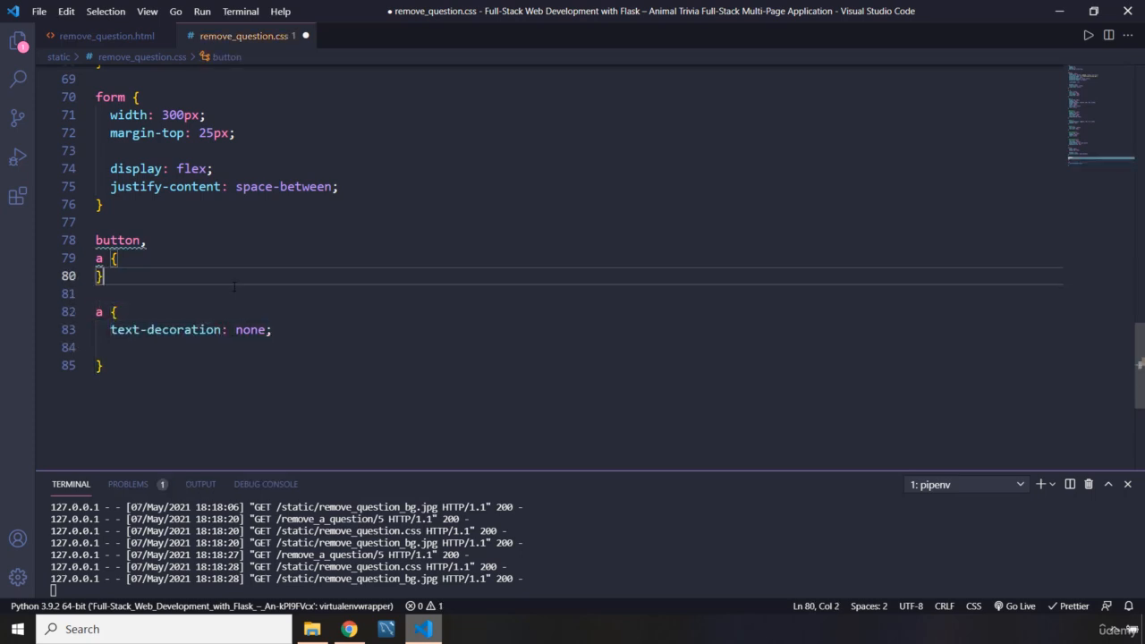
key(Enter)
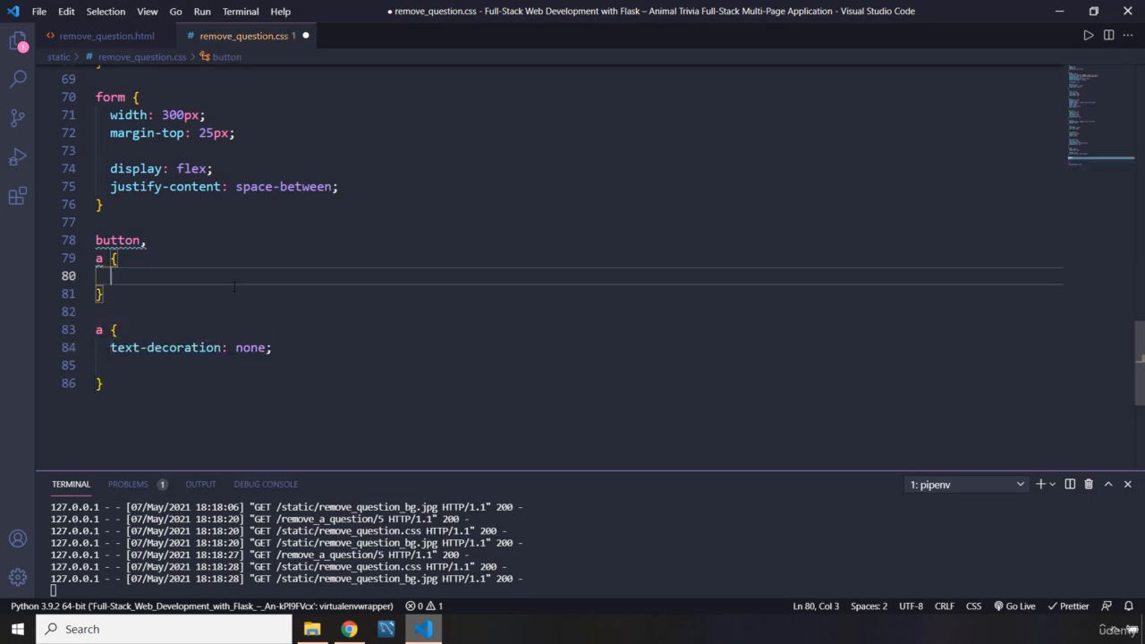
text(border: none;)
text(background: none;)
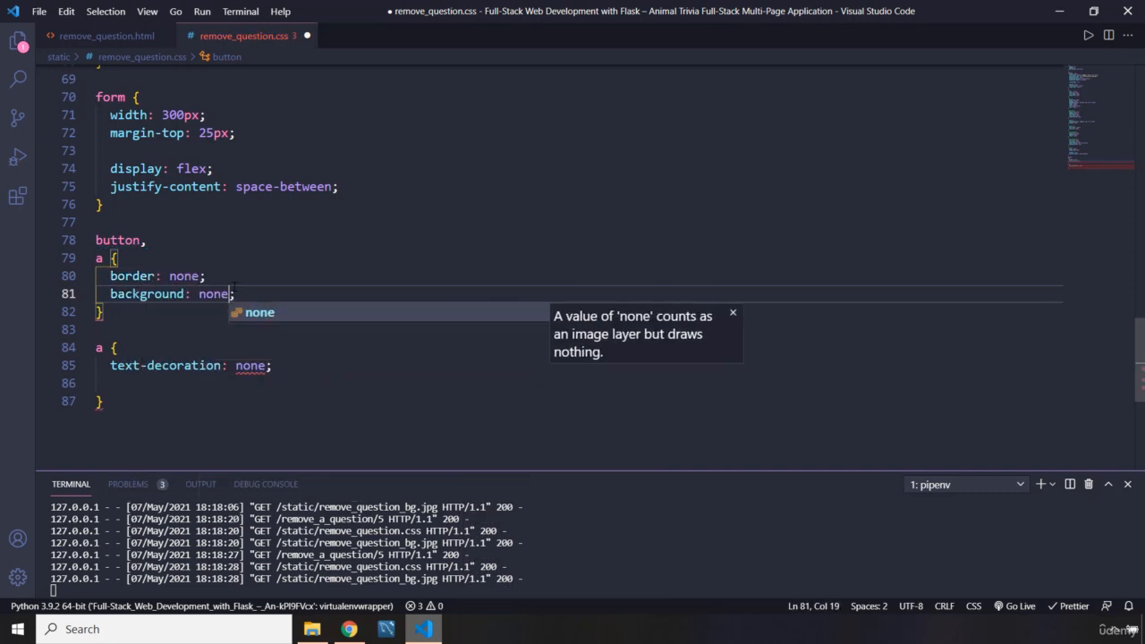
text(font-size: ;)
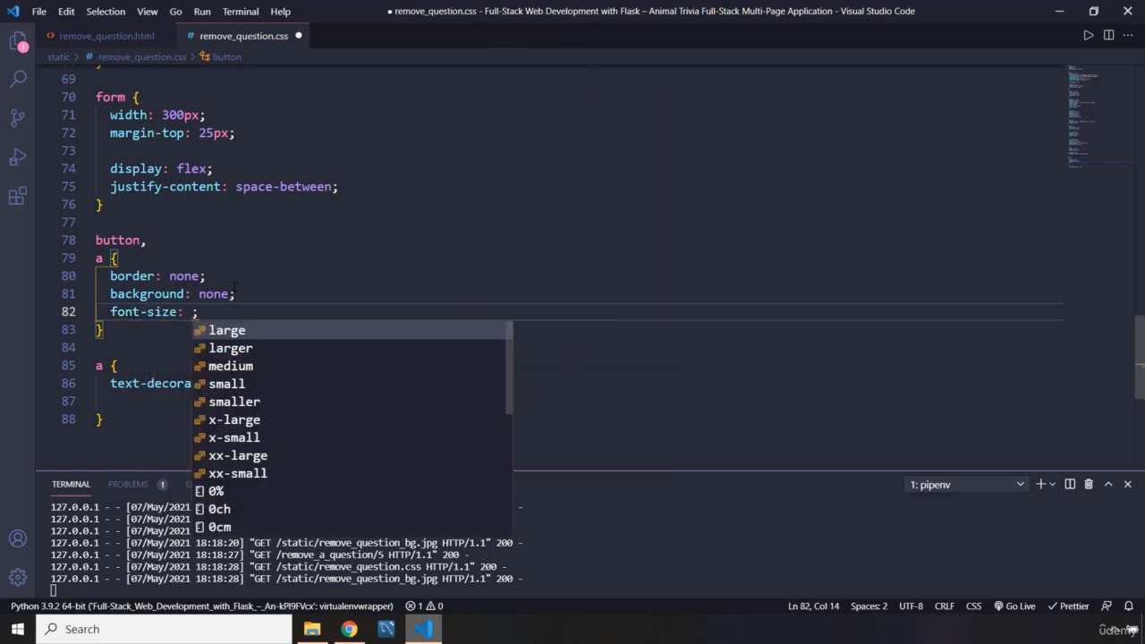
text(20px)
text(color: white;)
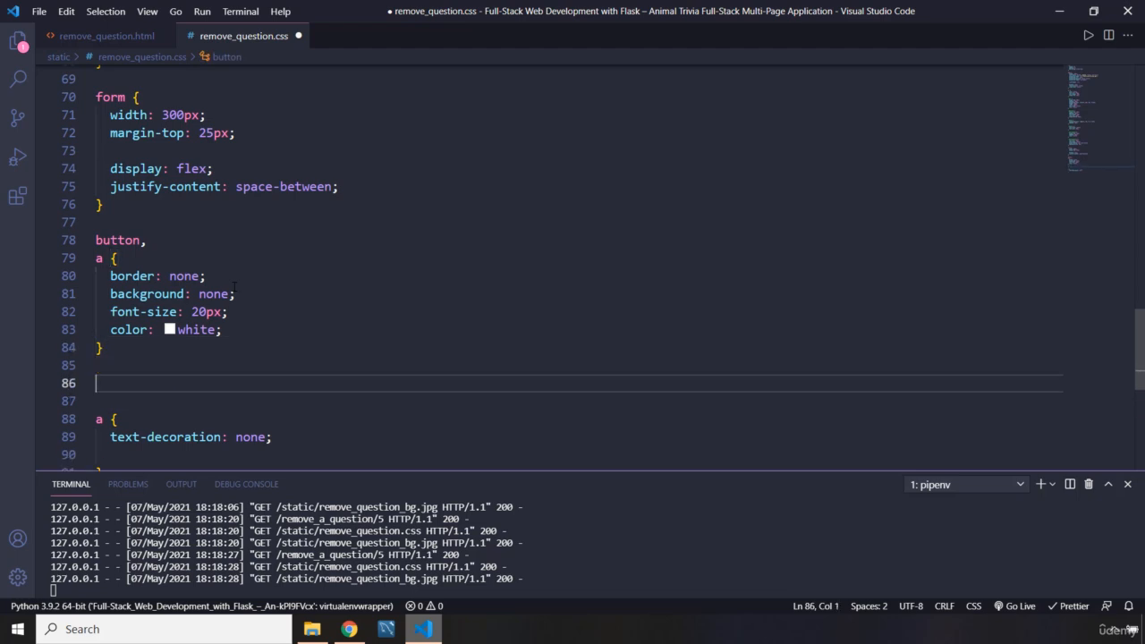
text(button {)
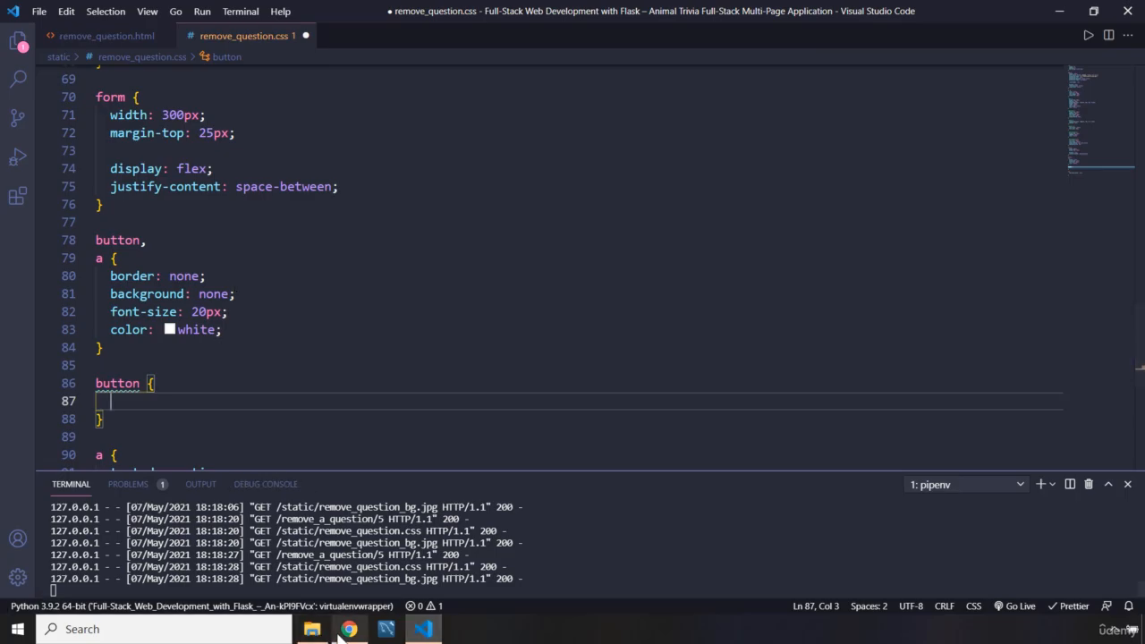
Add cursor: pointer to the button rule and check the Yes/No choices in Chrome
click(348, 630)
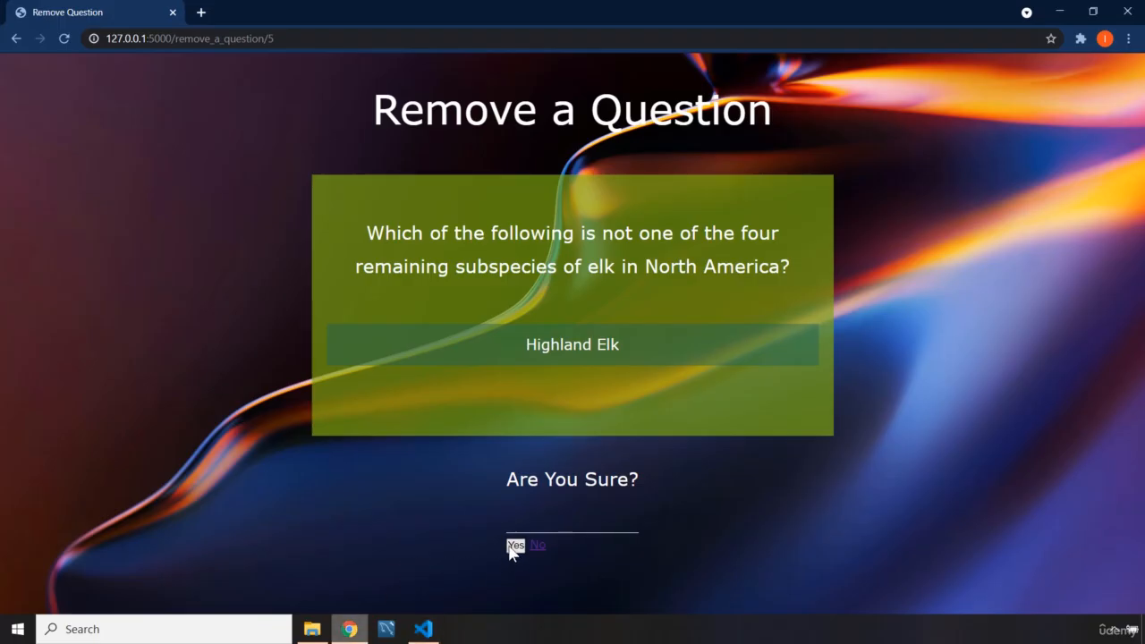
mouse_move(547, 562)
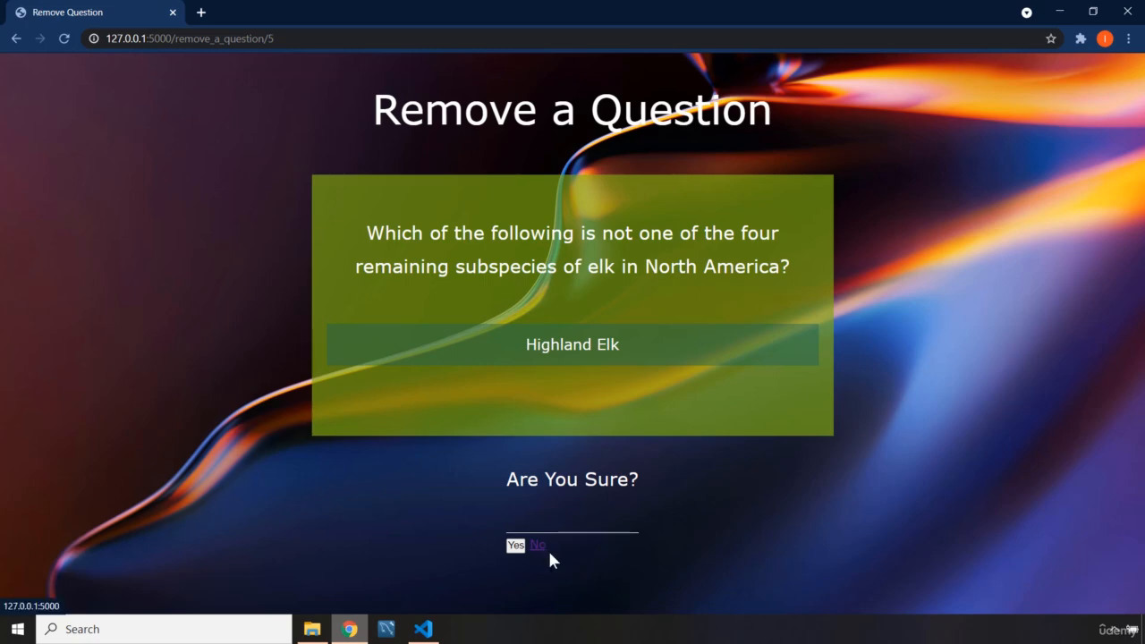
mouse_move(462, 606)
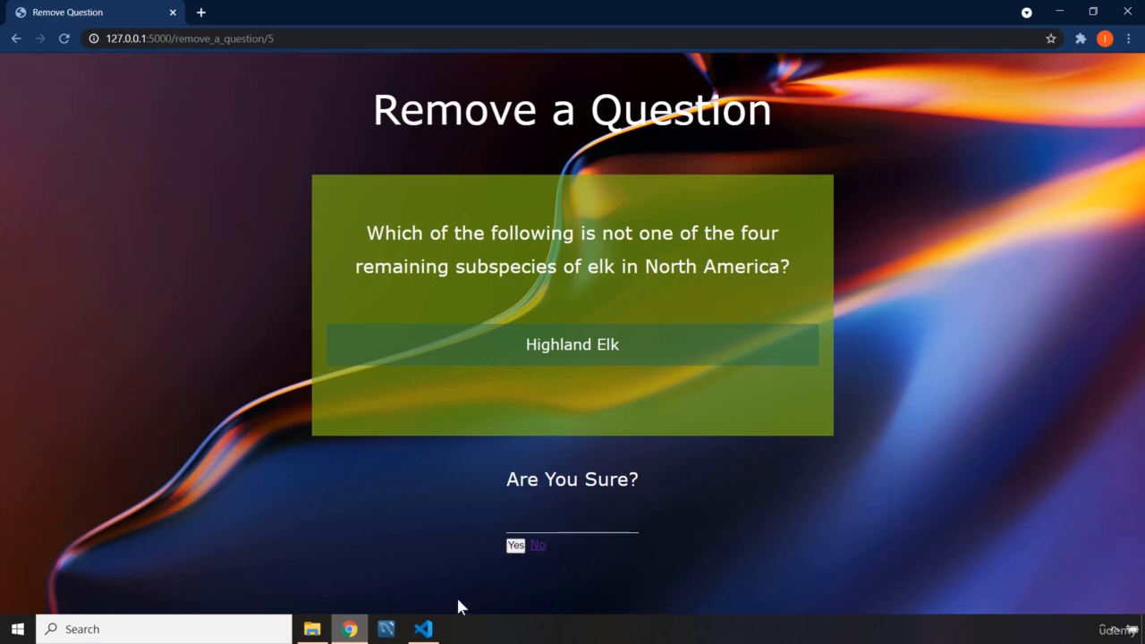
click(422, 630)
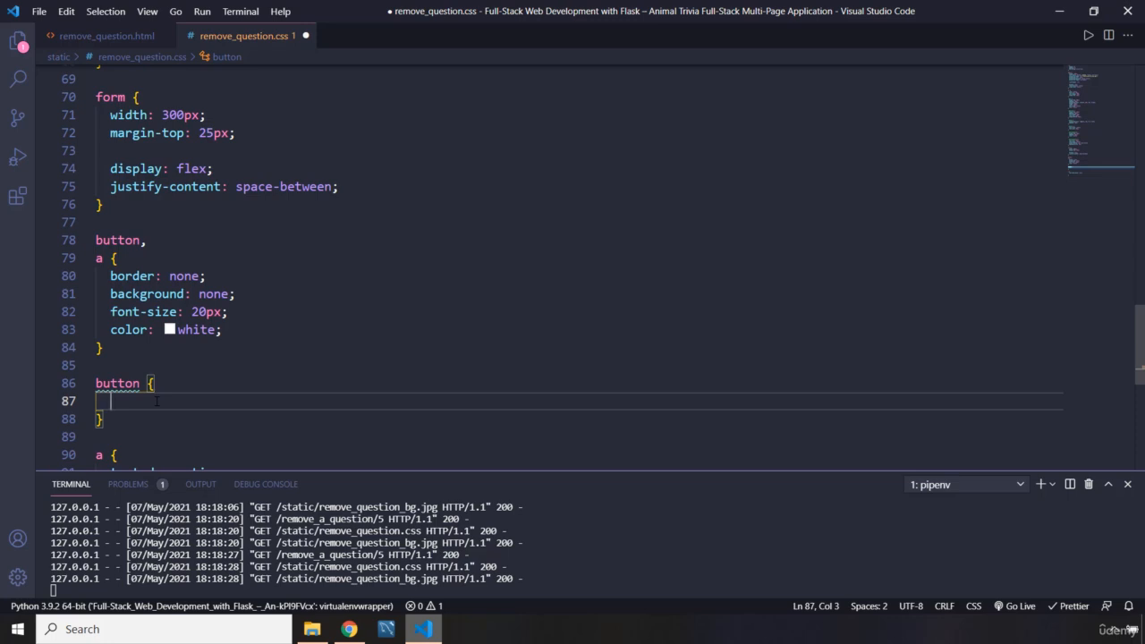
text(cursor: pointer;)
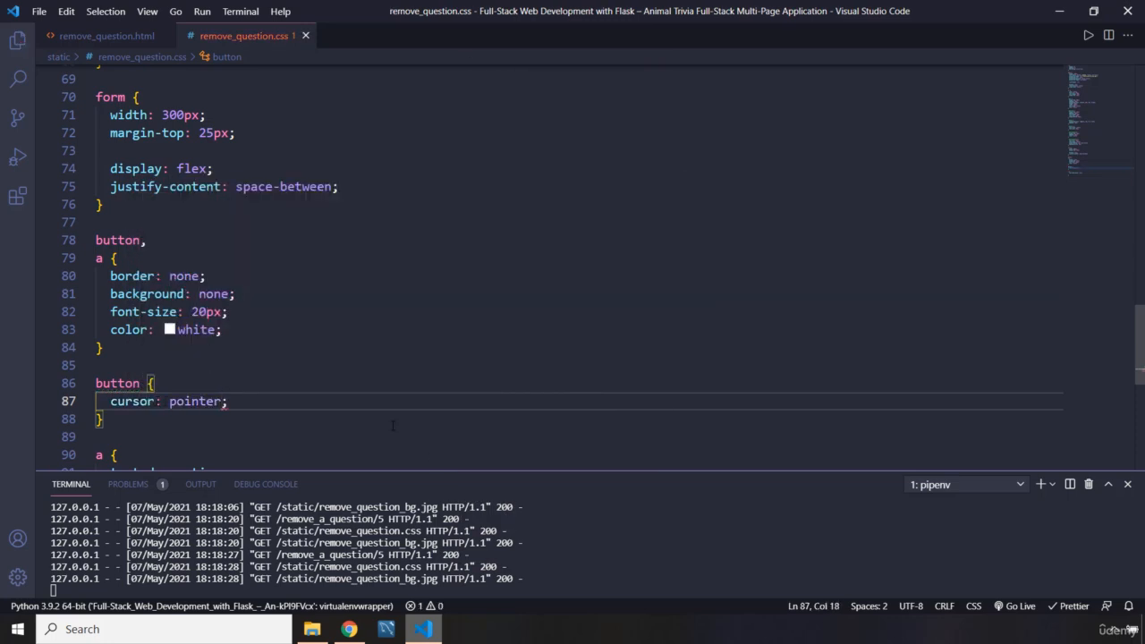
click(349, 630)
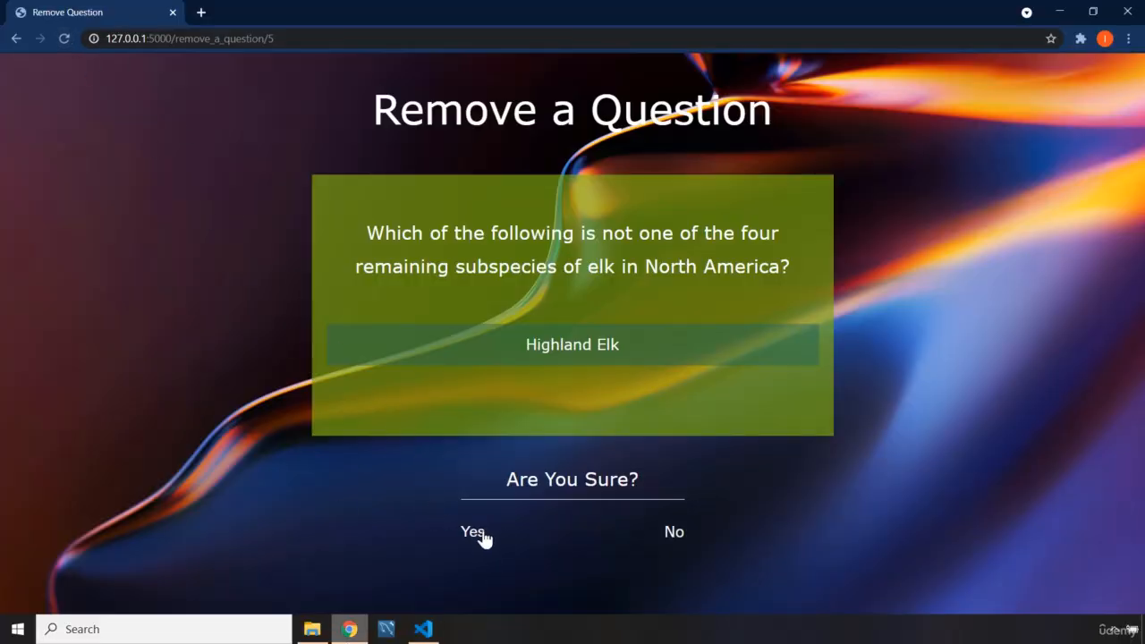
Give the shared button and link rule padding of 5px 10px
click(423, 629)
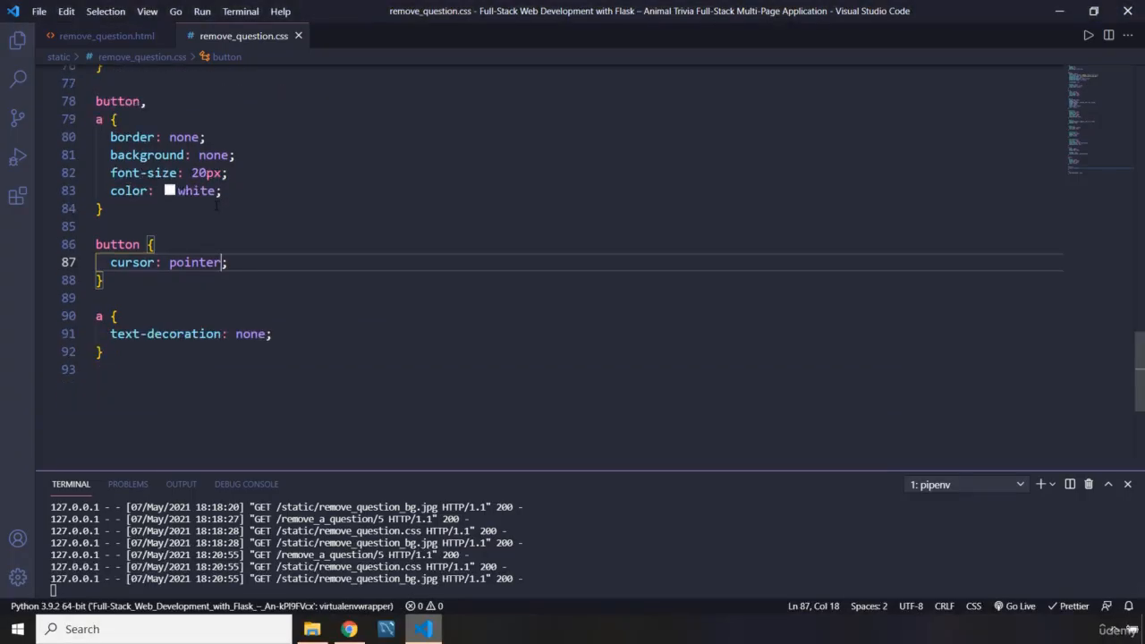
key(enter)
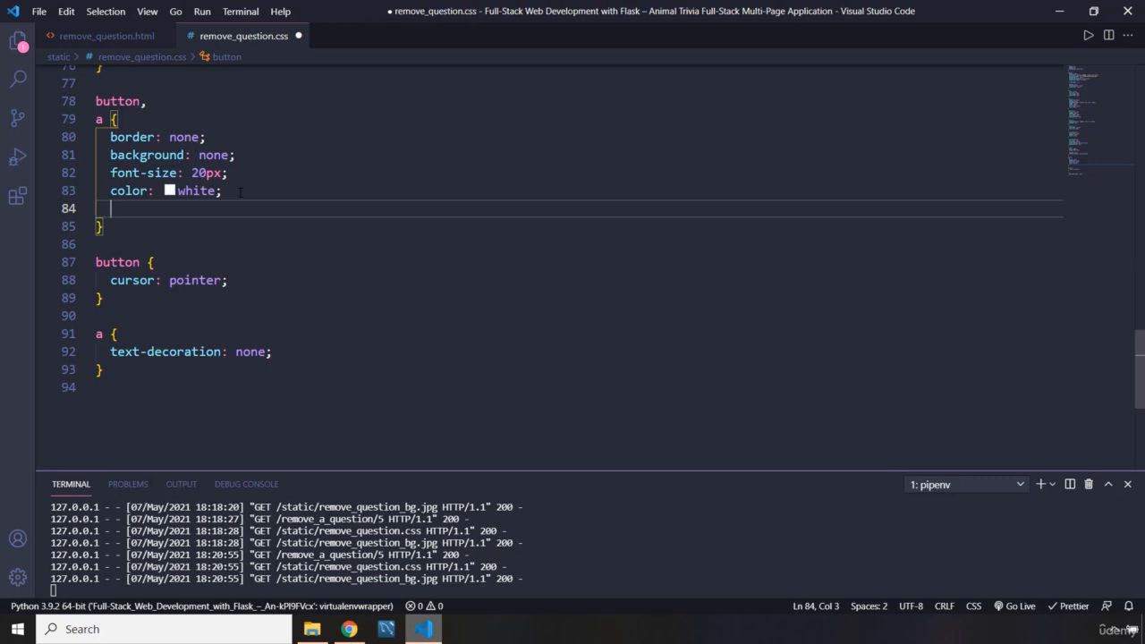
text(padding: 5;)
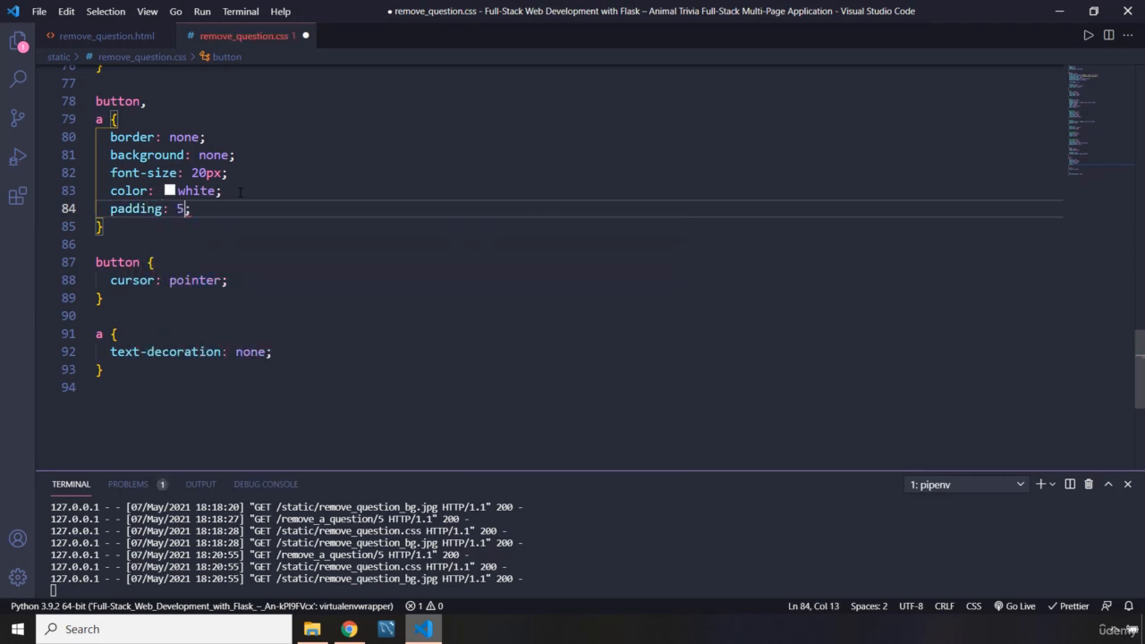
text(px)
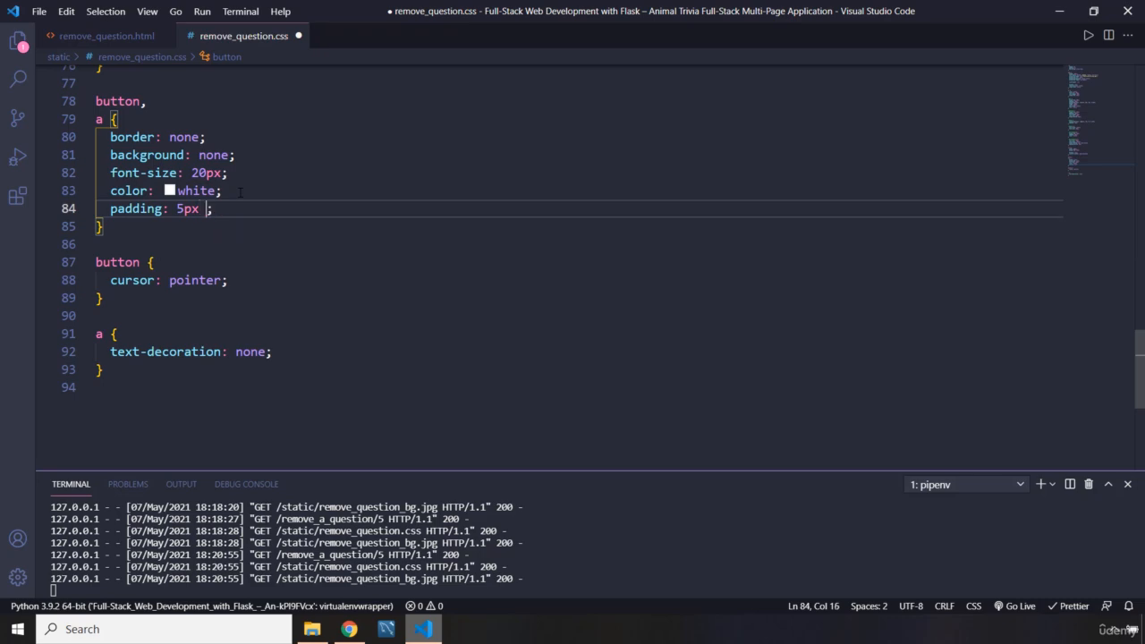
text(10px)
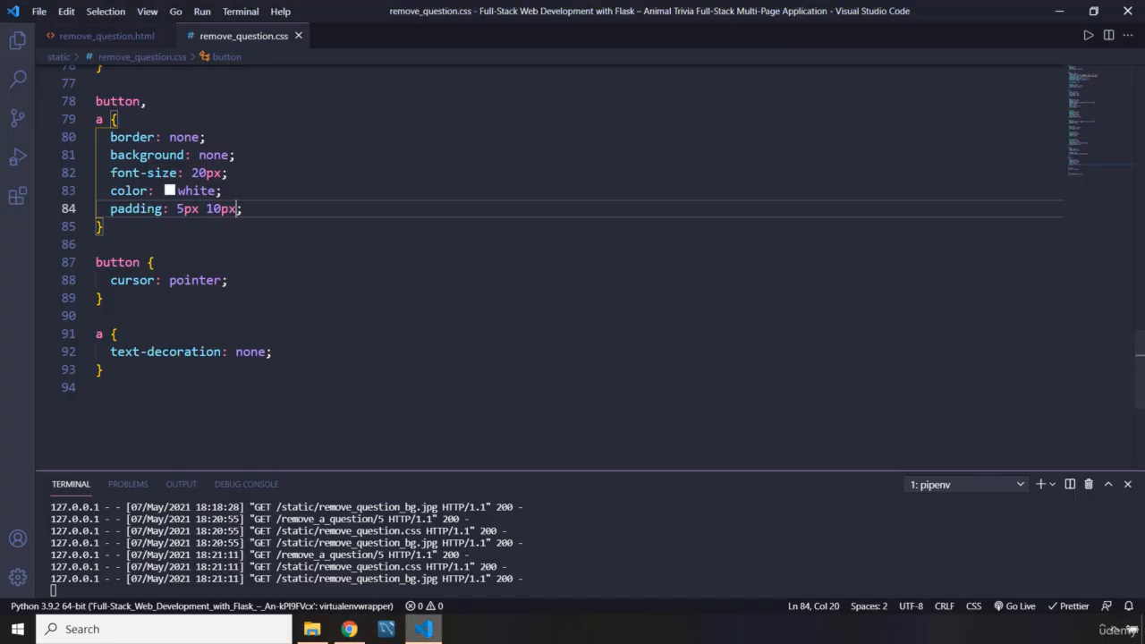
Add 1px solid white top and side borders to the button and link rules, then check Chrome
click(229, 232)
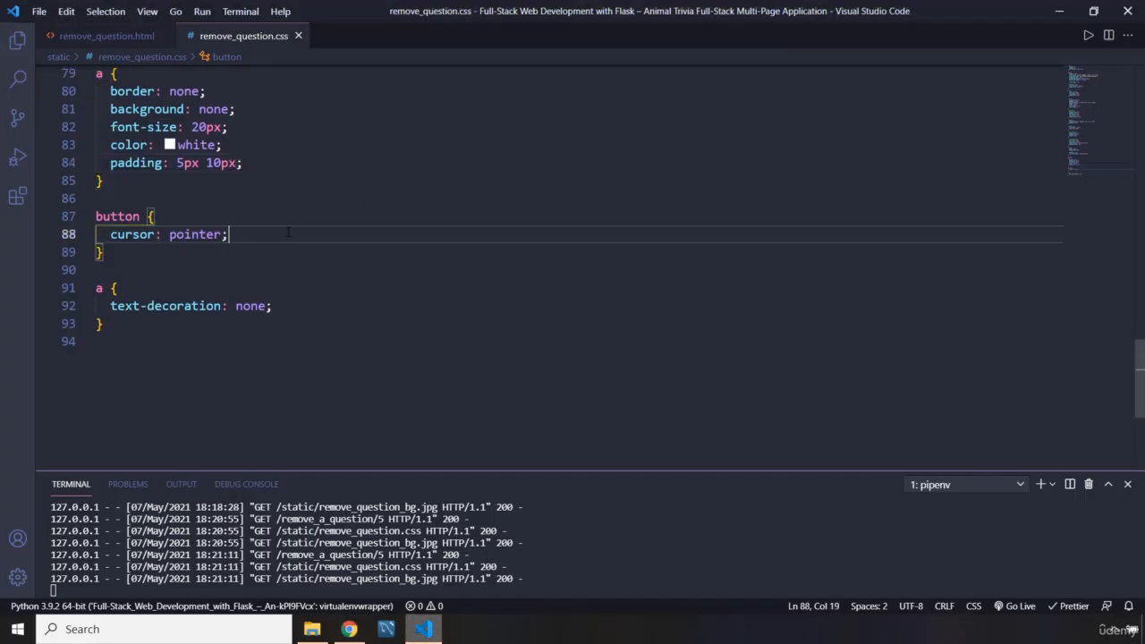
text(border-top: ;)
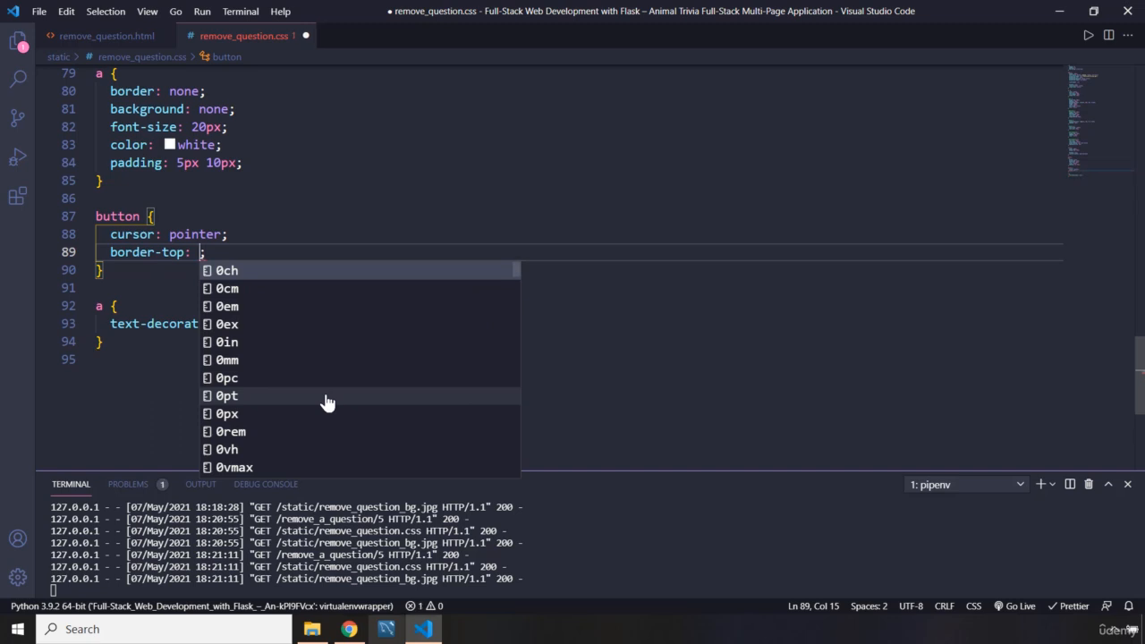
text(1px solid white)
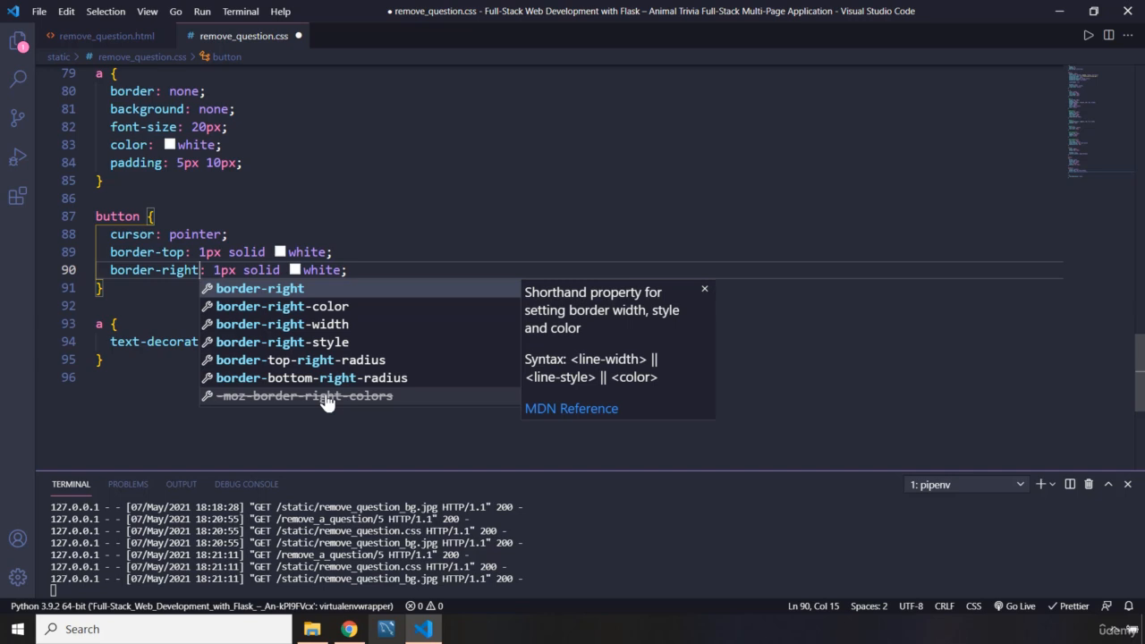
key(Escape)
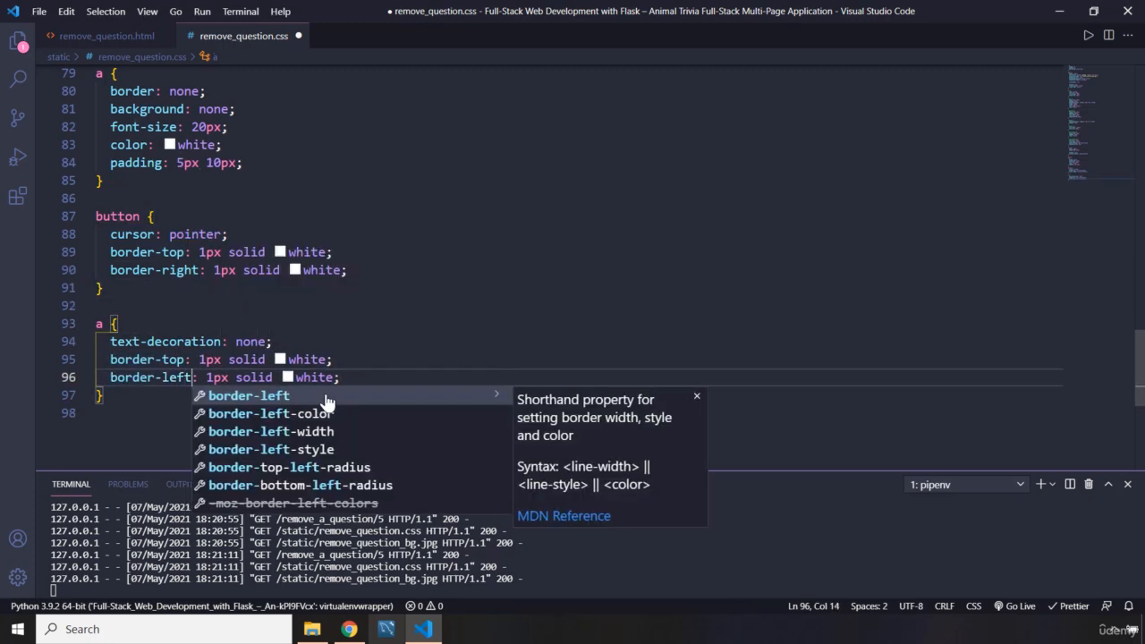
click(347, 630)
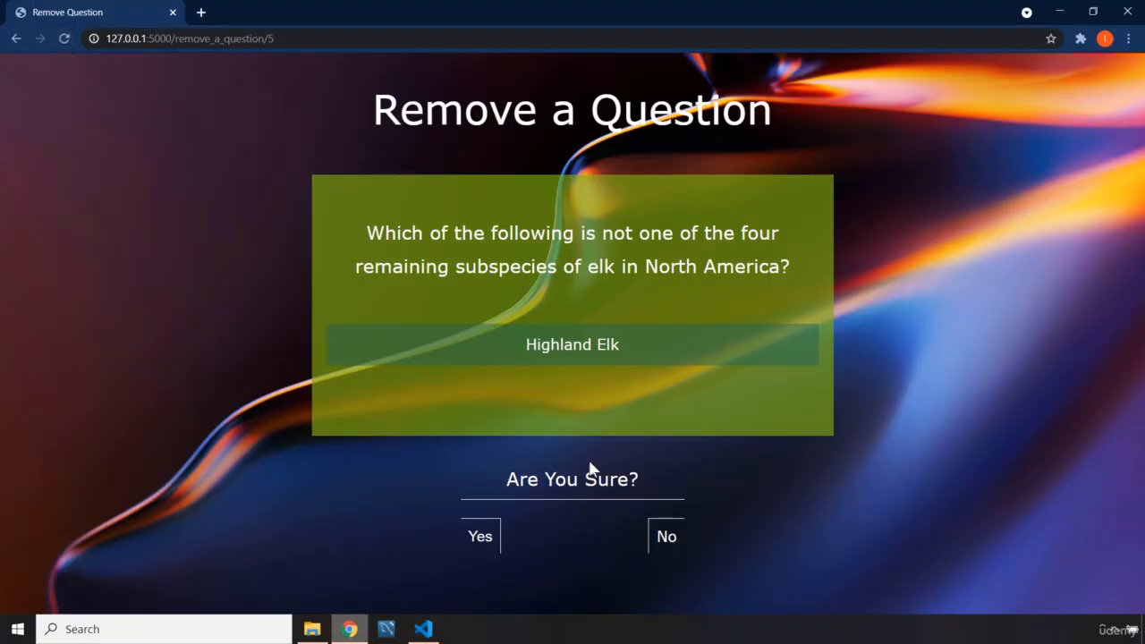
mouse_move(640, 566)
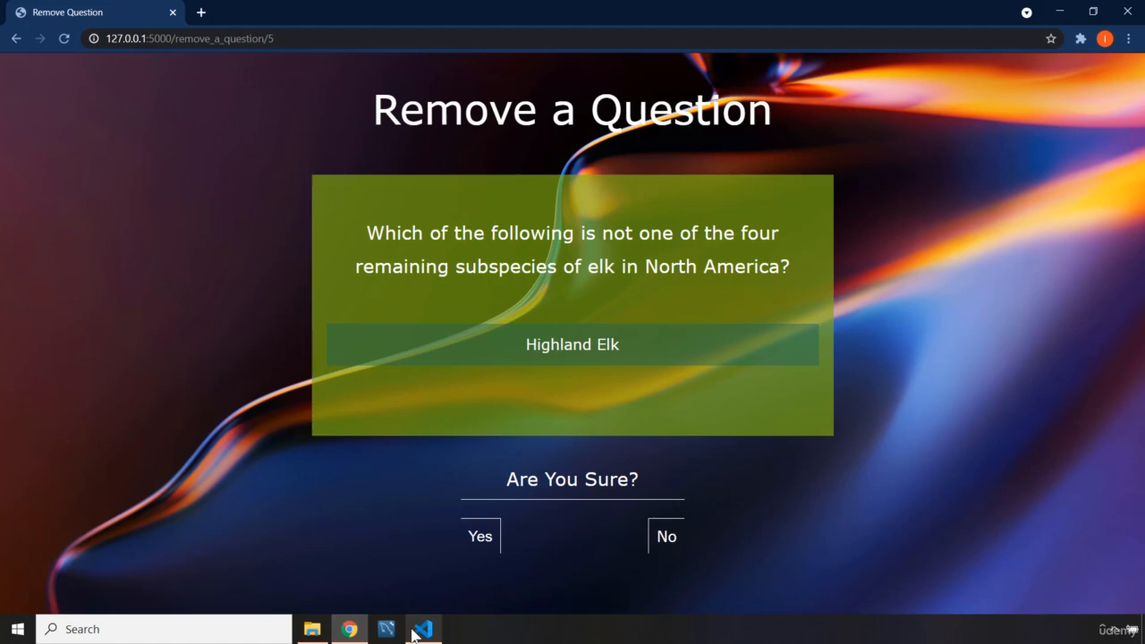
mouse_move(848, 450)
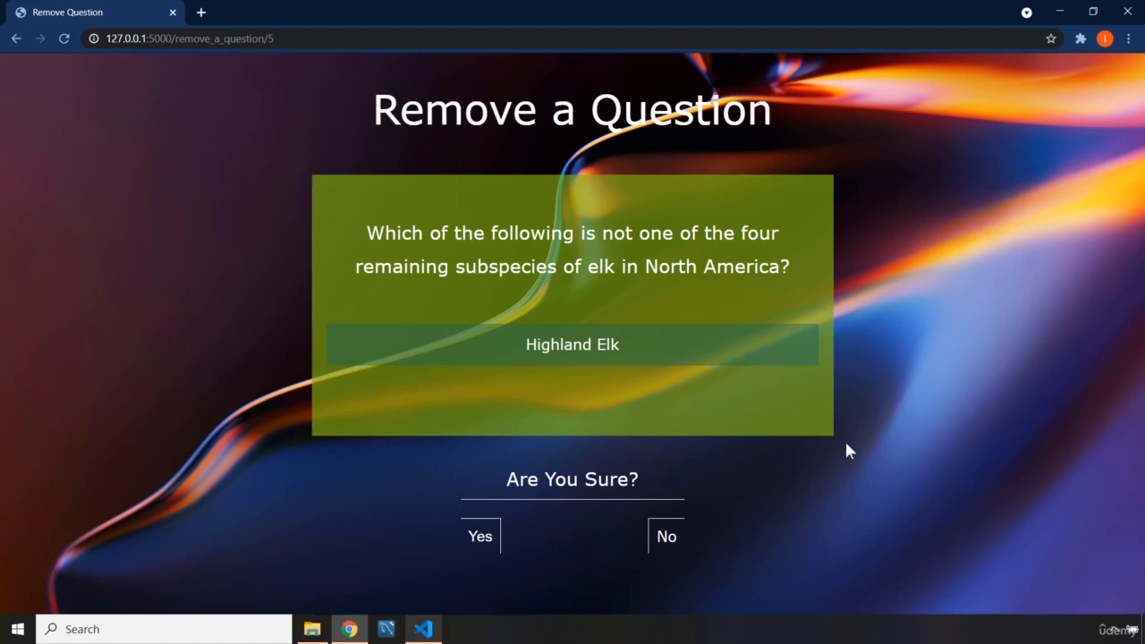
Return to the Animal Trivia home page and advance through the first questions
click(480, 537)
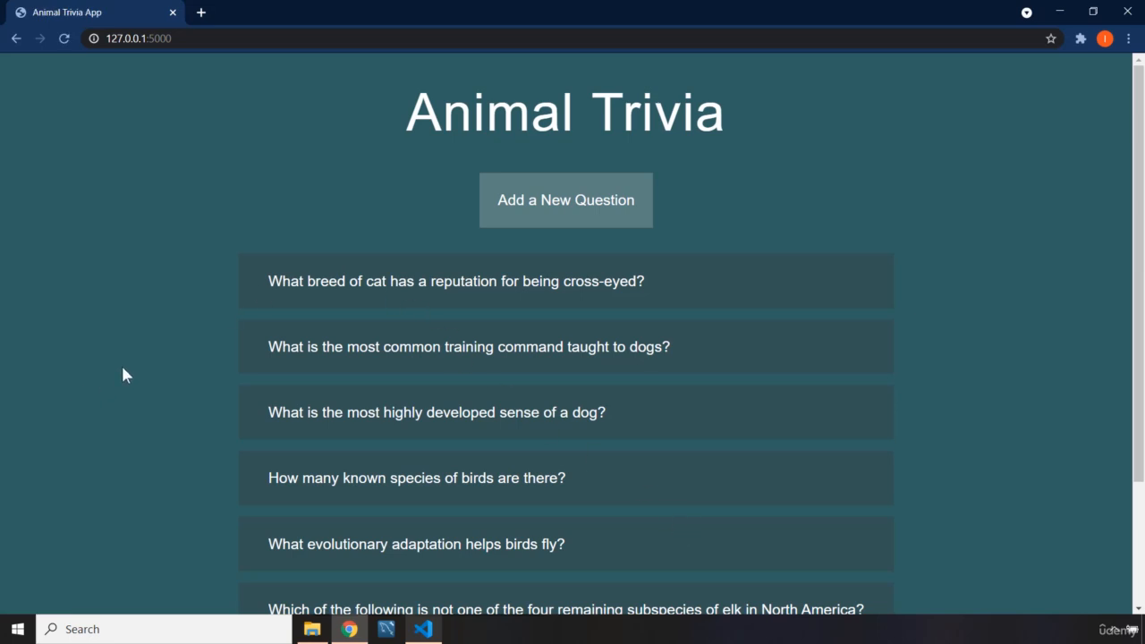
scroll(down, 3)
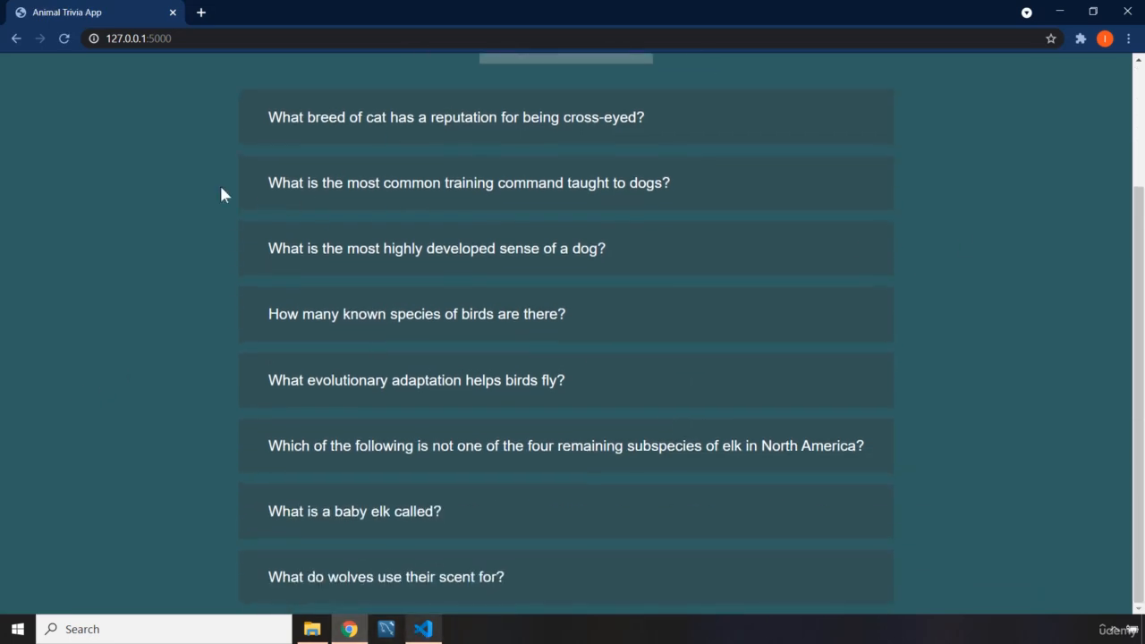
scroll(up, 3)
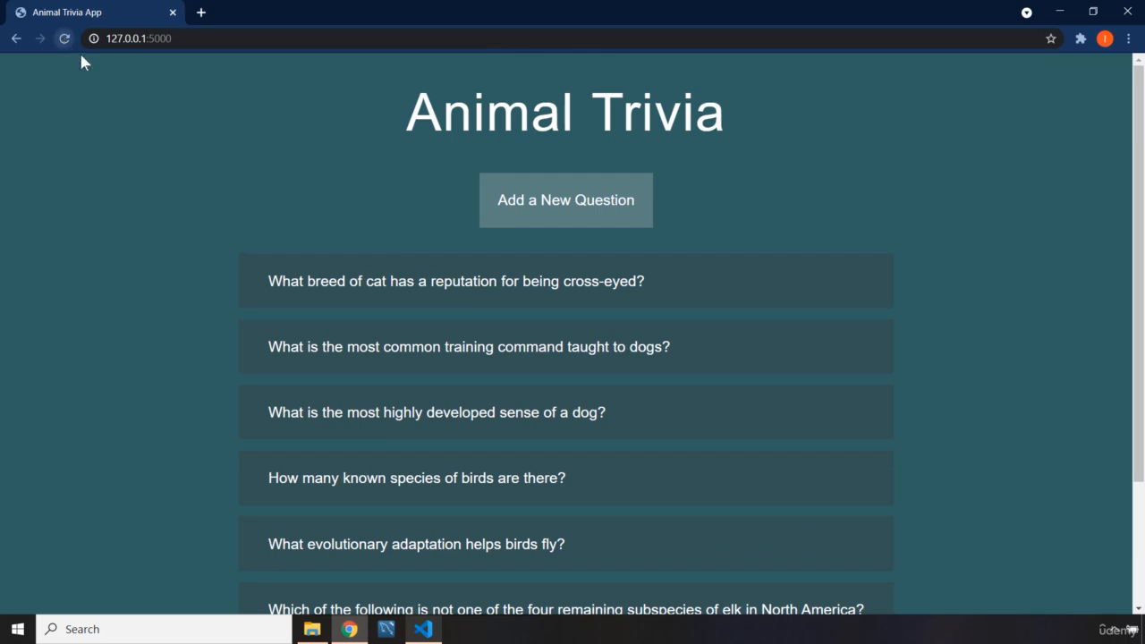
mouse_move(398, 287)
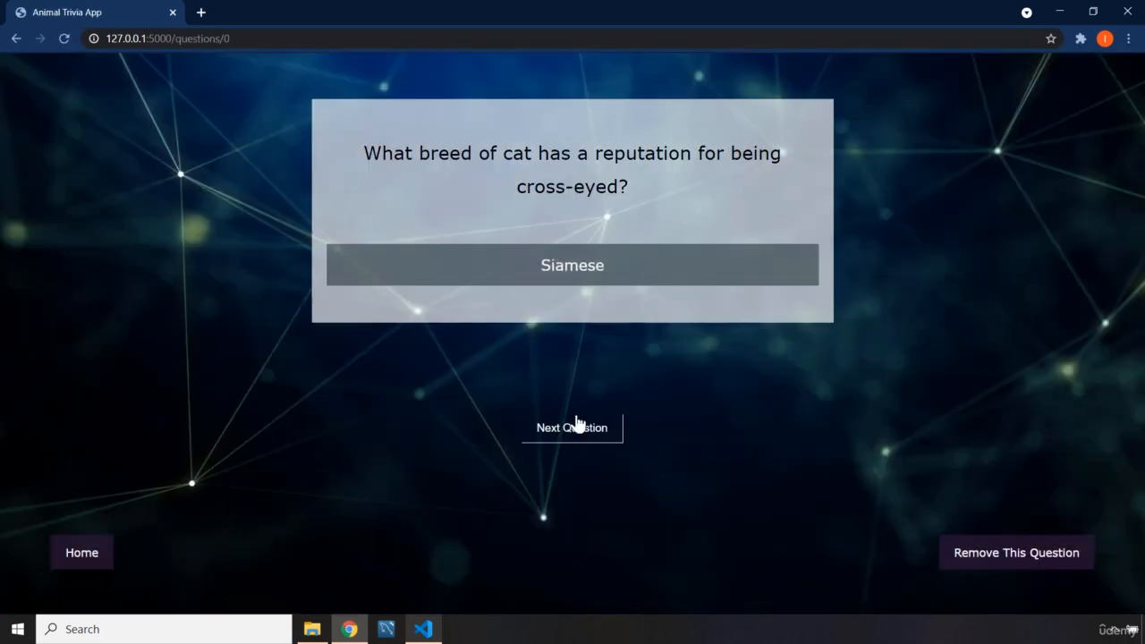
click(571, 427)
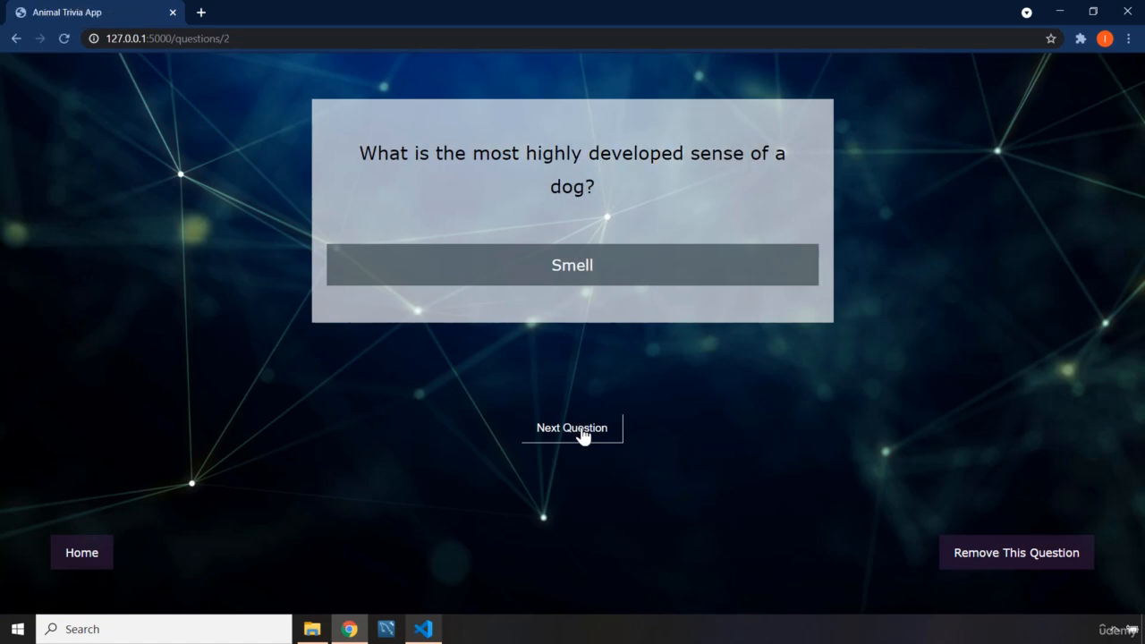
click(572, 428)
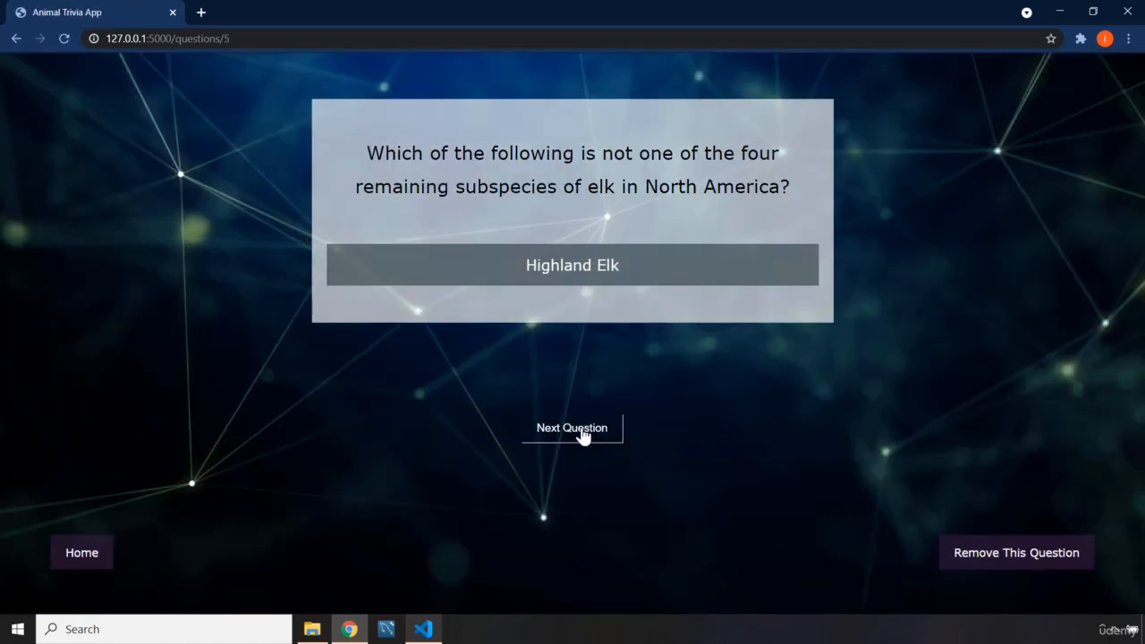
click(572, 428)
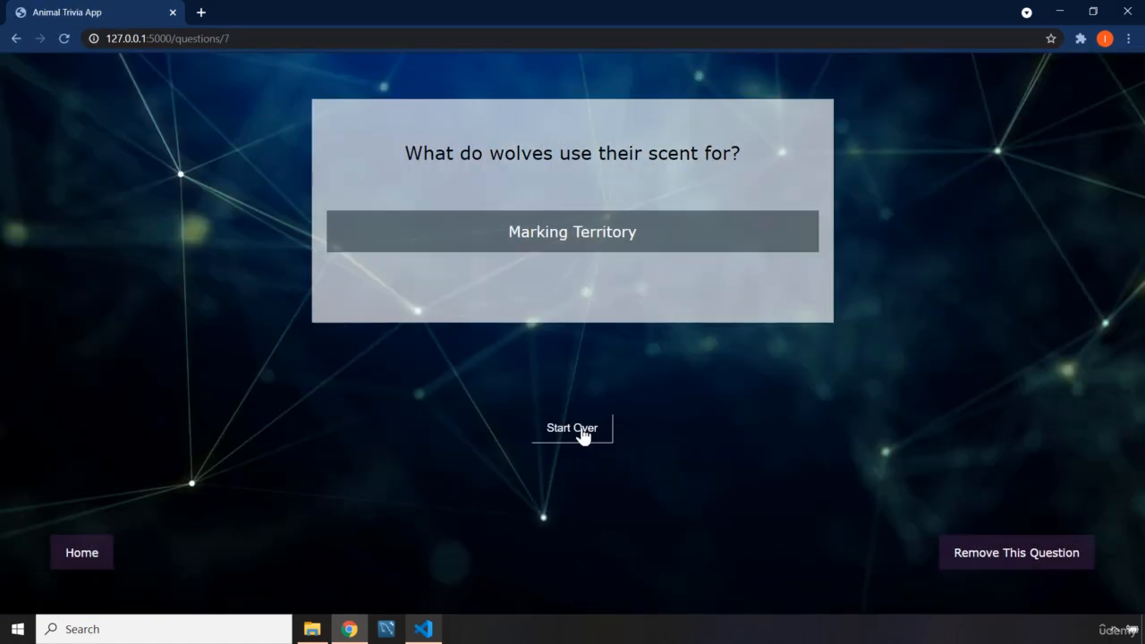
Start over and click Next Question through to the final wolves question
click(573, 427)
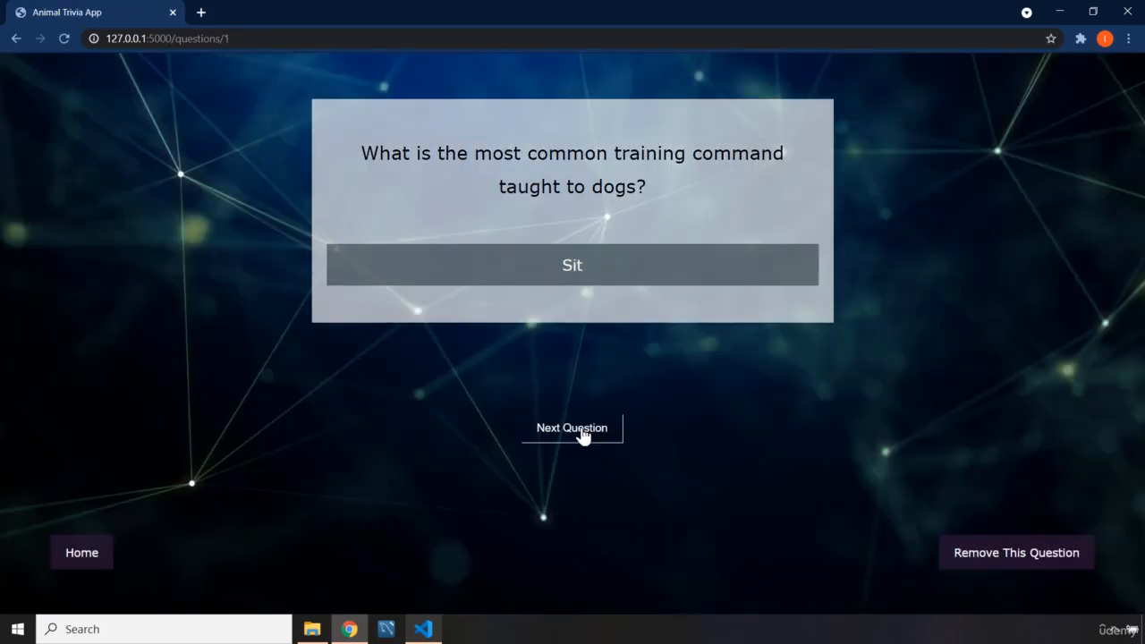
click(573, 427)
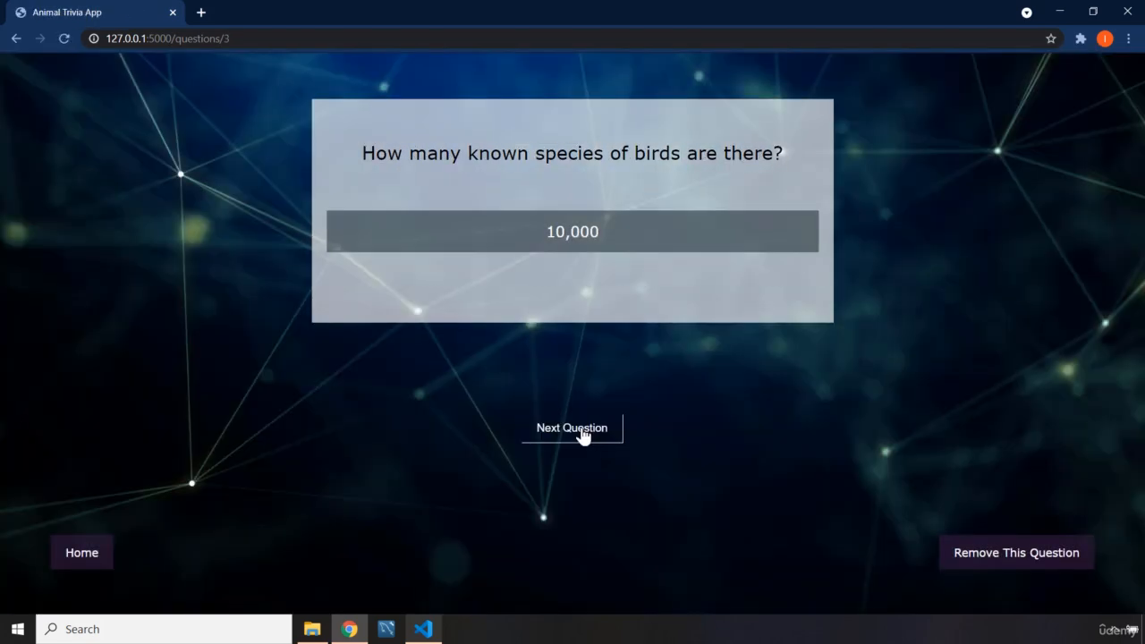
click(572, 427)
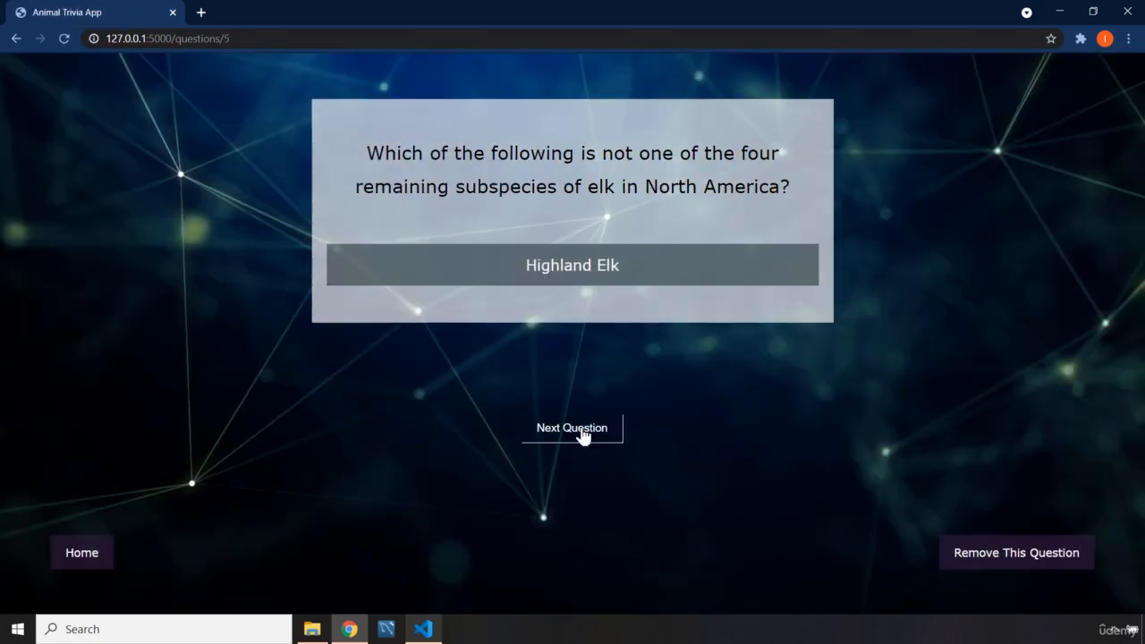
click(572, 427)
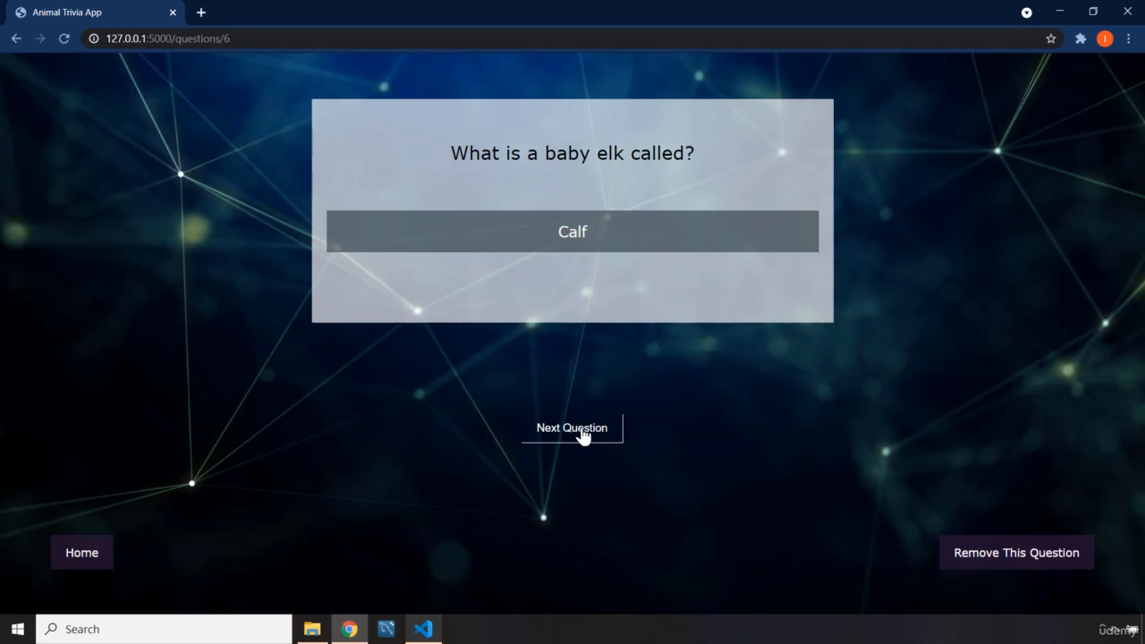
click(572, 427)
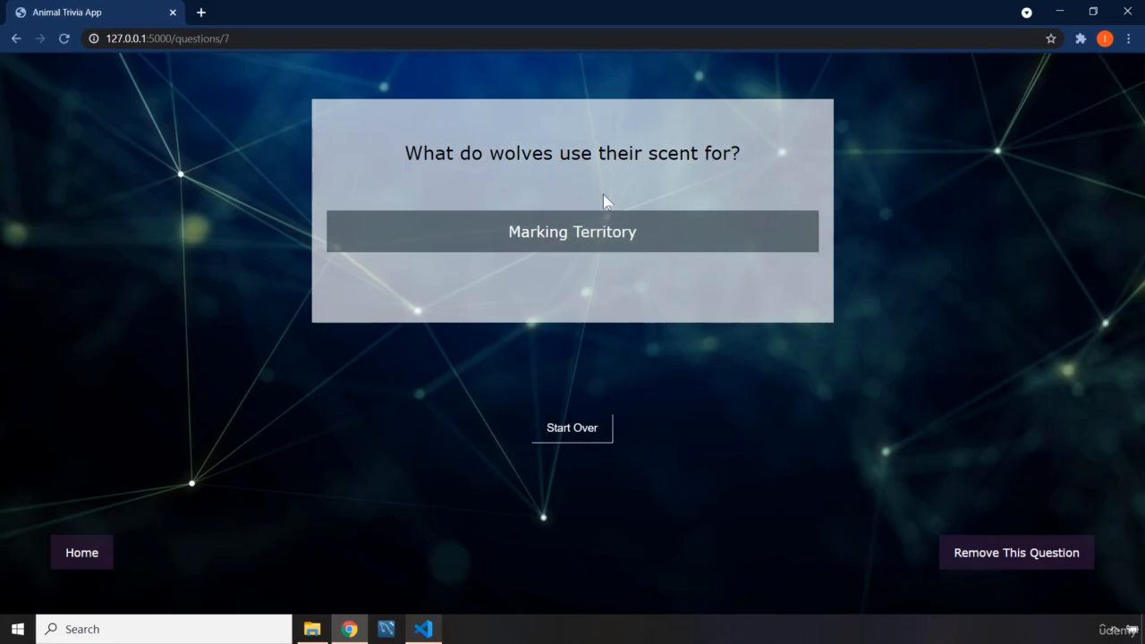
mouse_move(82, 551)
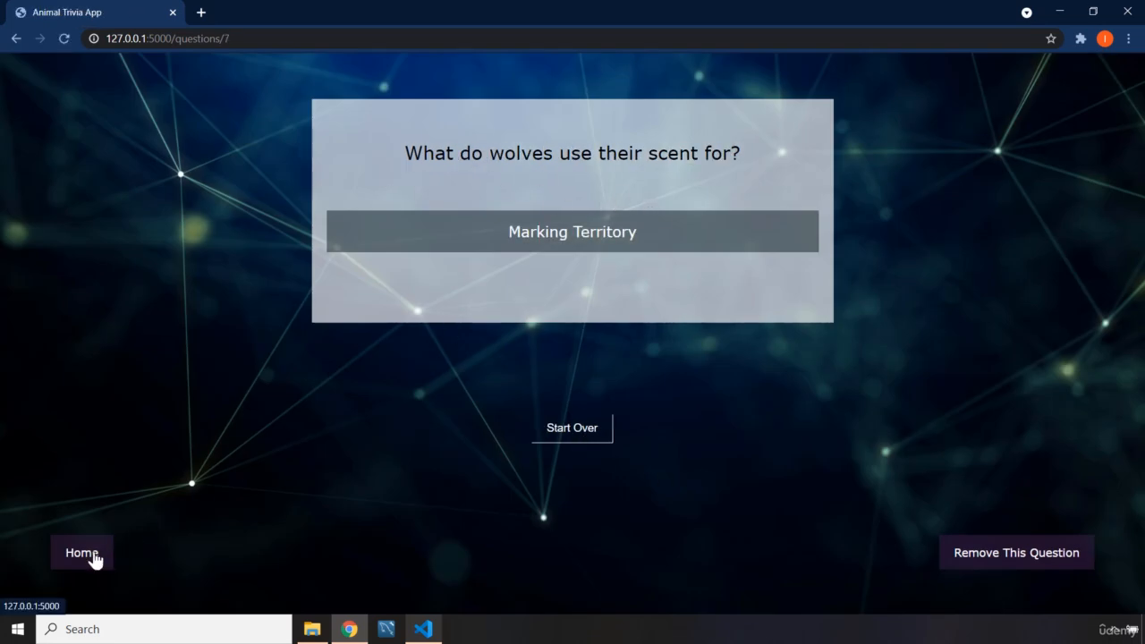
Create a new question 'Do lions hunt at night?' with answer yes from the home page
click(80, 551)
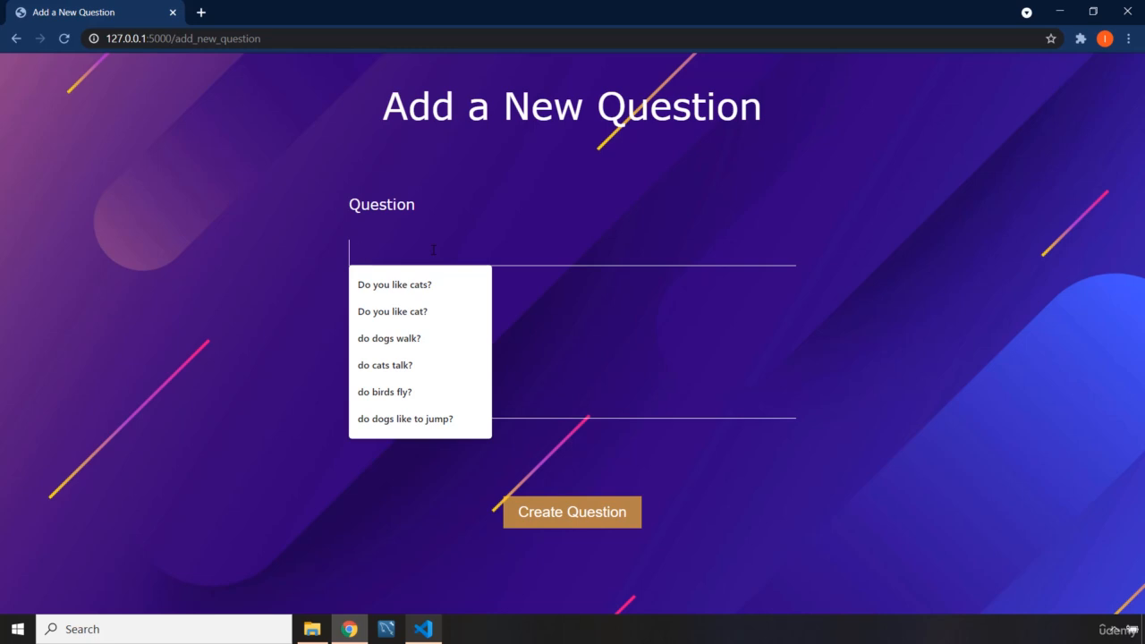
text(w)
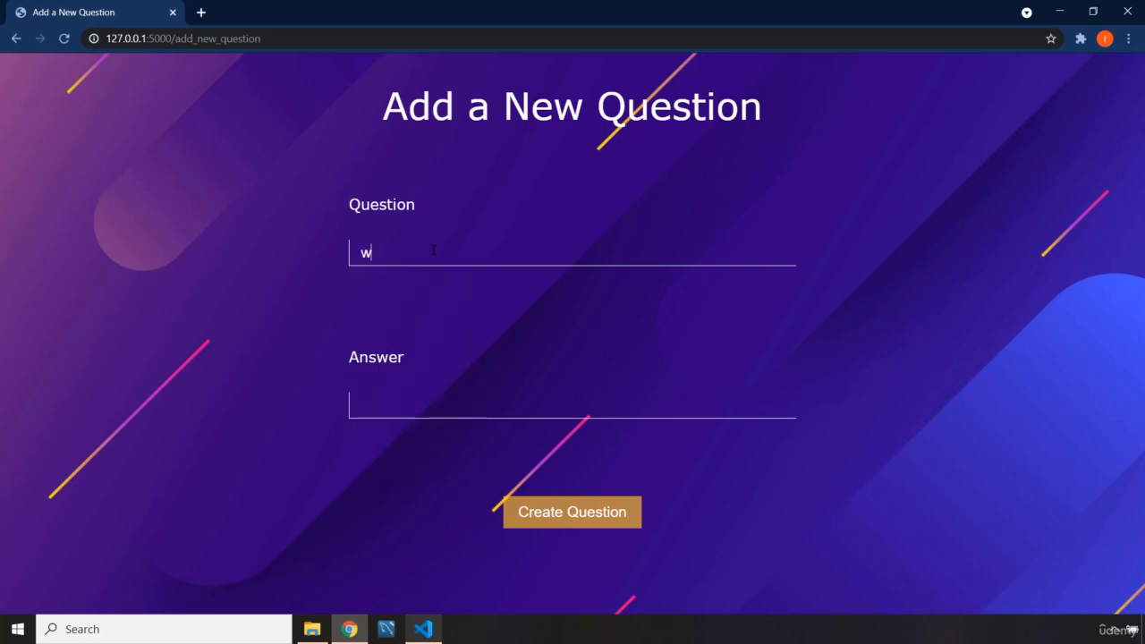
key(Backspace)
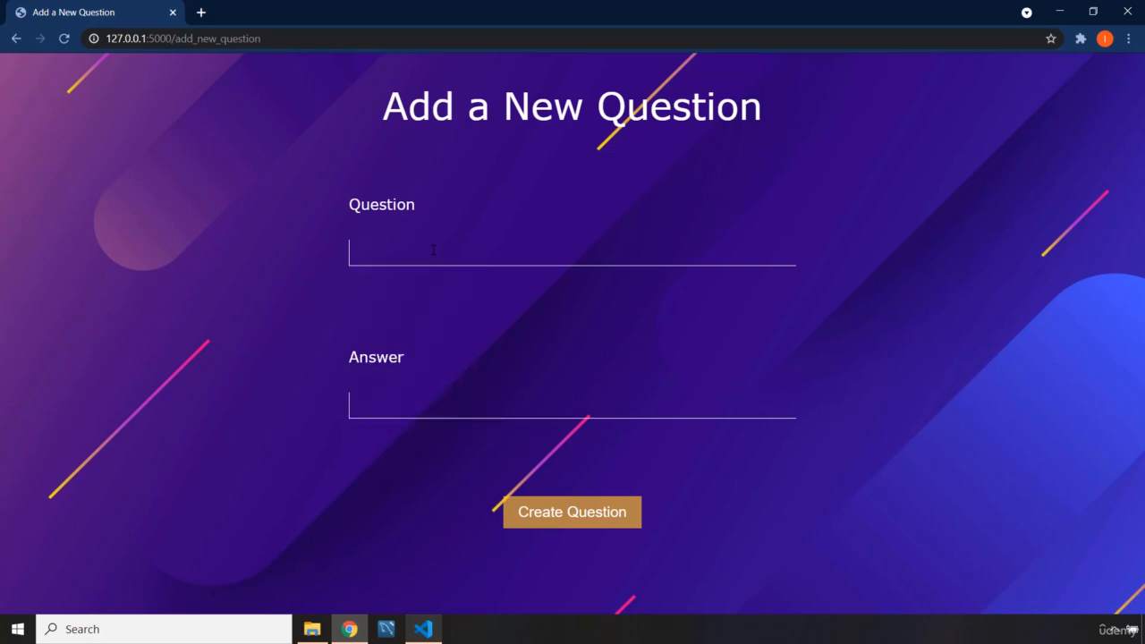
text(Do lions hunt at night?)
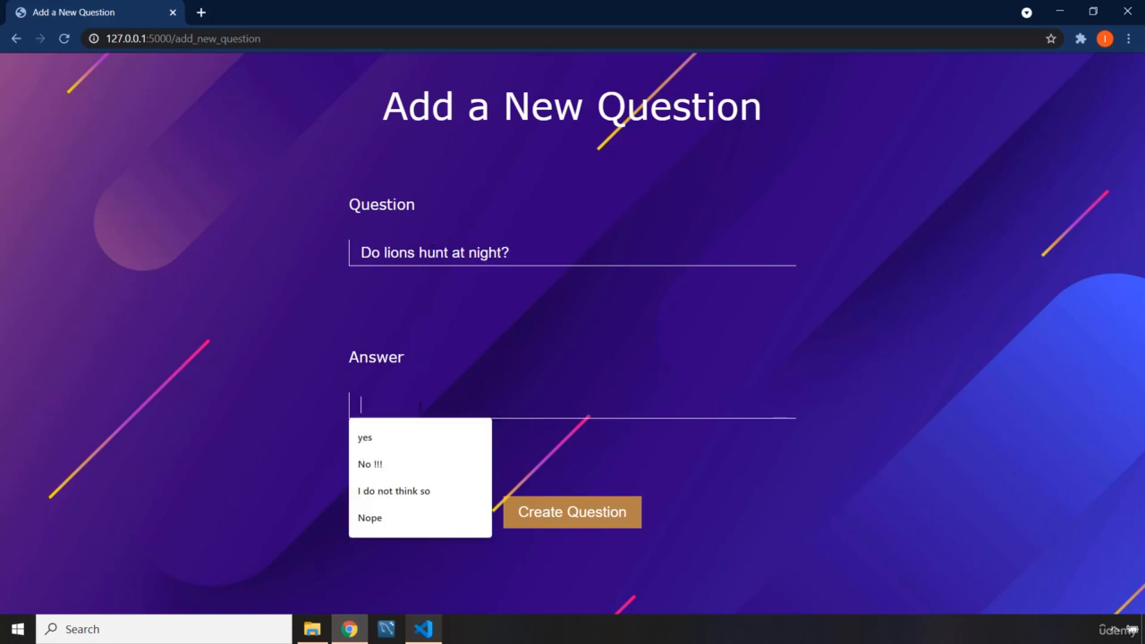
click(365, 437)
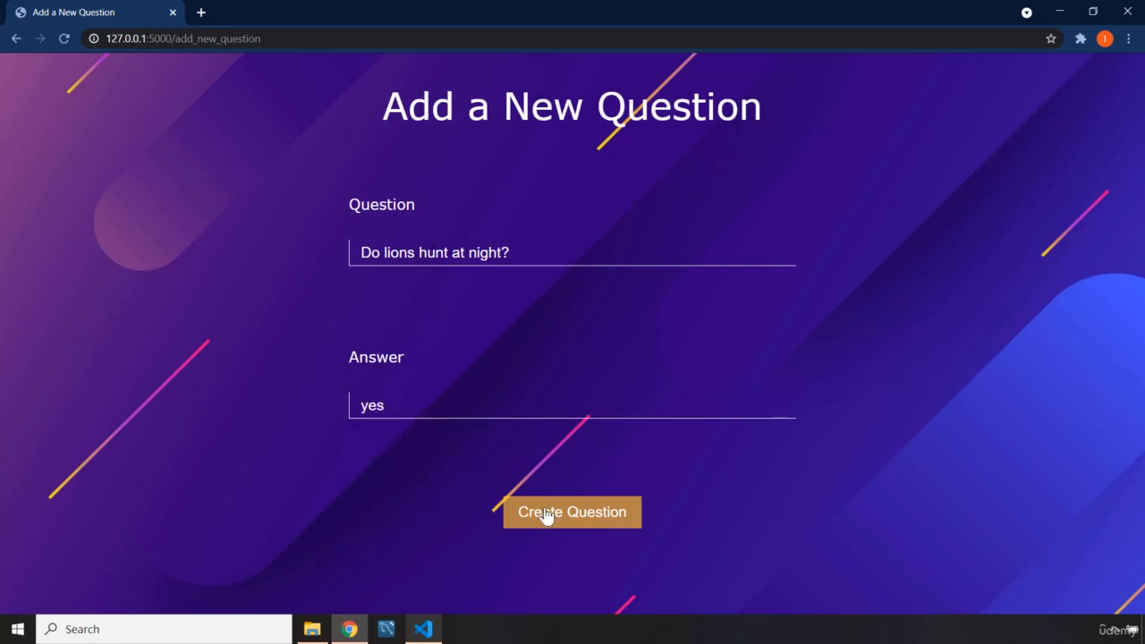
click(572, 512)
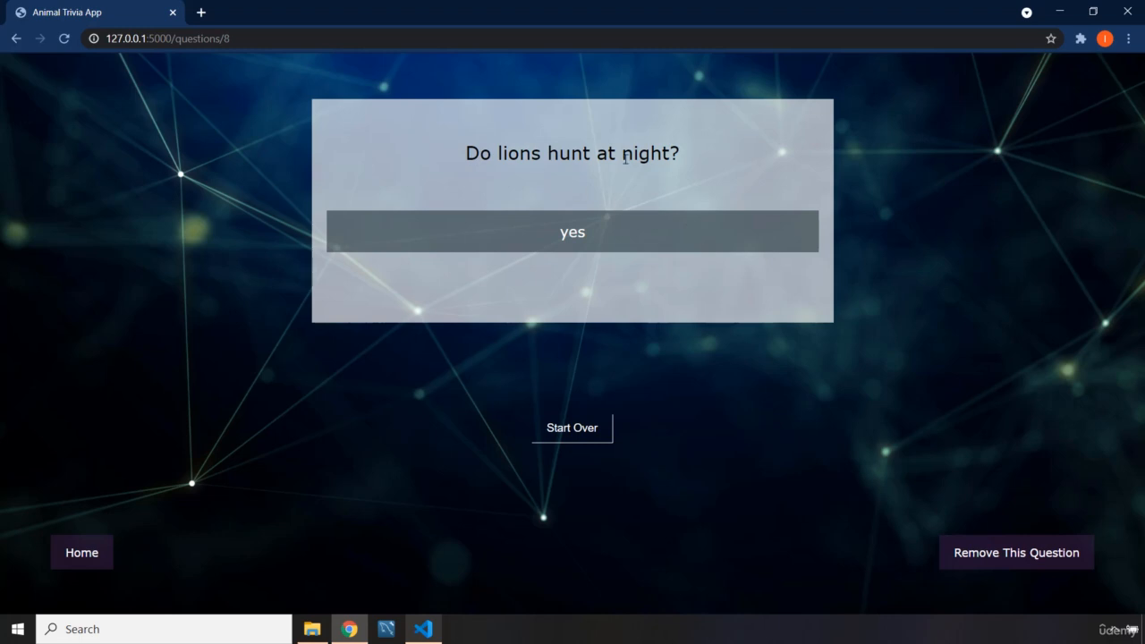
mouse_move(587, 235)
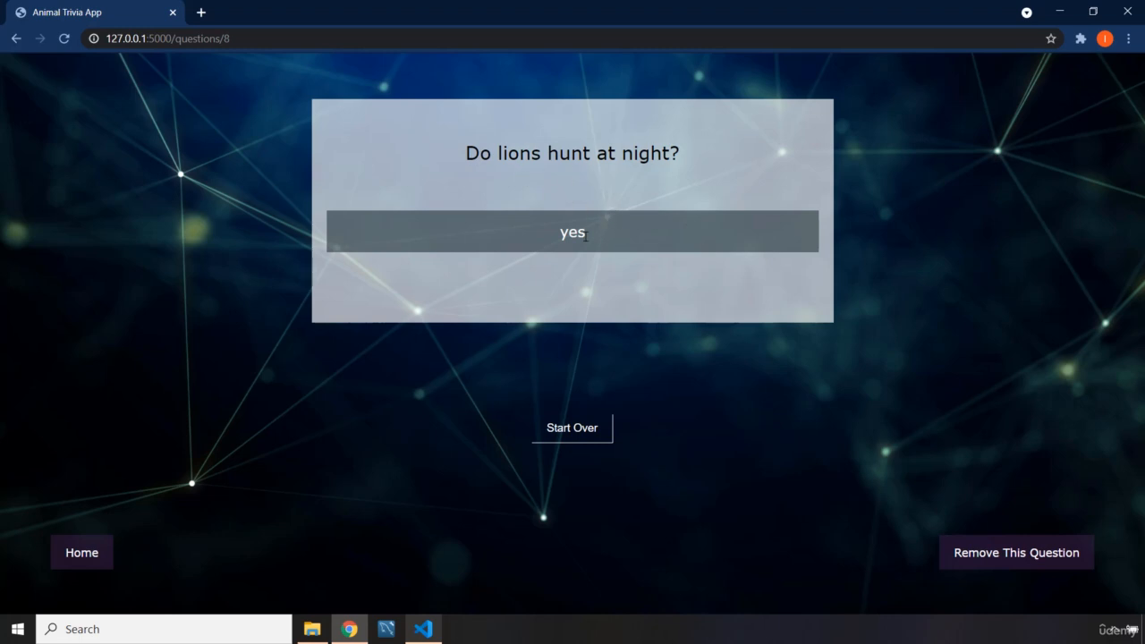
mouse_move(619, 272)
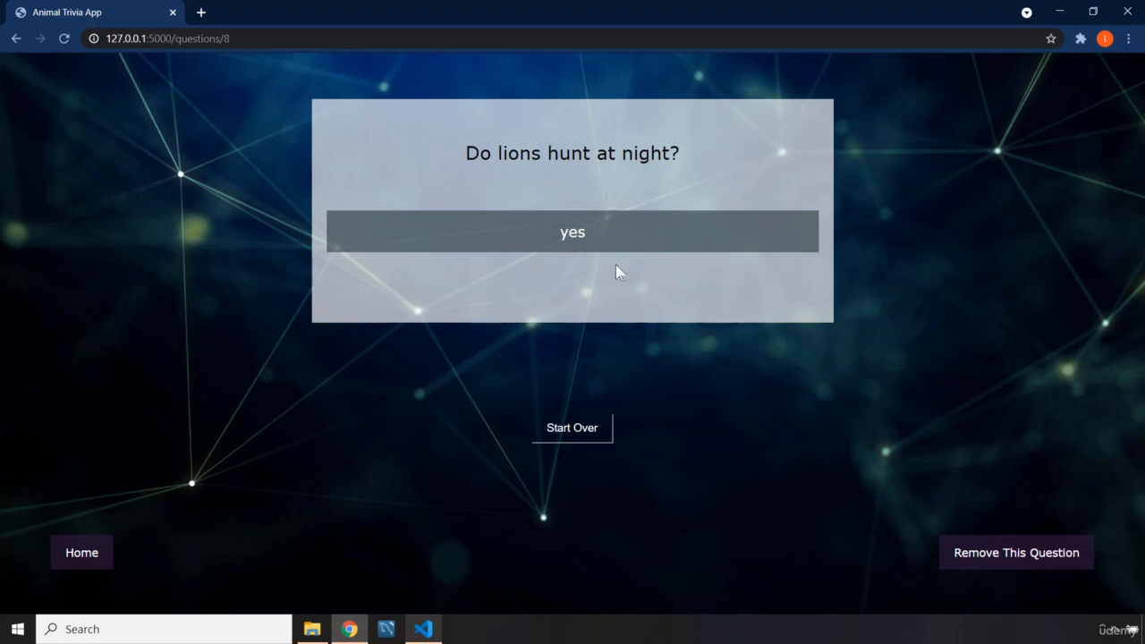
Open the lions question, decline its removal confirmation and return to the home list
click(82, 551)
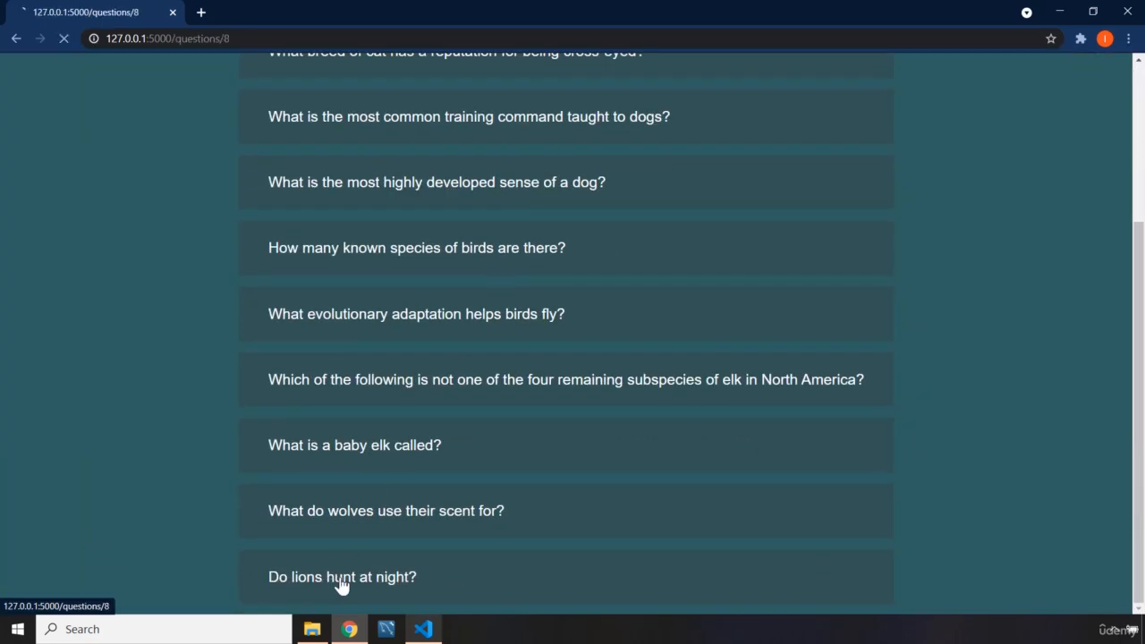
click(342, 577)
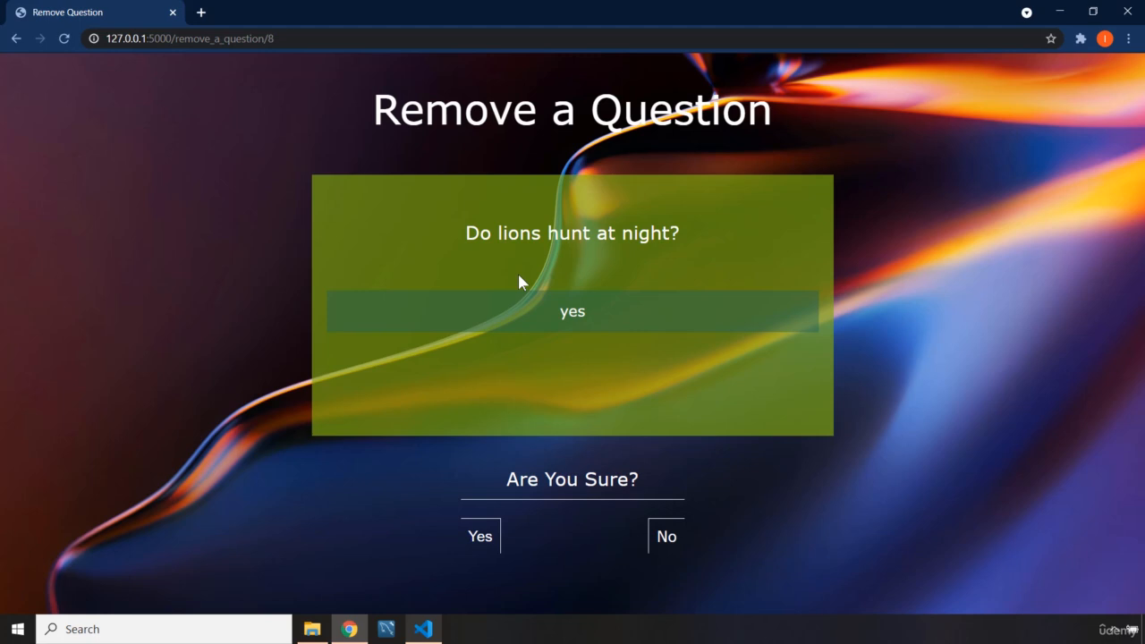
mouse_move(480, 254)
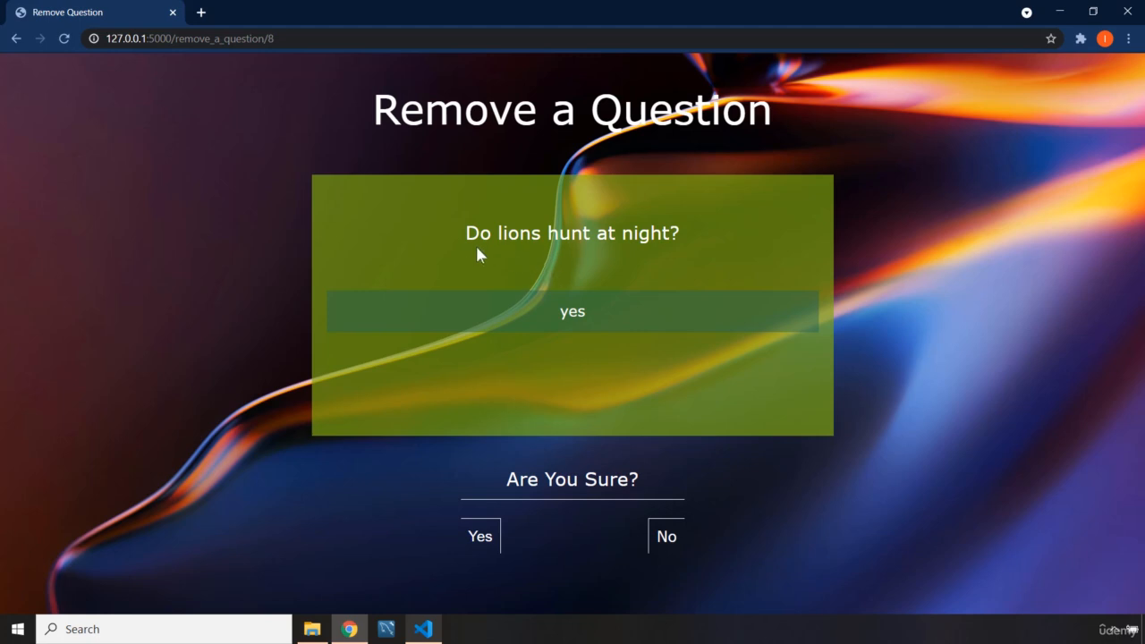
mouse_move(616, 537)
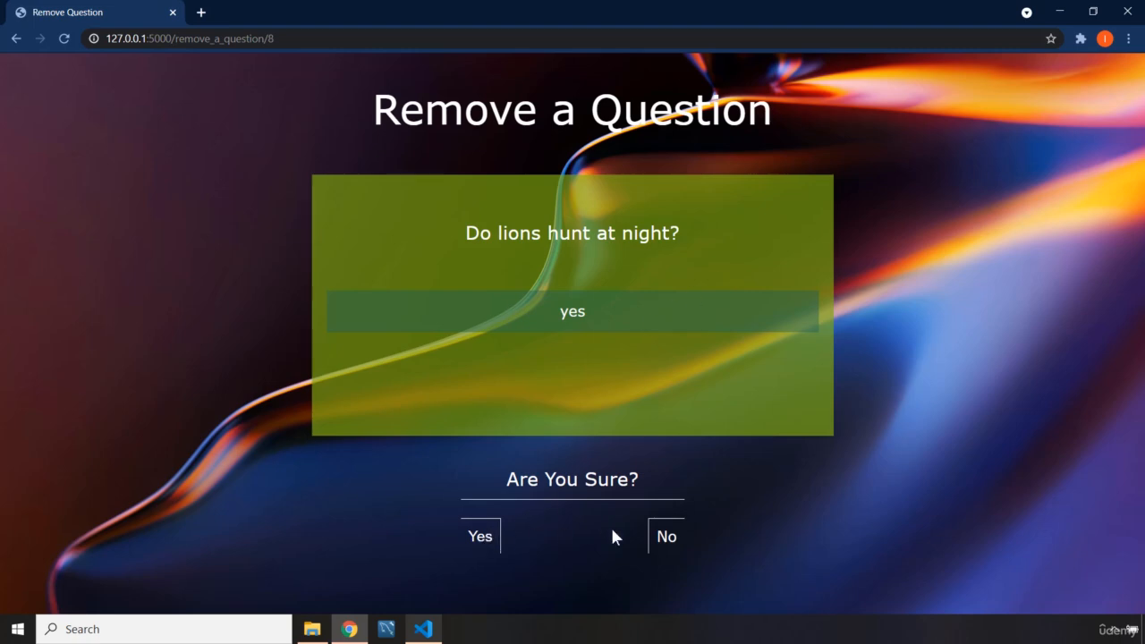
click(479, 537)
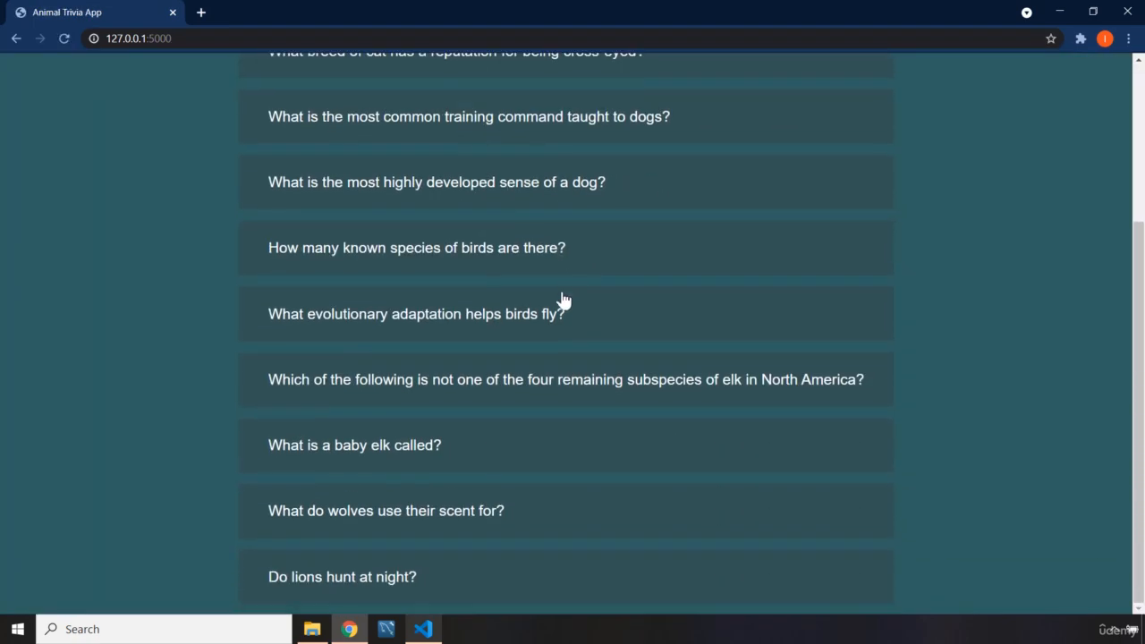
click(341, 576)
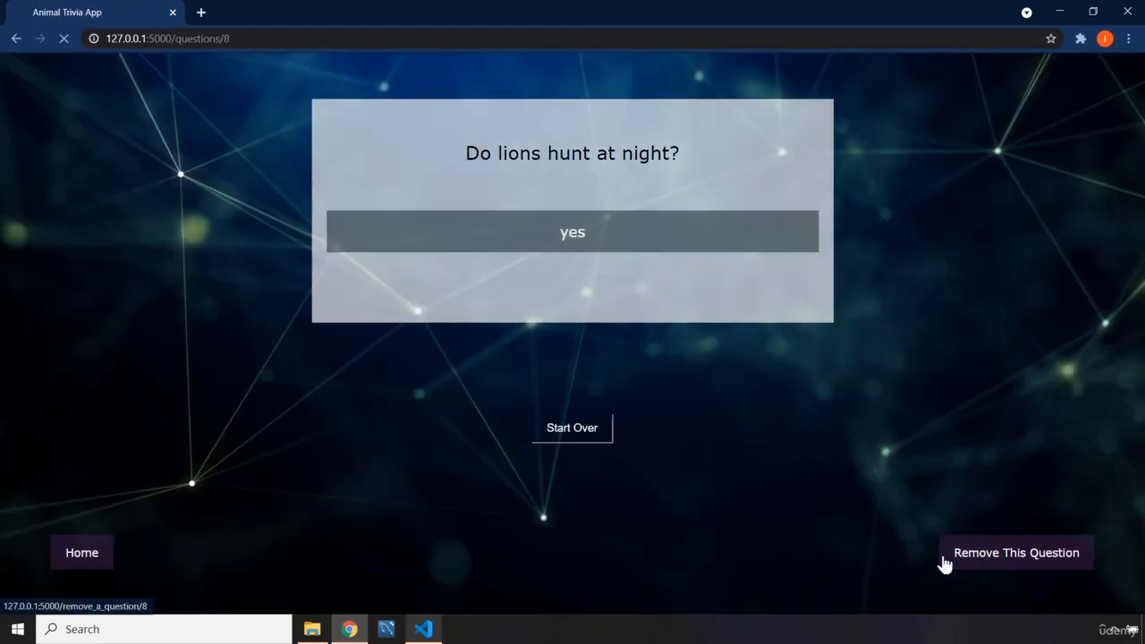
click(1016, 551)
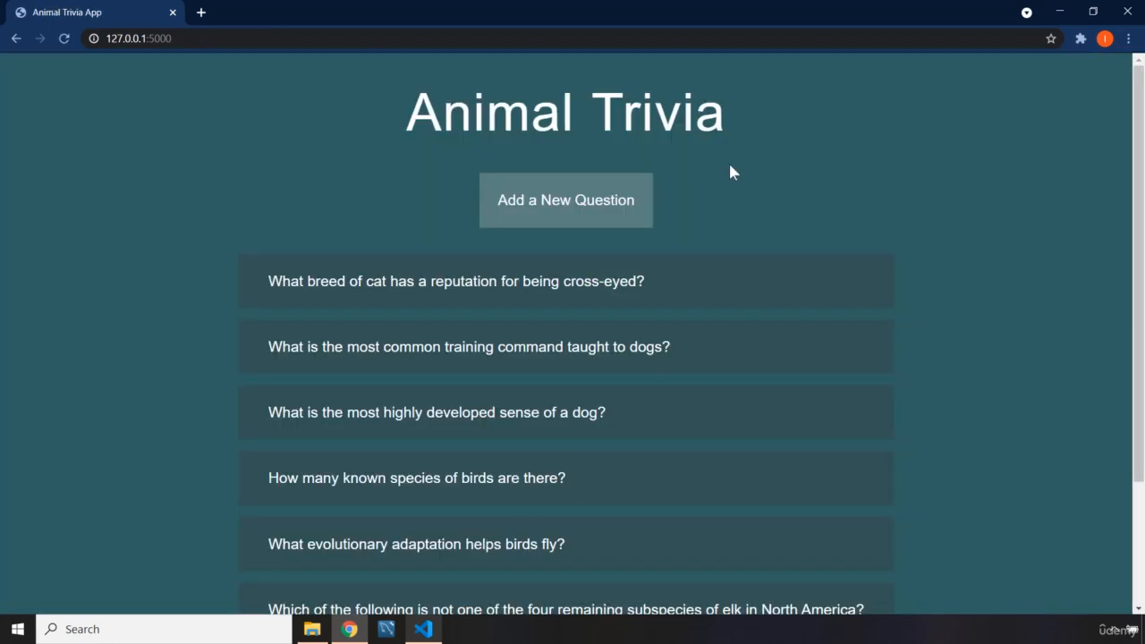
scroll(down, 3)
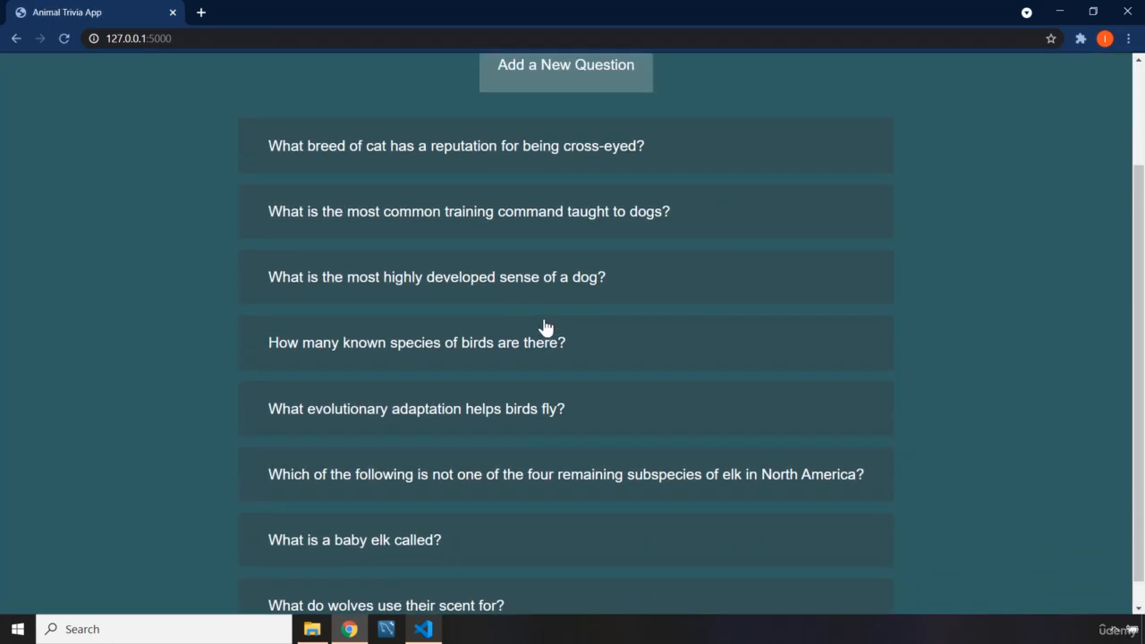
scroll(up, 3)
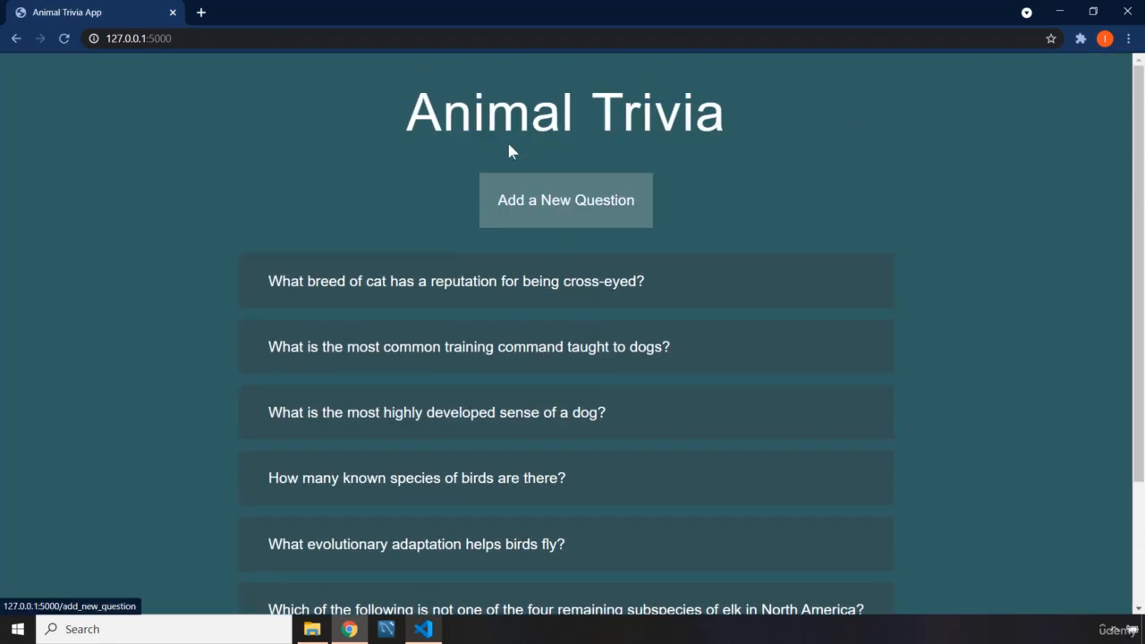
Open the cross-eyed cat question, request removal and answer No on the confirmation page
click(455, 281)
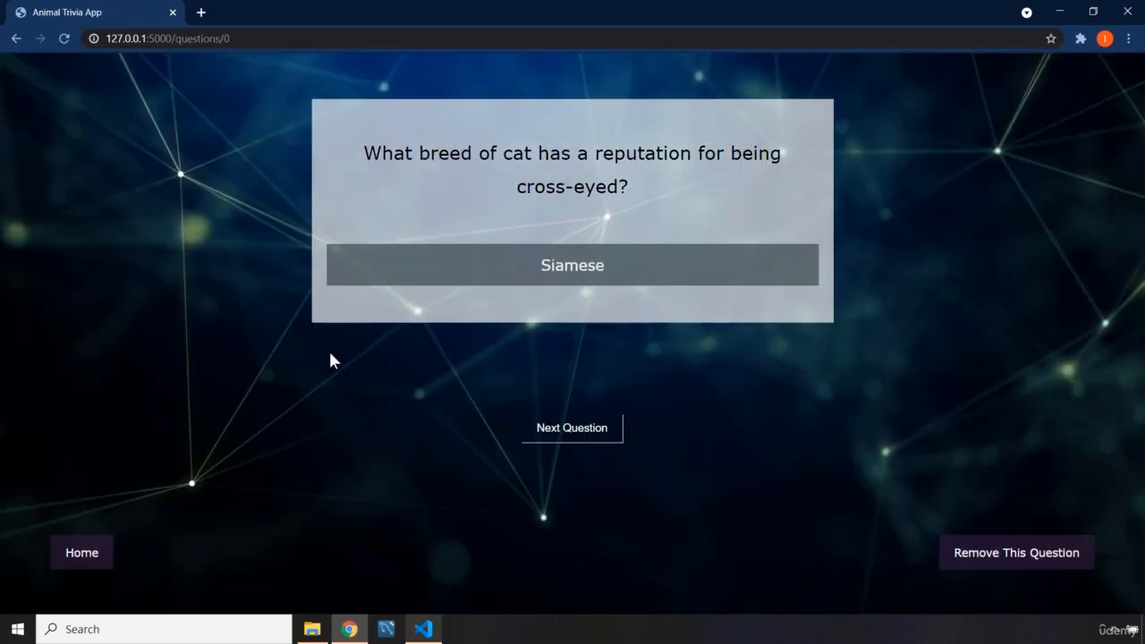
mouse_move(1002, 566)
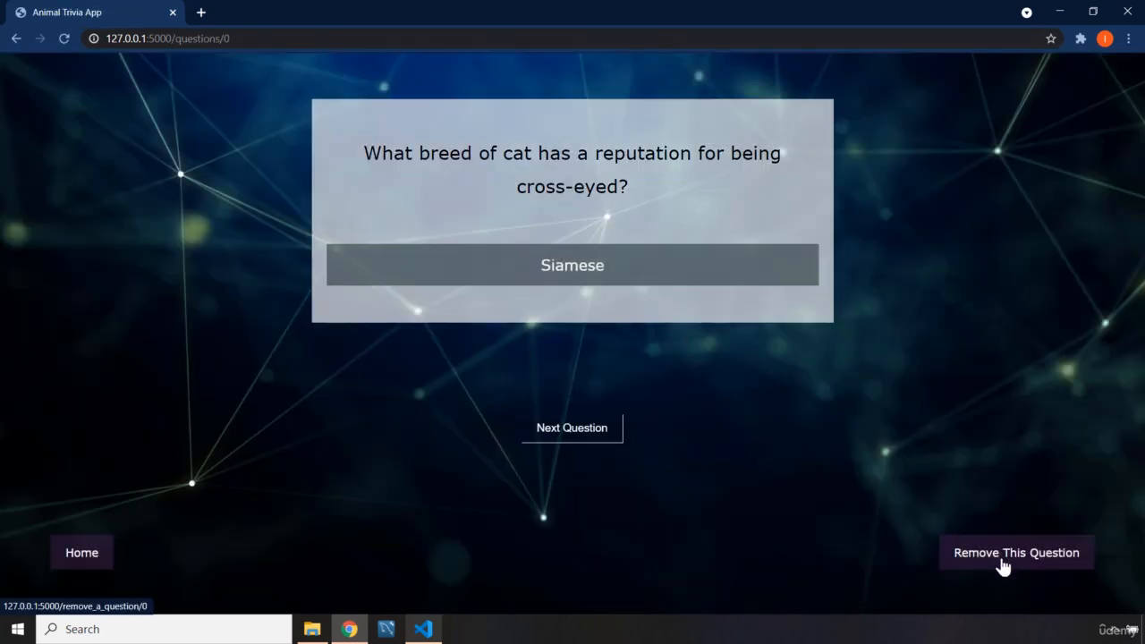
click(1016, 551)
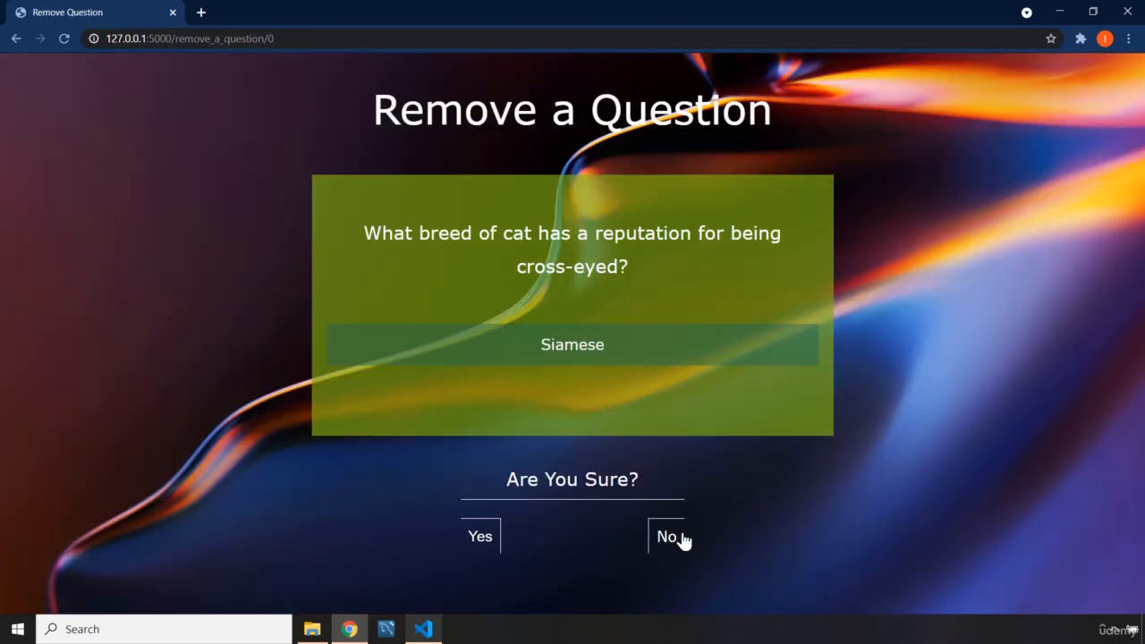
click(668, 537)
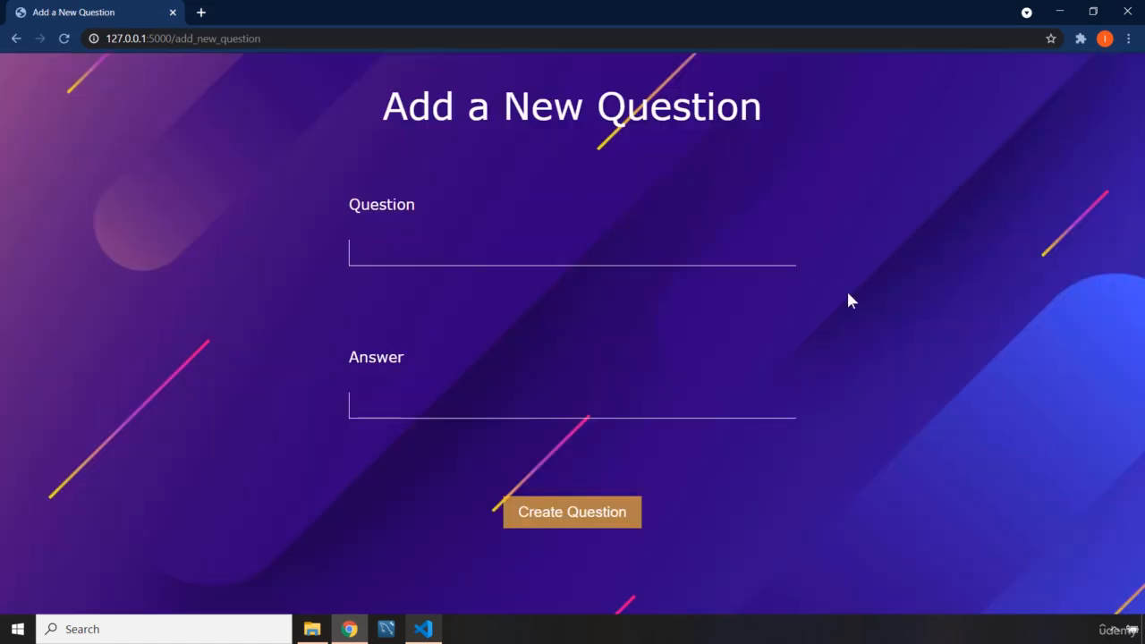
mouse_move(972, 370)
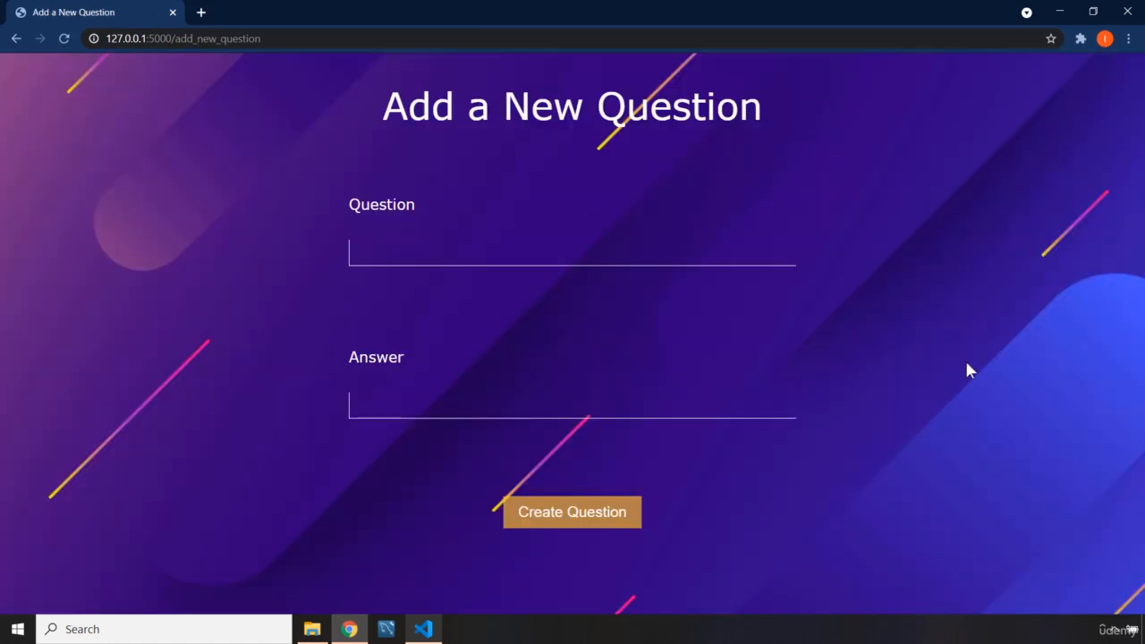